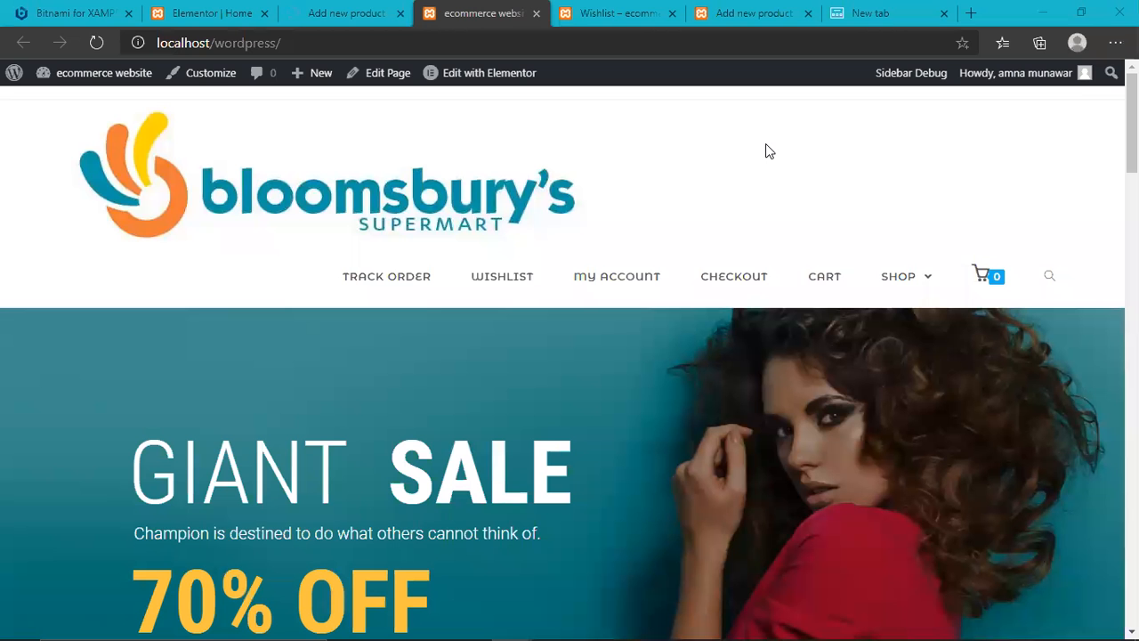
mouse_move(787, 144)
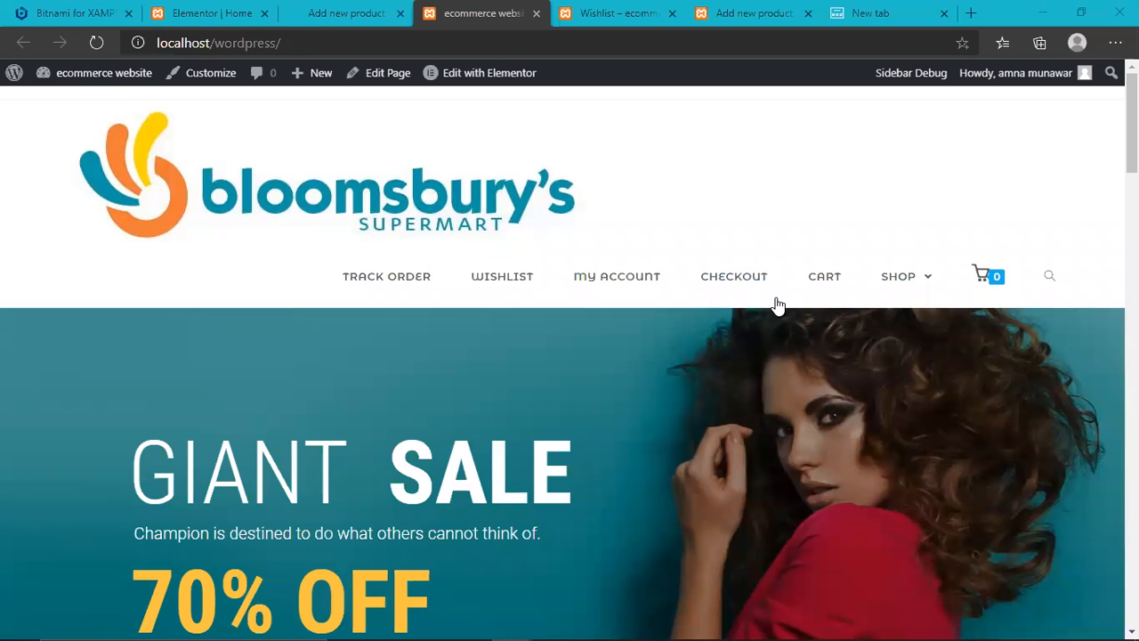
mouse_move(748, 164)
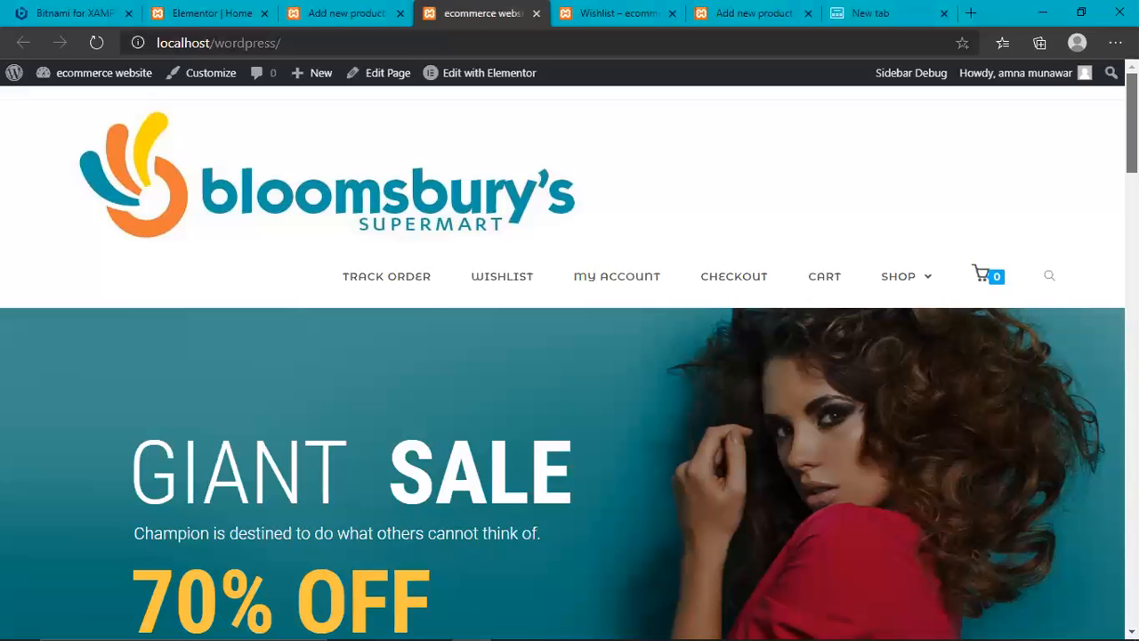
- Scroll down through the storefront homepage past the sale banner and product sections
scroll(down, 3)
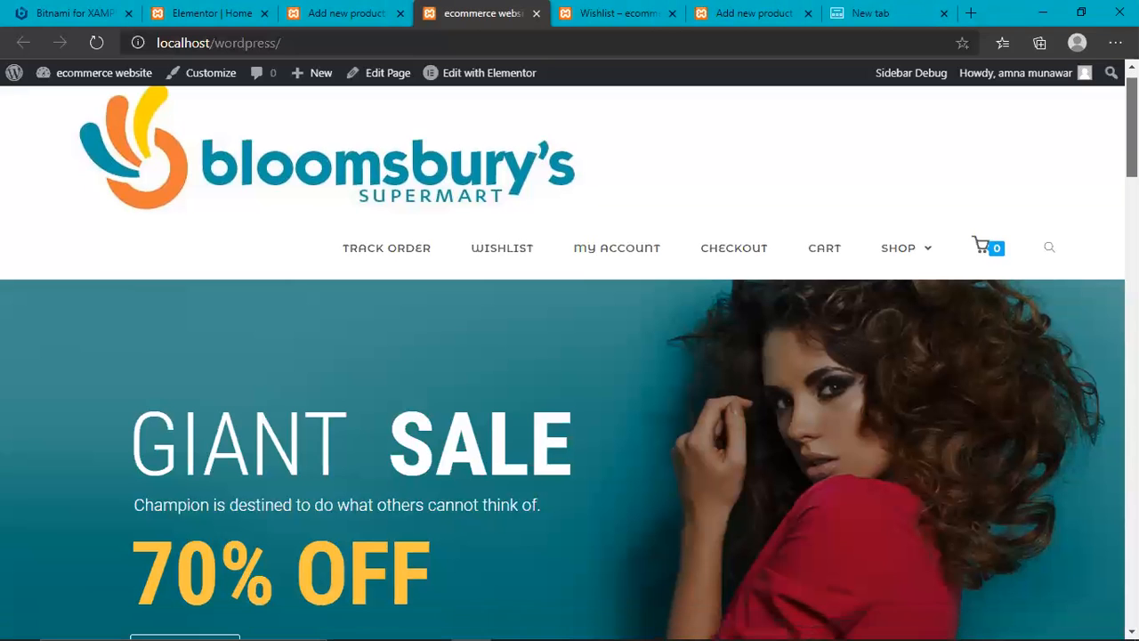
scroll(down, 3)
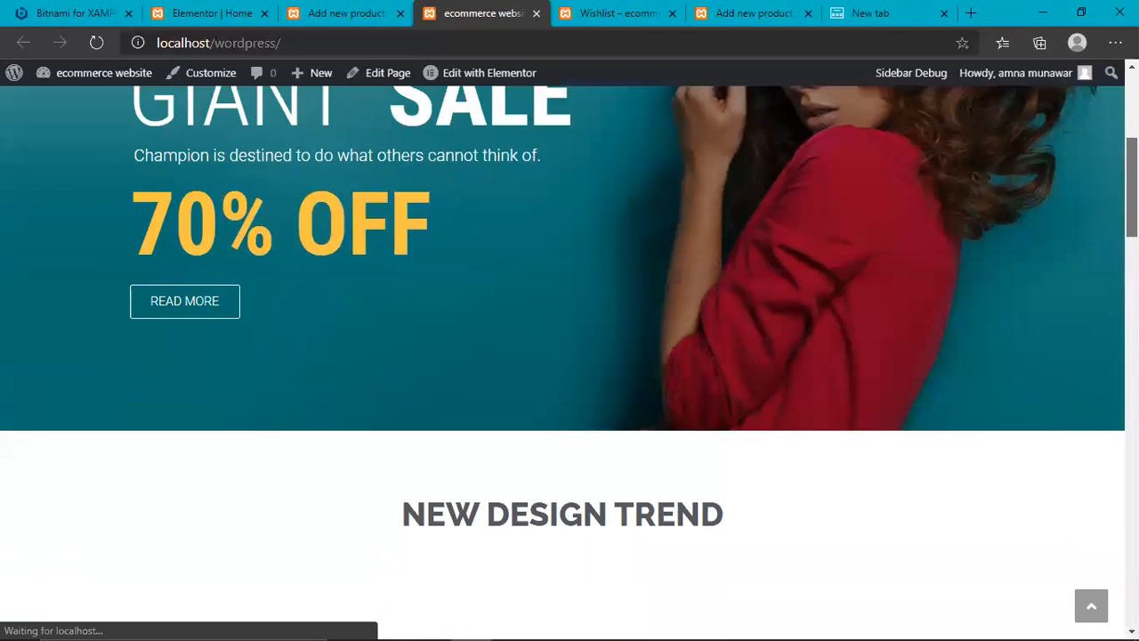
scroll(down, 3)
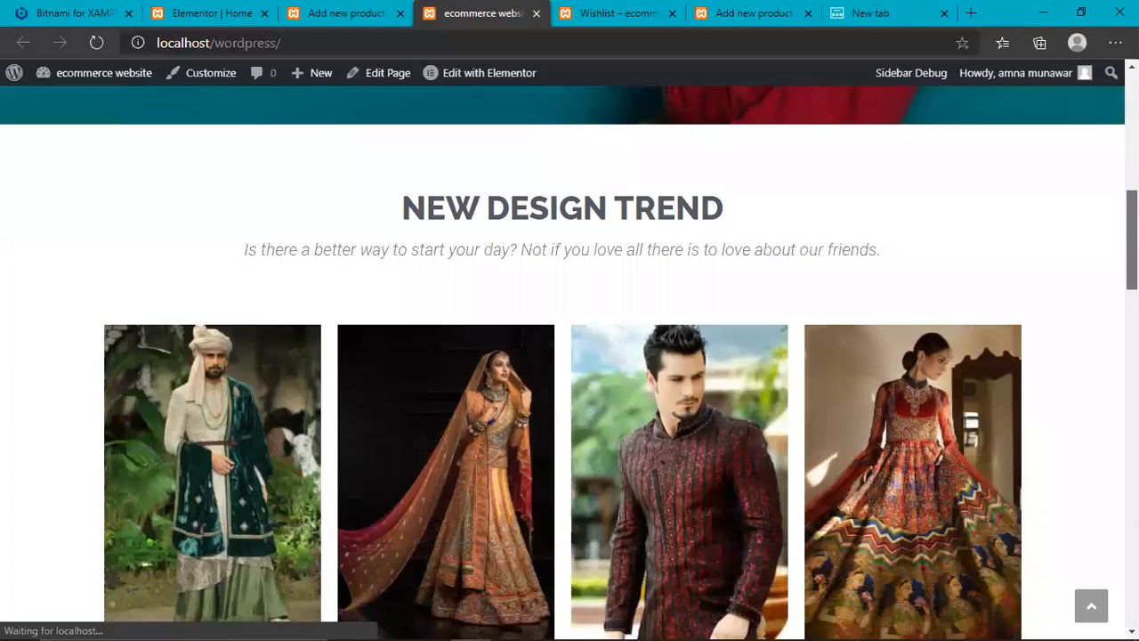
scroll(down, 3)
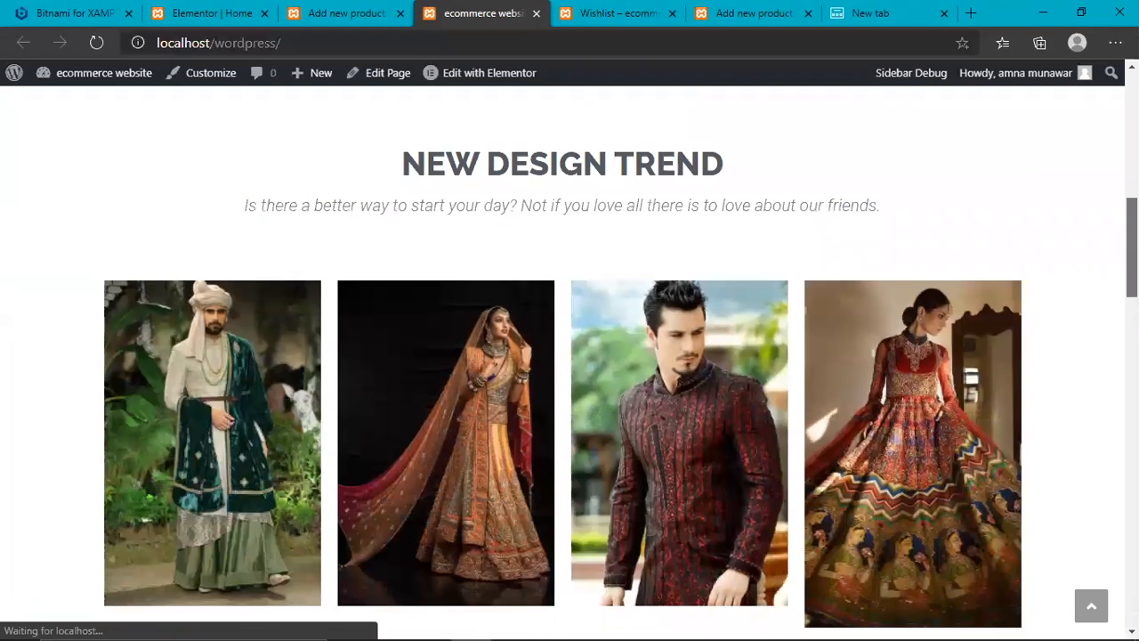
scroll(down, 3)
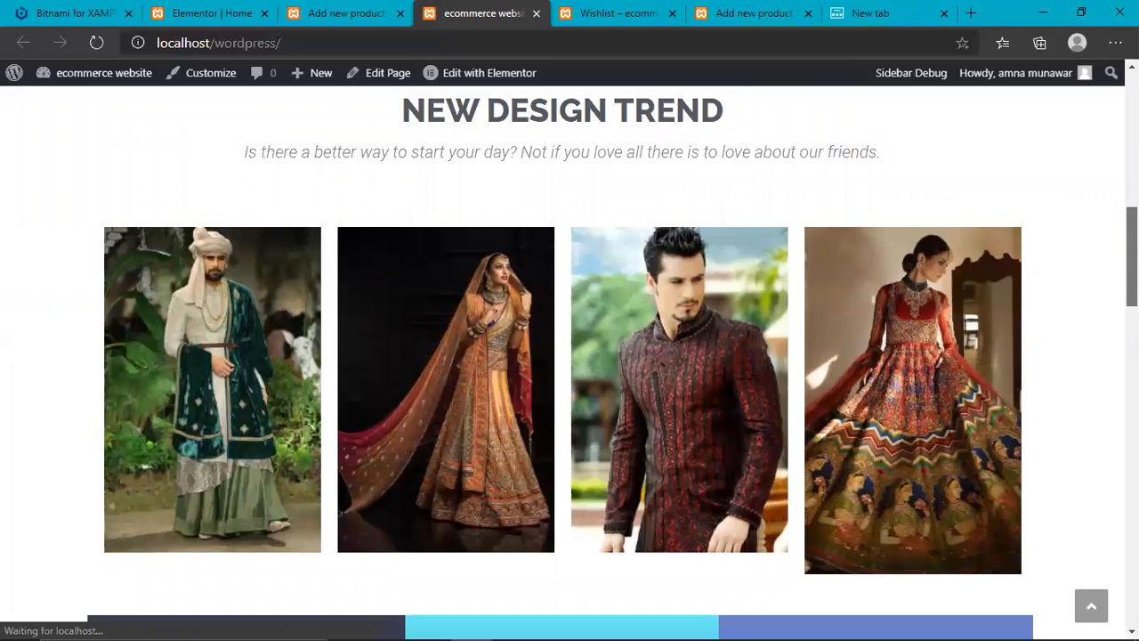
scroll(down, 3)
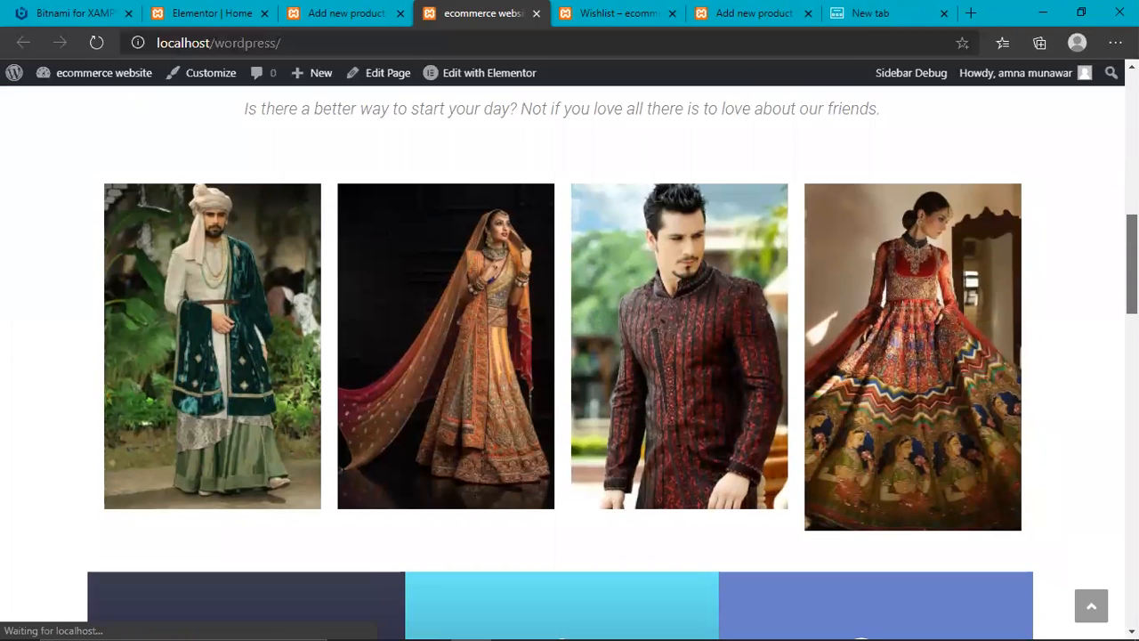
scroll(down, 3)
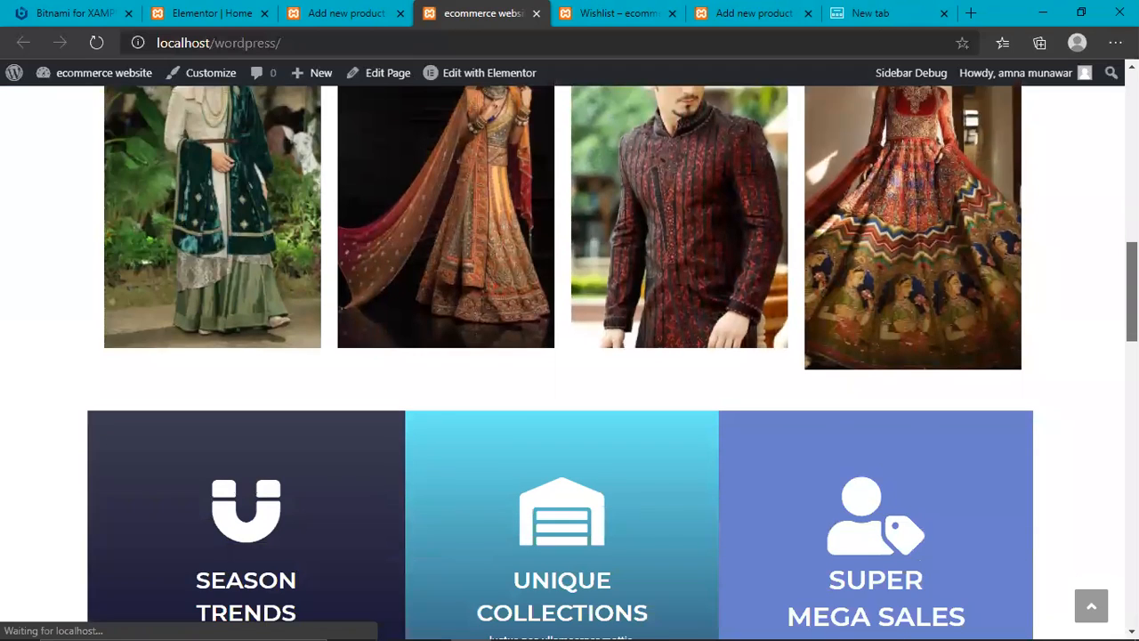
scroll(down, 3)
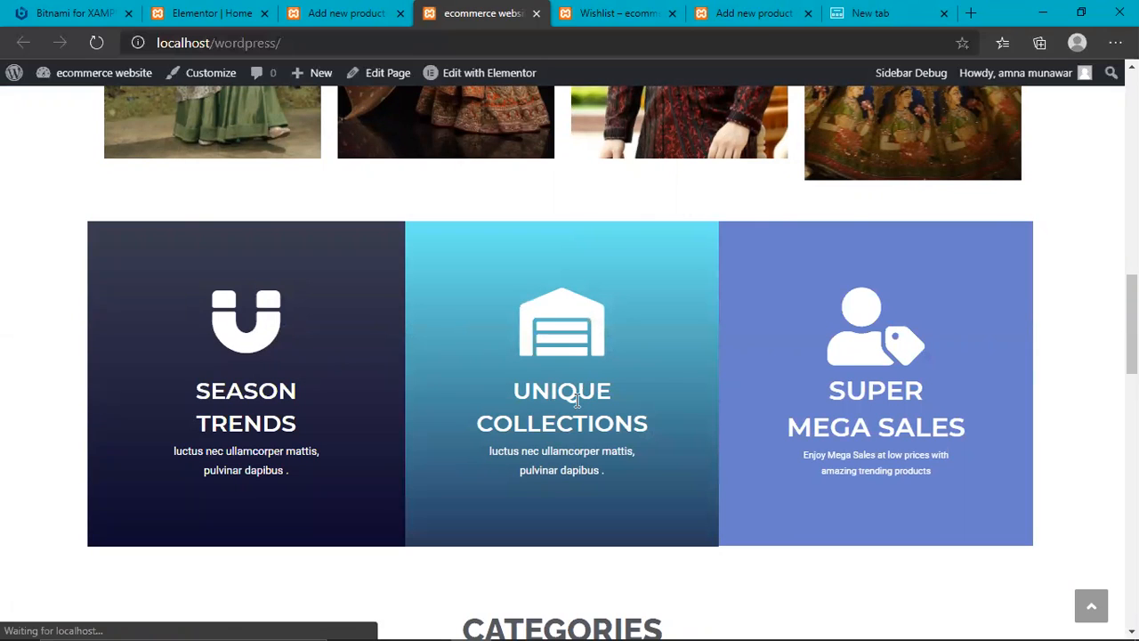
mouse_move(914, 354)
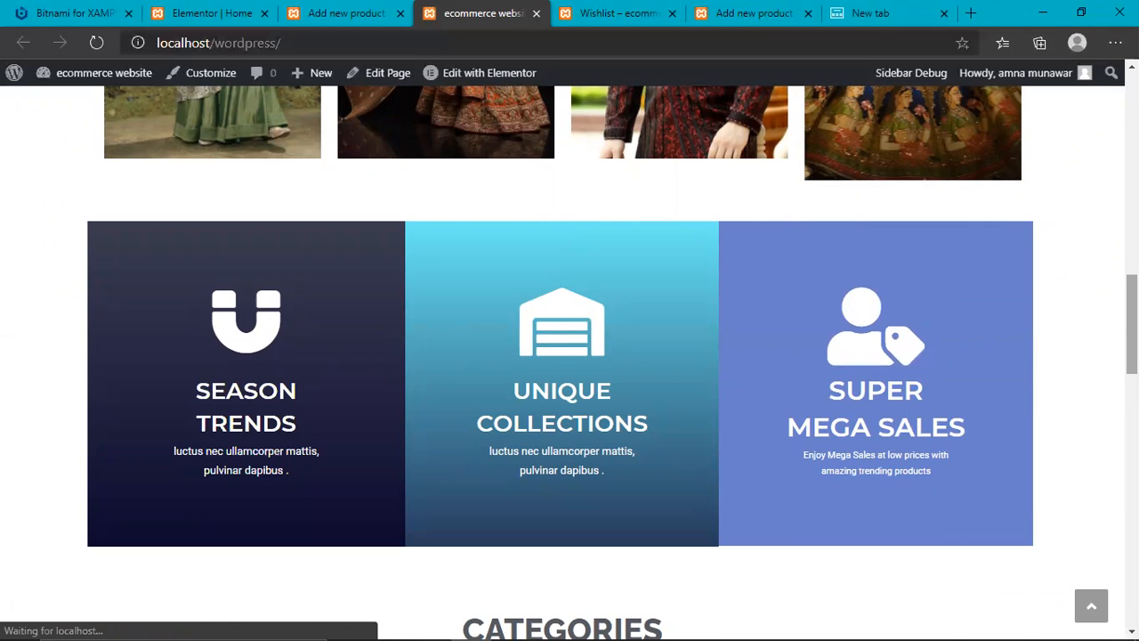
scroll(down, 3)
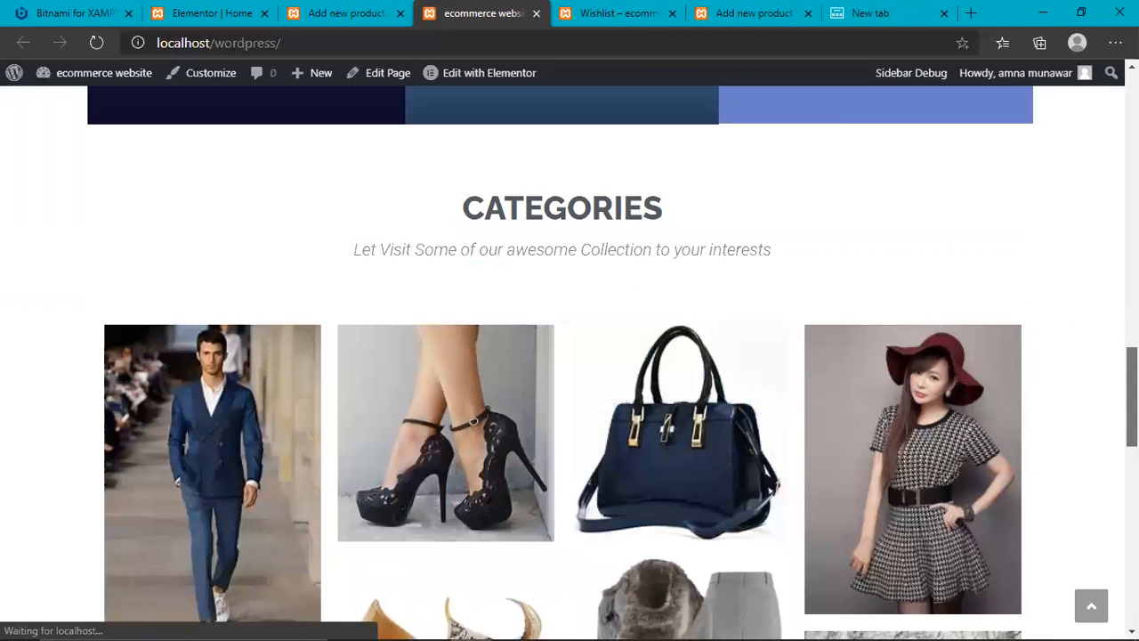
scroll(down, 3)
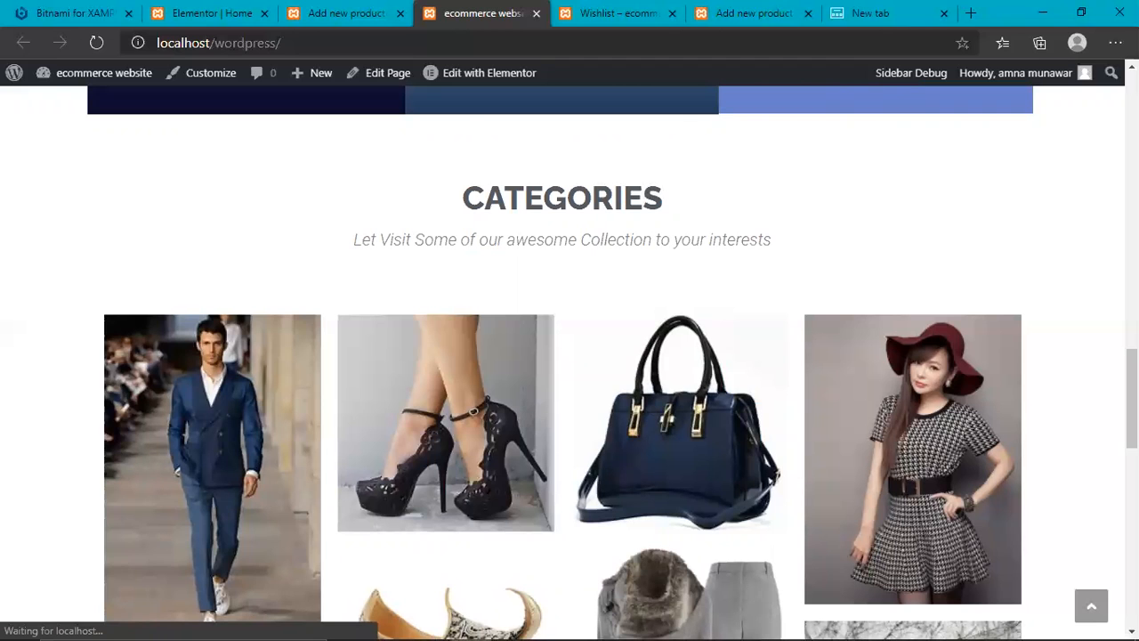
scroll(down, 3)
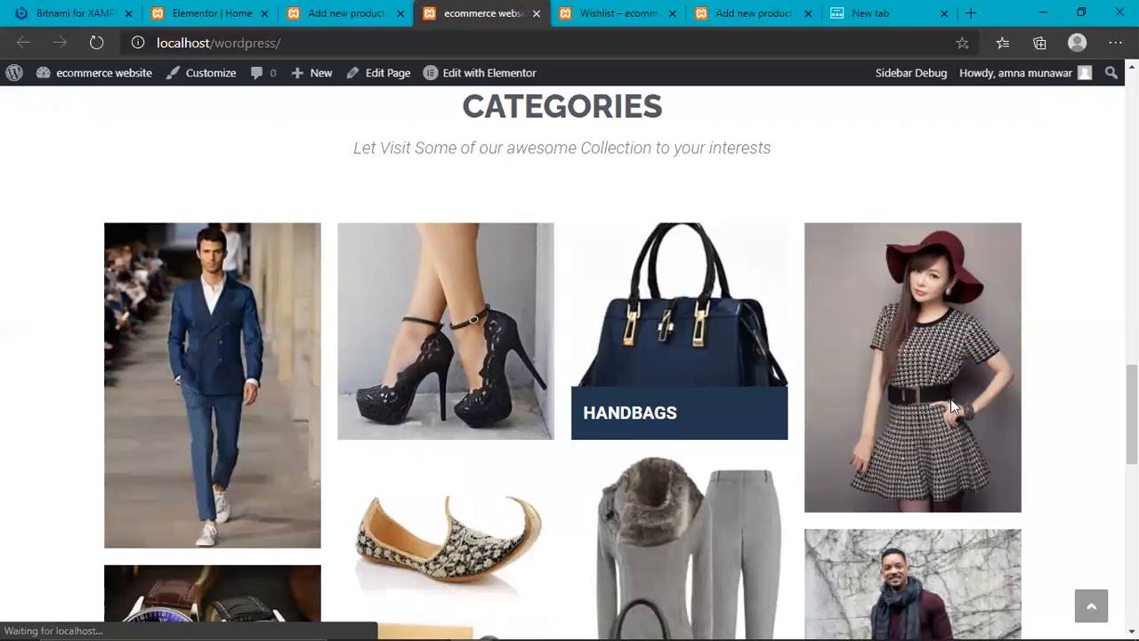
scroll(down, 3)
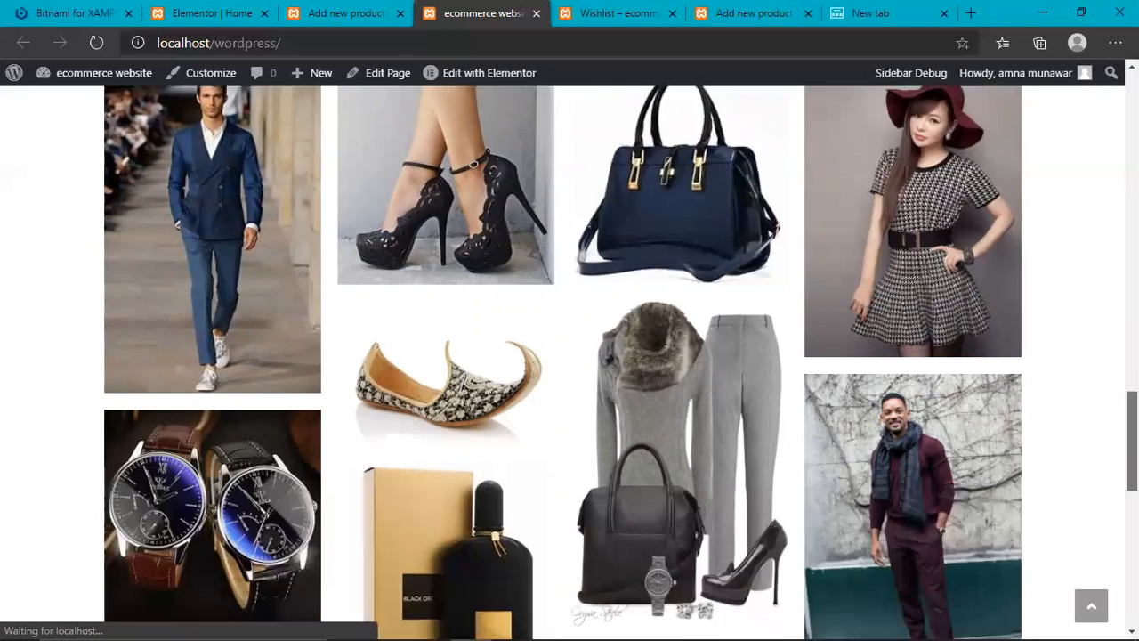
scroll(down, 3)
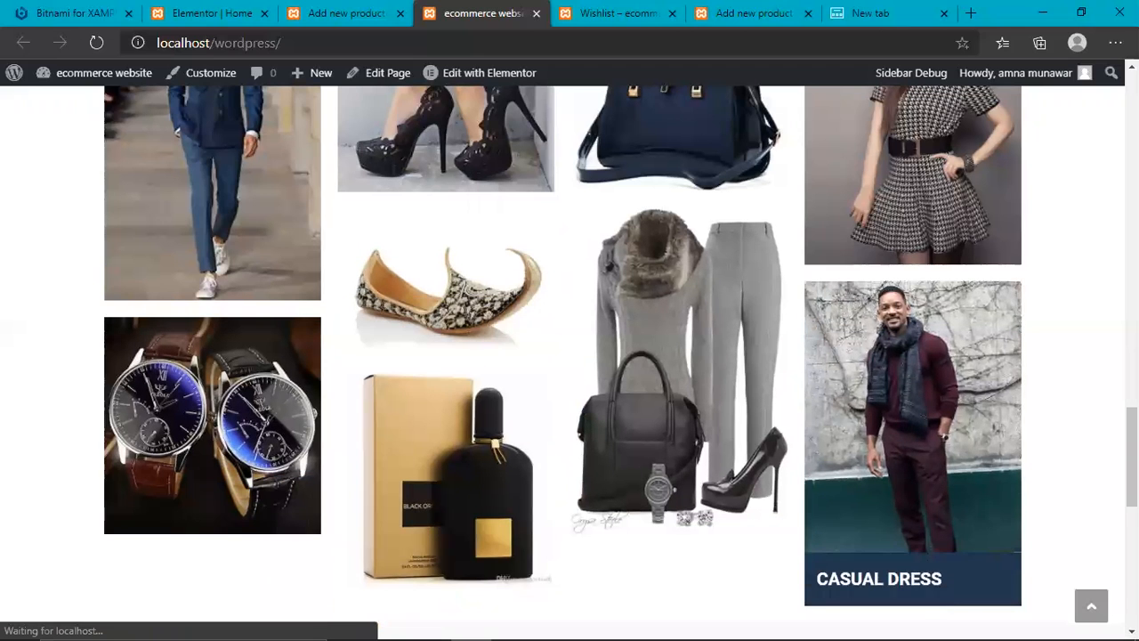
scroll(down, 3)
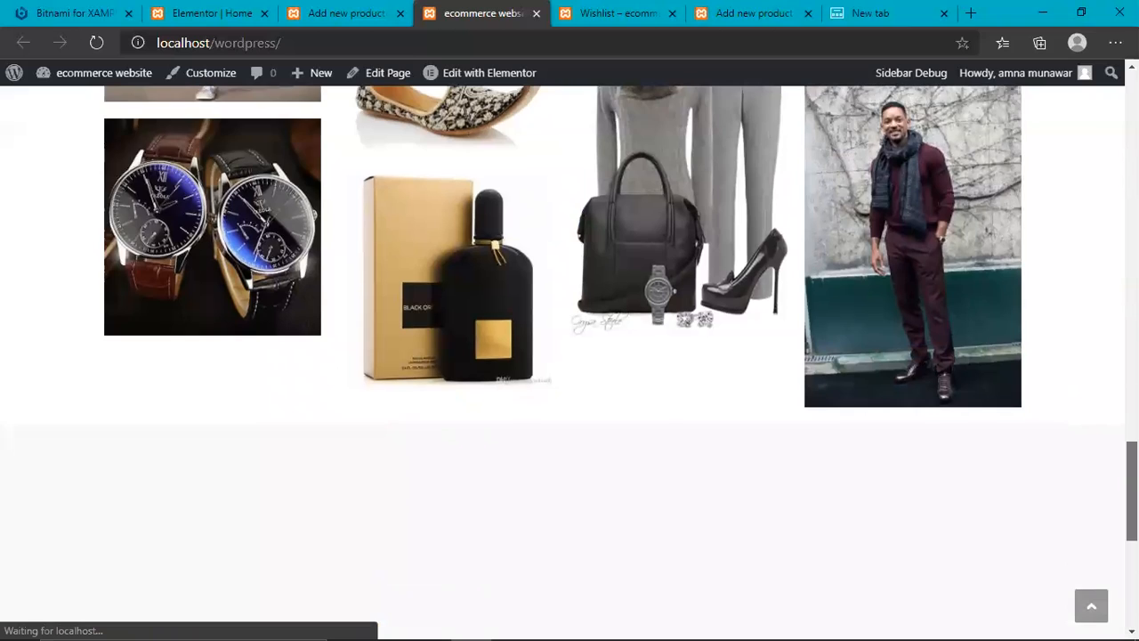
scroll(down, 3)
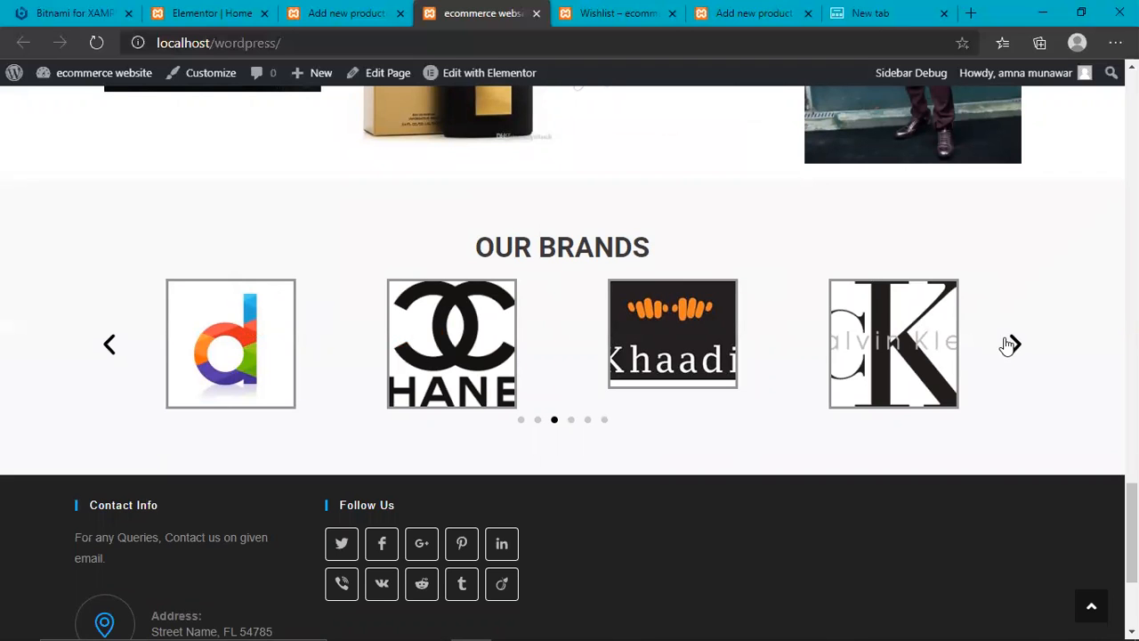
- Page through the brand logos carousel, then return toward the top of the homepage
click(1011, 345)
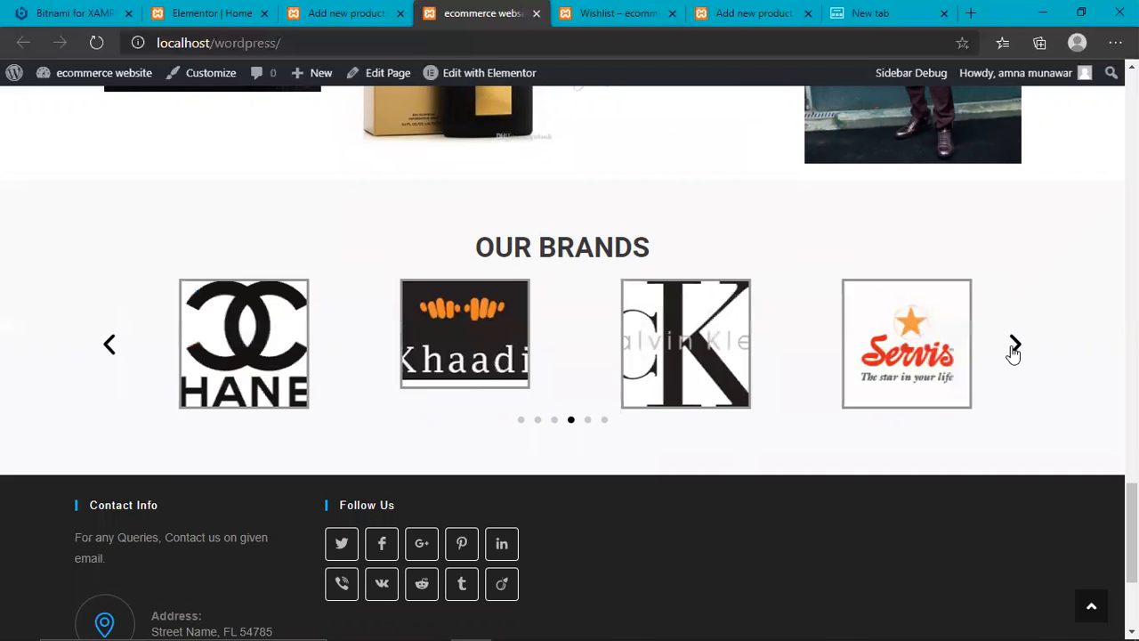
click(1012, 345)
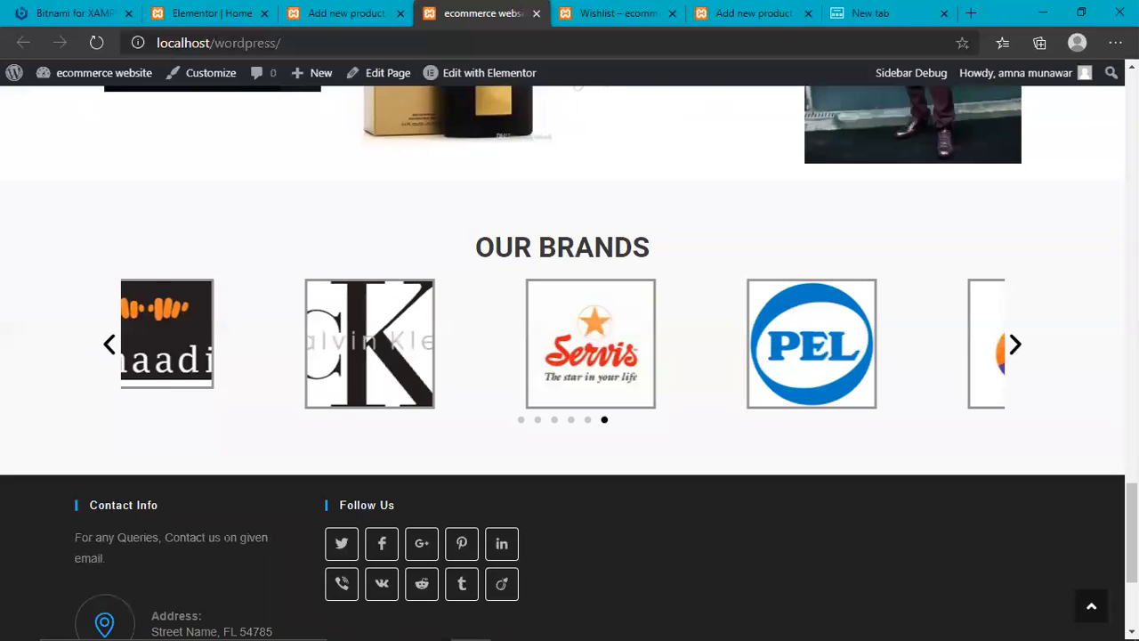
scroll(down, 3)
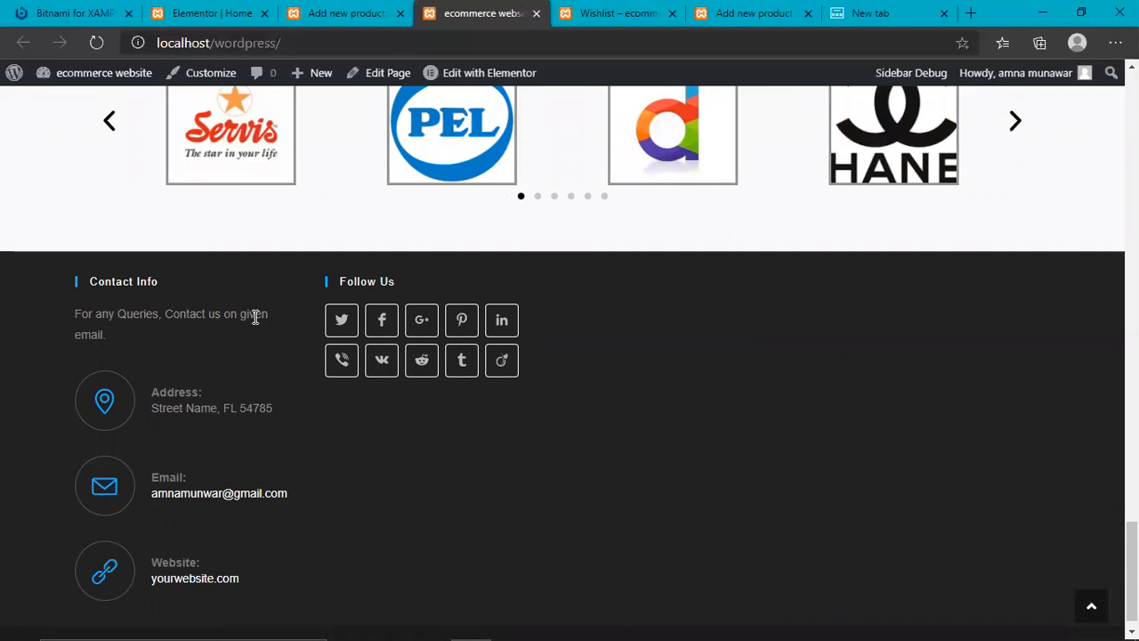
mouse_move(214, 520)
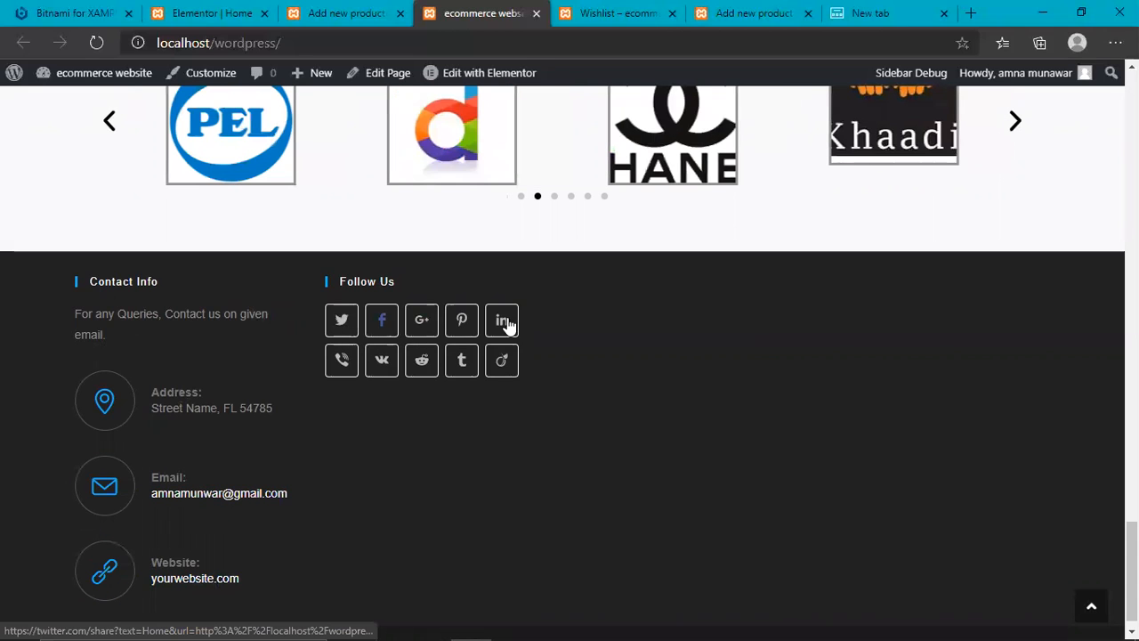
mouse_move(970, 345)
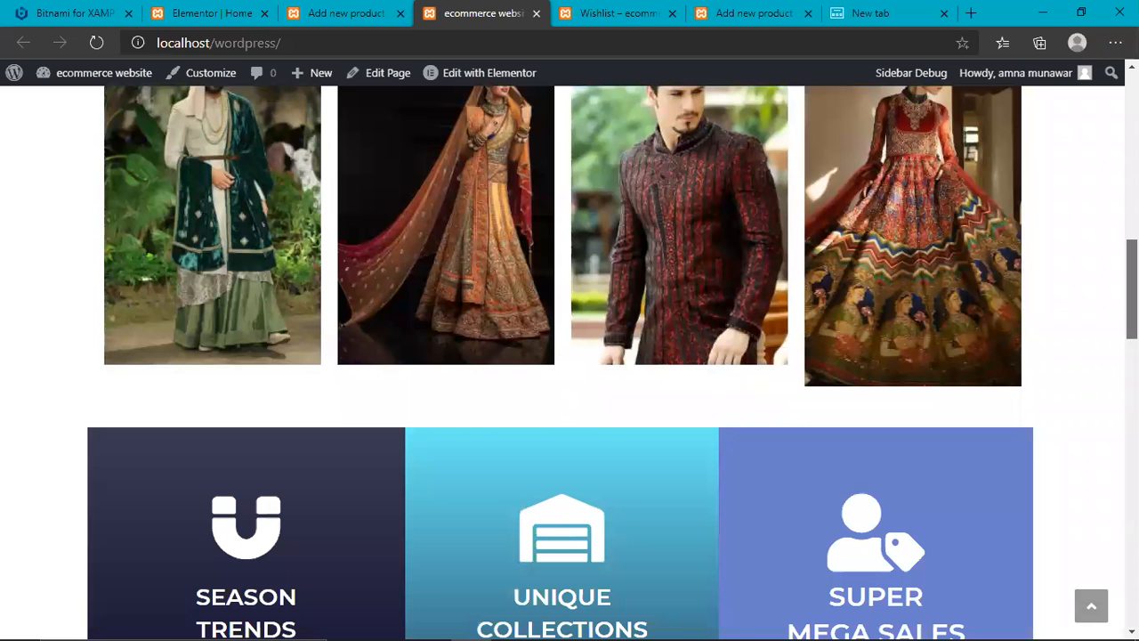
scroll(up, 3)
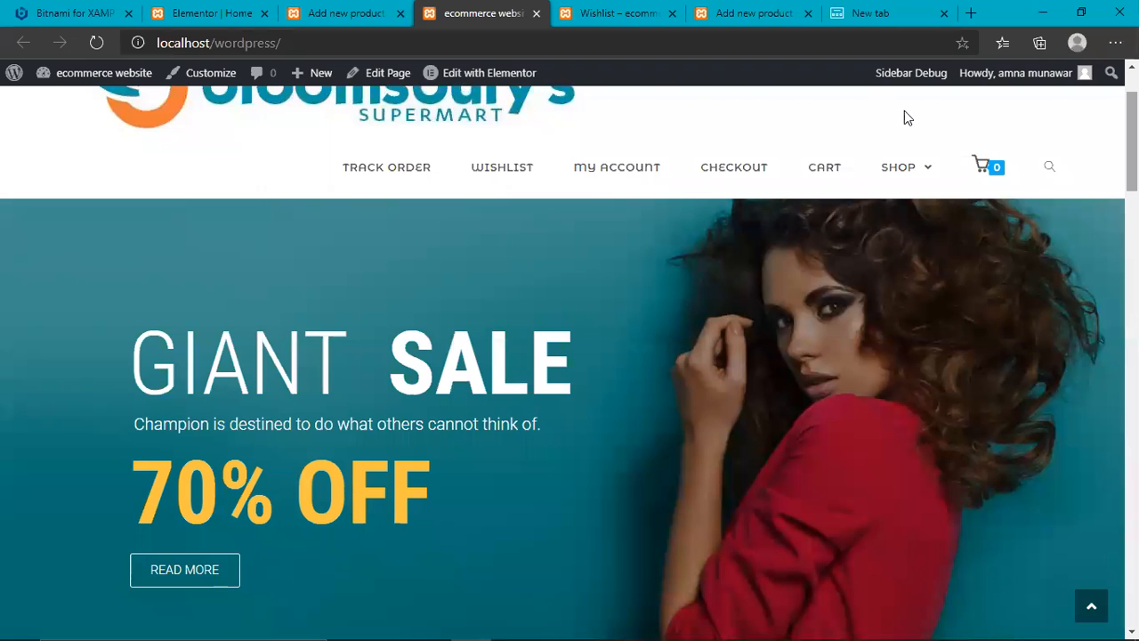
mouse_move(386, 168)
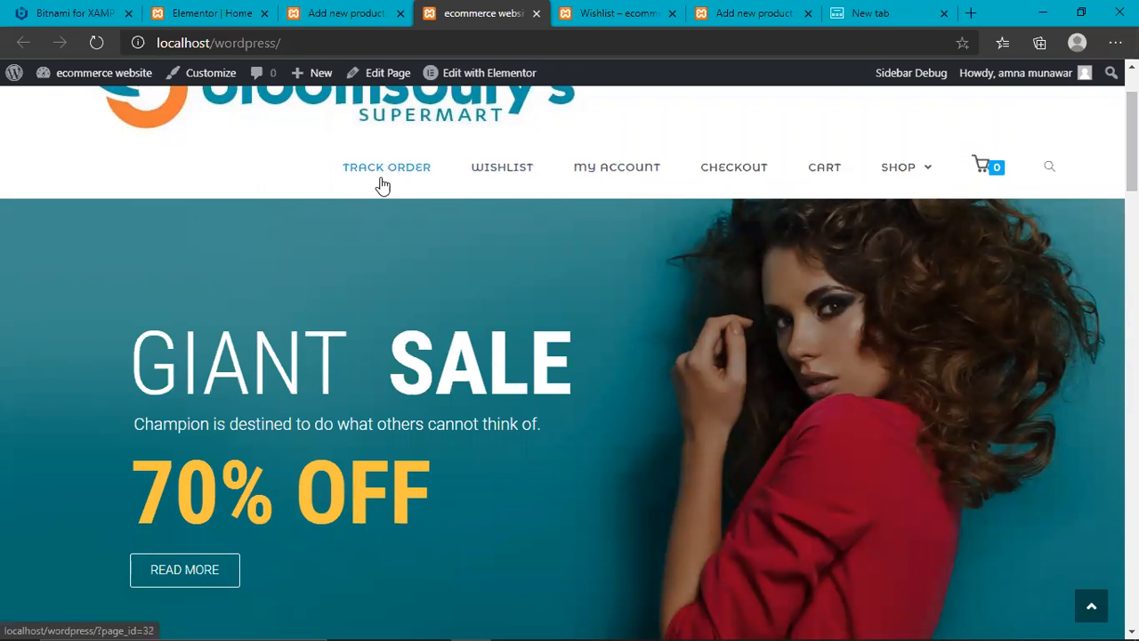
mouse_move(384, 196)
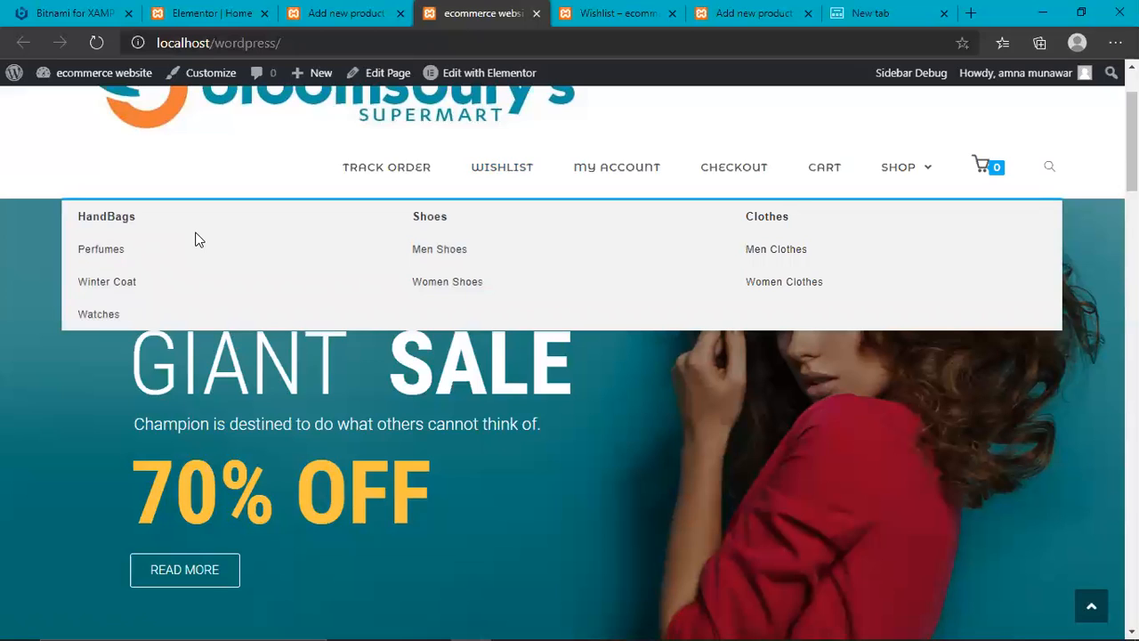
mouse_move(107, 217)
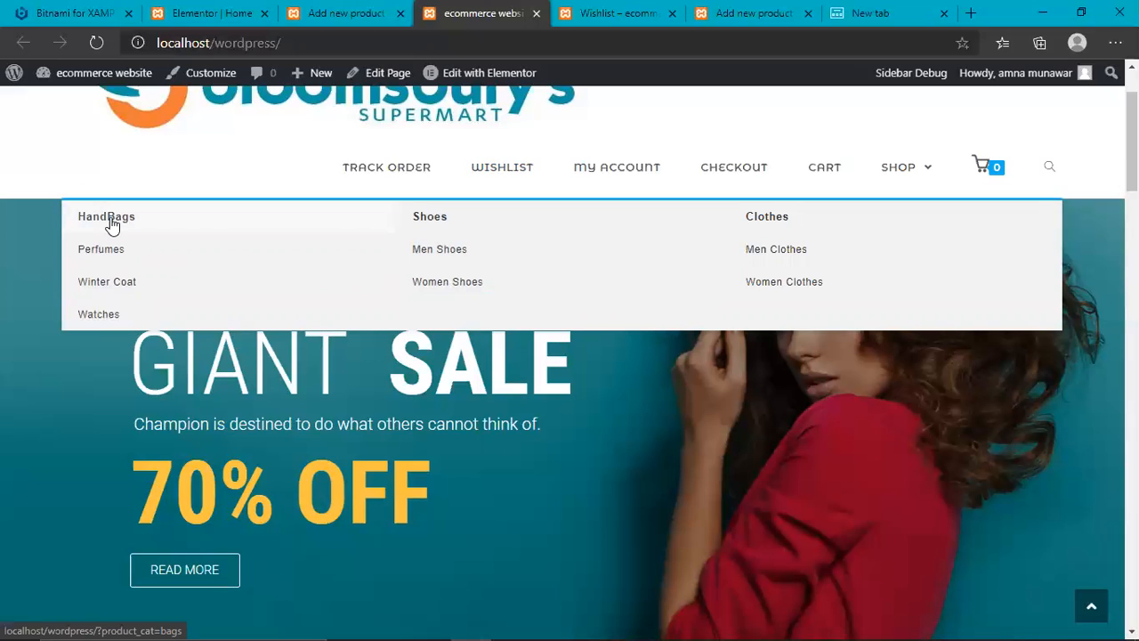
- Go to the HandBags entry in the SHOP dropdown to load the Bags category page
click(107, 217)
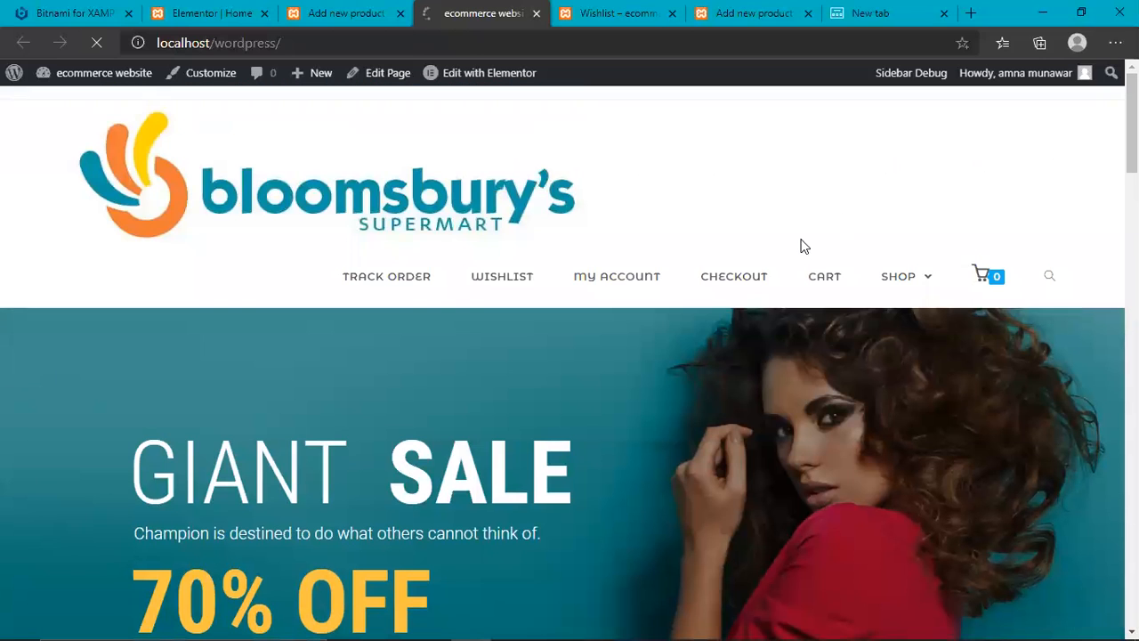
mouse_move(578, 360)
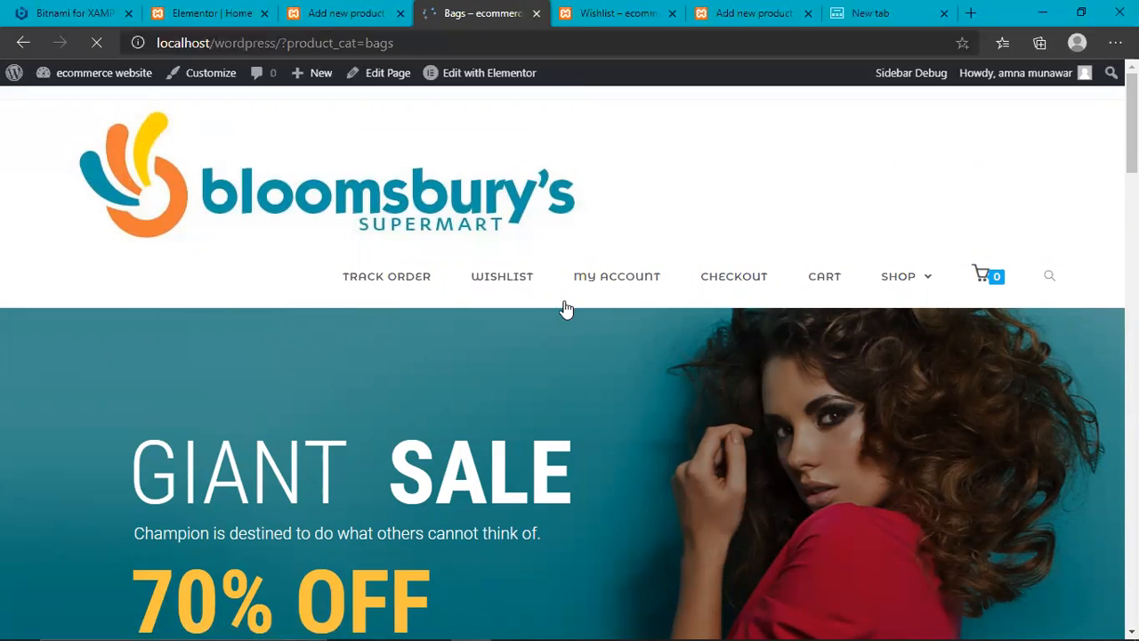
click(616, 276)
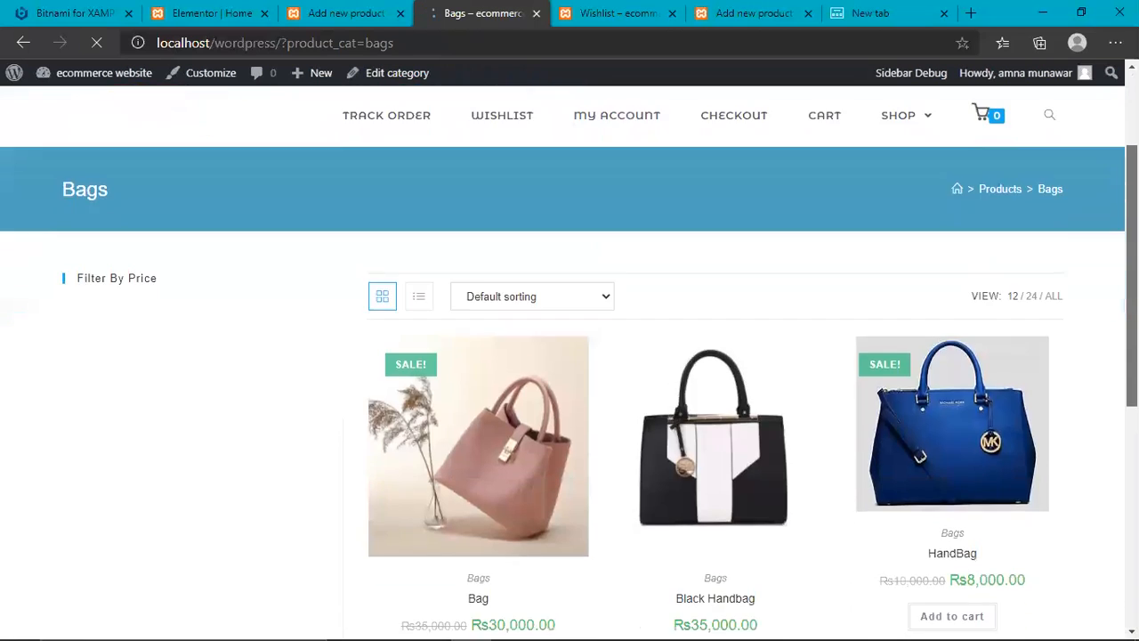
- Scroll the Bags category page to reveal the price filter, share links and category counts
scroll(down, 3)
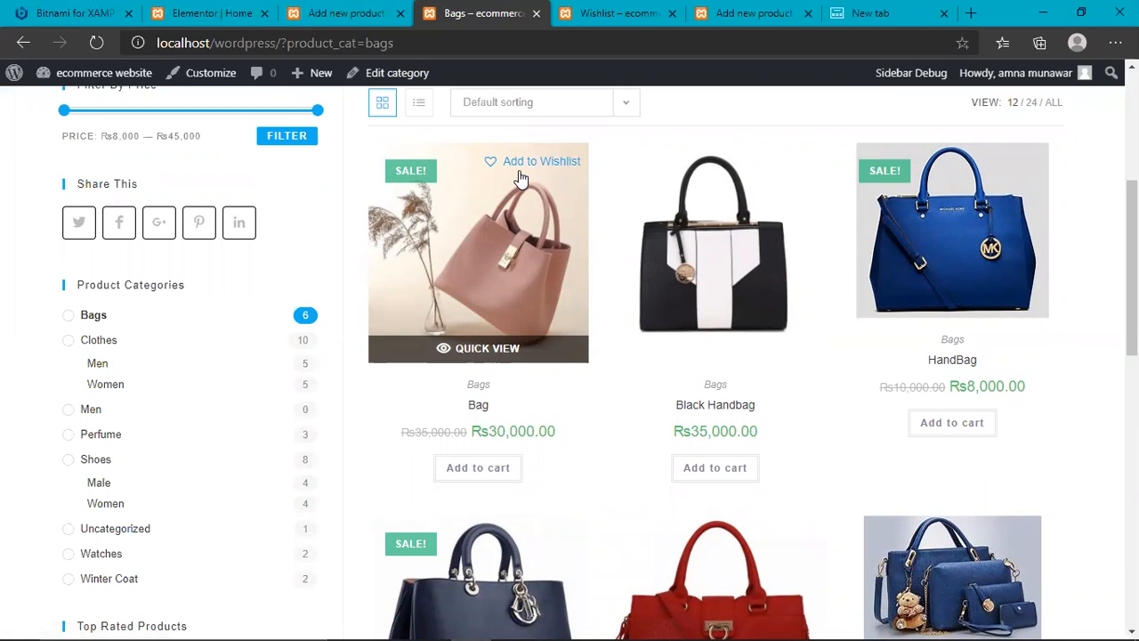
mouse_move(181, 240)
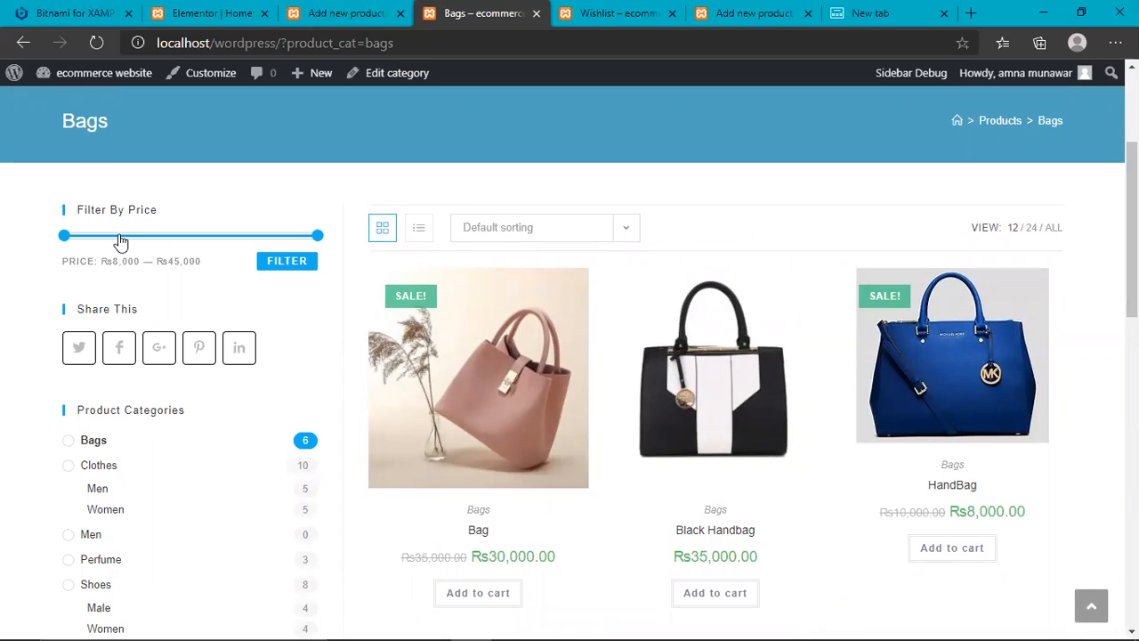
mouse_move(157, 274)
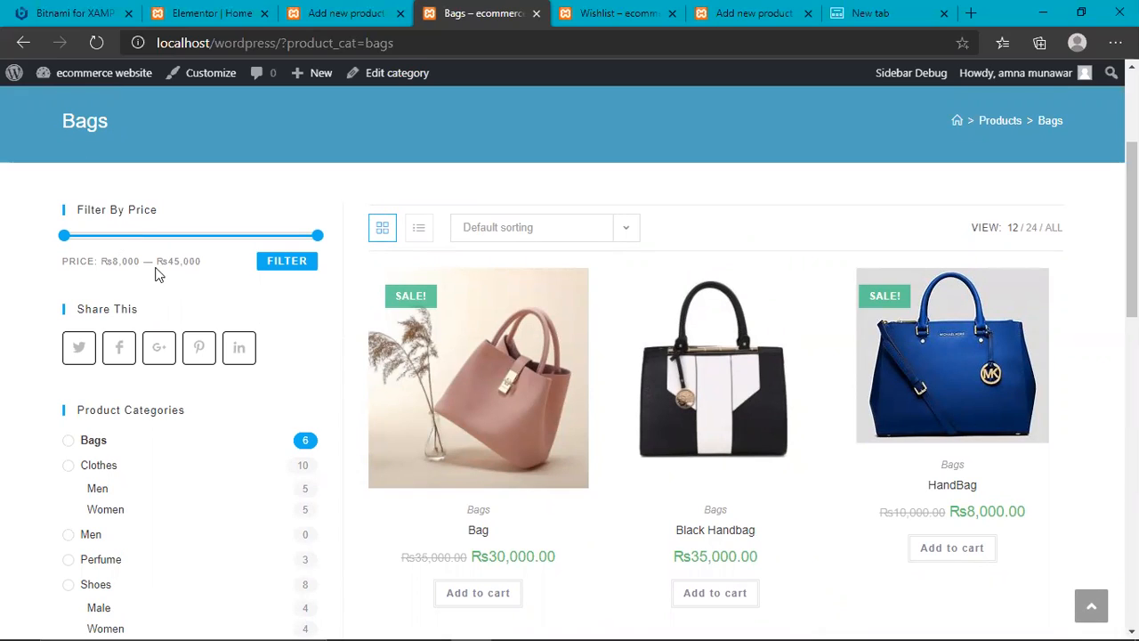
mouse_move(196, 274)
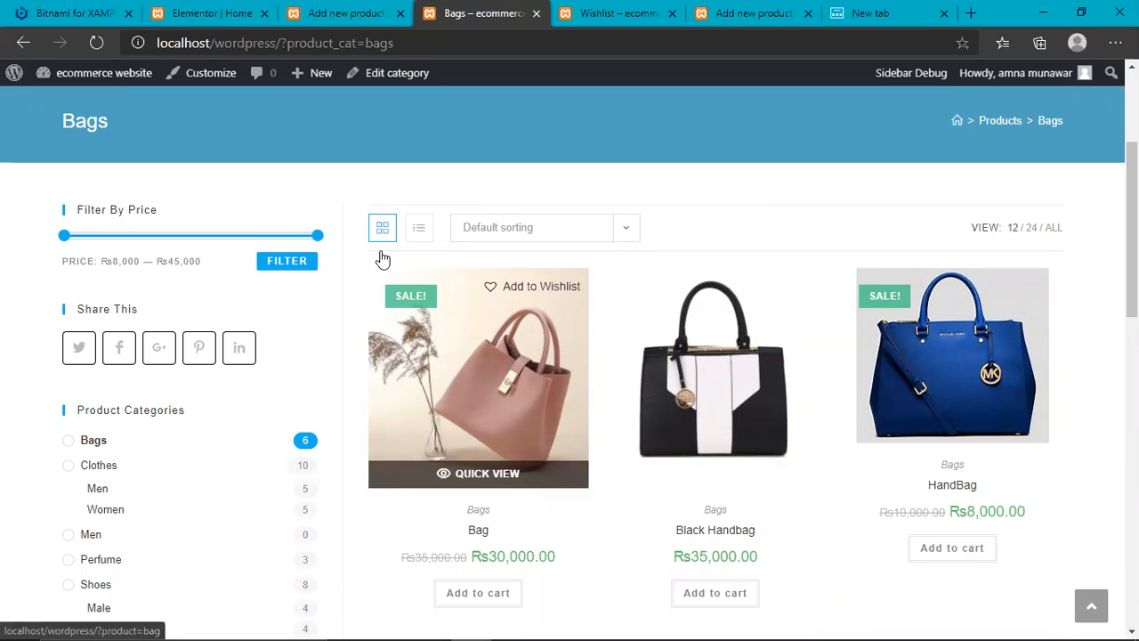
- Apply a Rs8,000–Rs21,420 price filter on Bags, leaving only the blue HandBag listed
drag(317, 235, 274, 235)
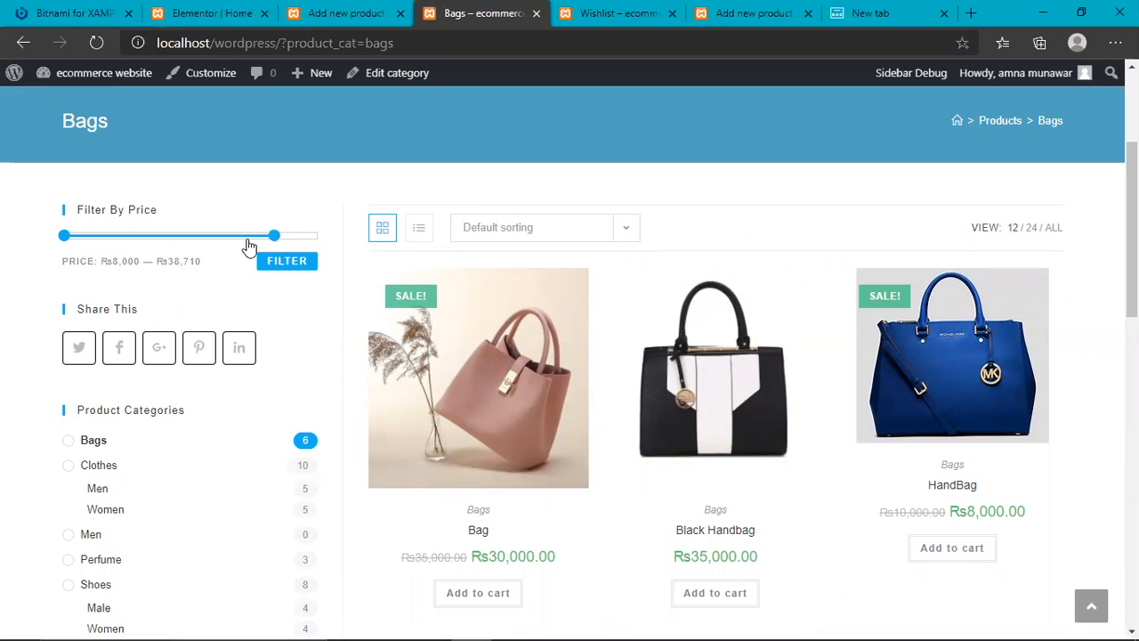
drag(274, 235, 163, 234)
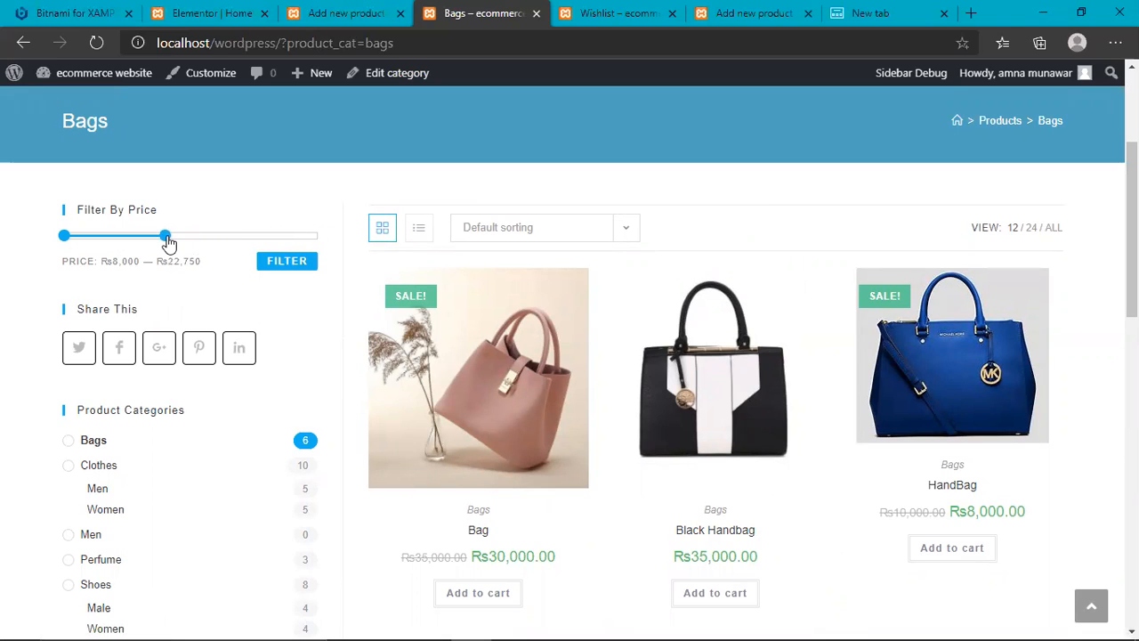
drag(164, 235, 155, 235)
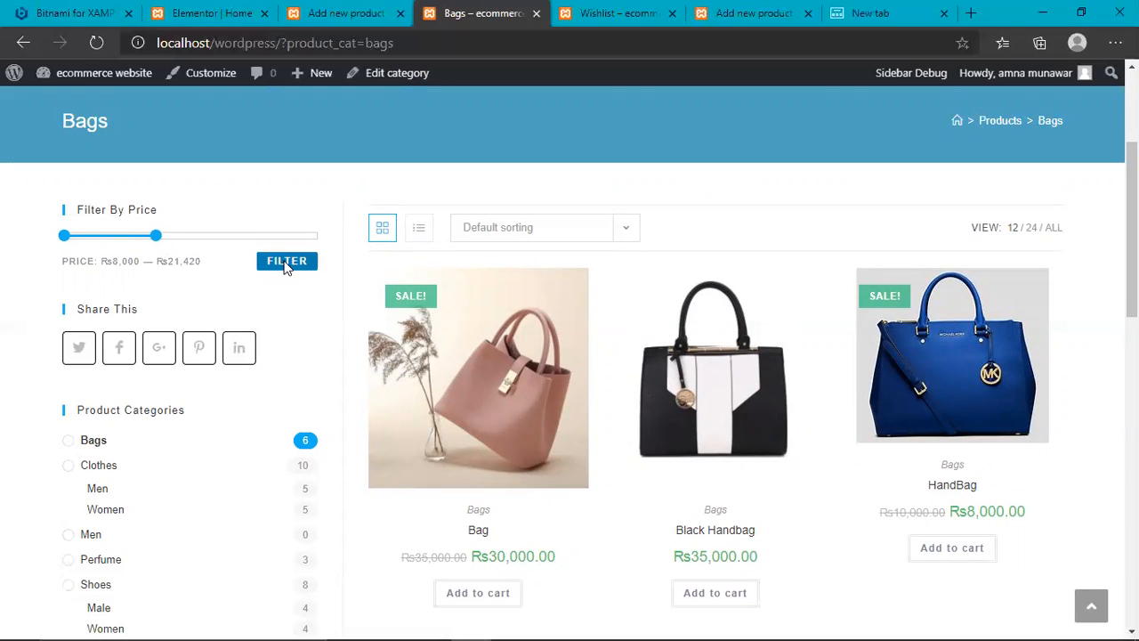
click(286, 260)
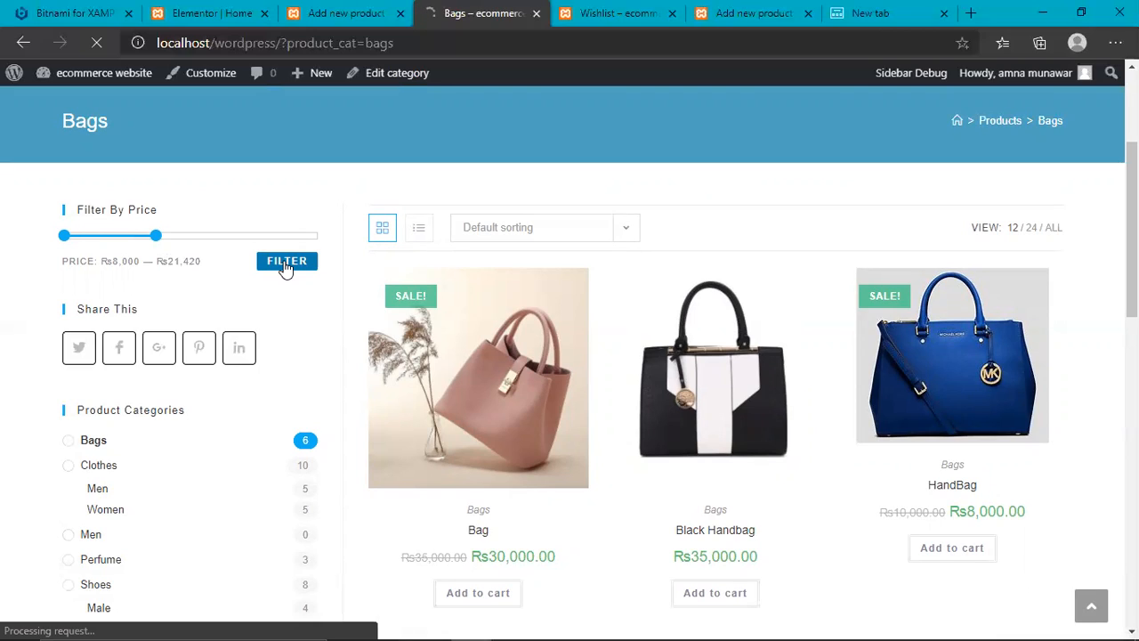
click(286, 260)
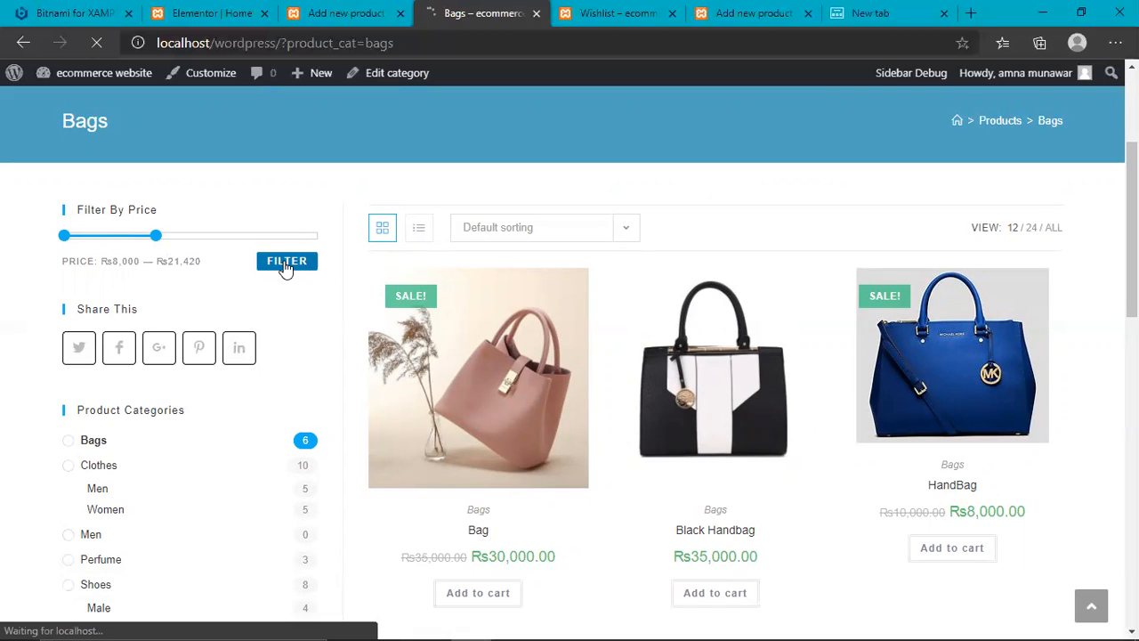
click(287, 260)
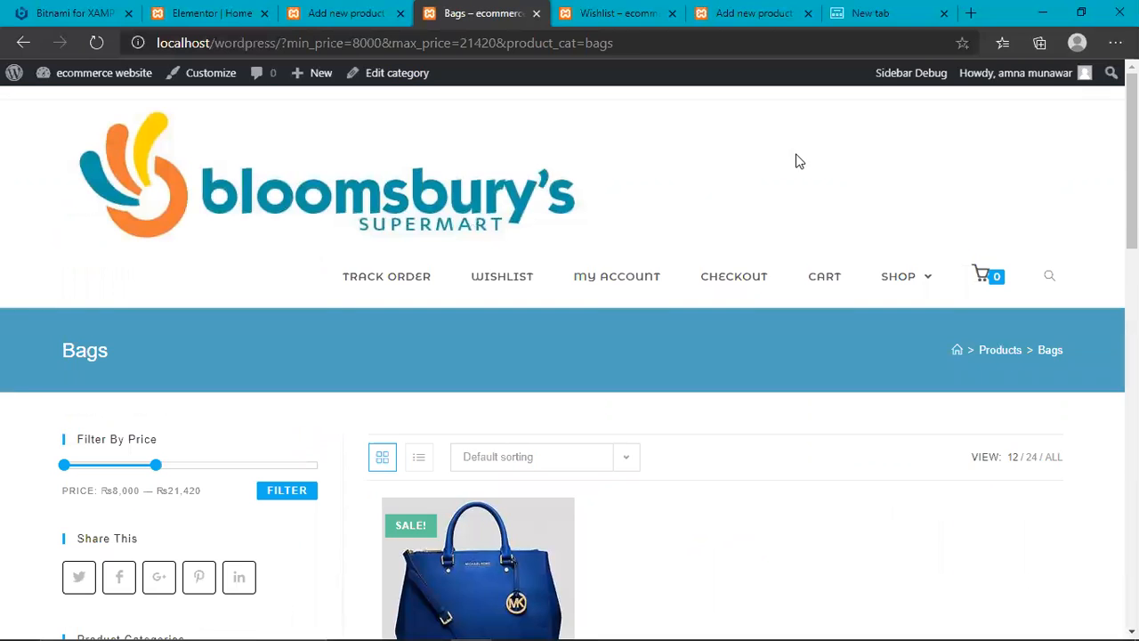
- Switch to the Clothes category from the Product Categories widget, dropping the price limit
scroll(down, 3)
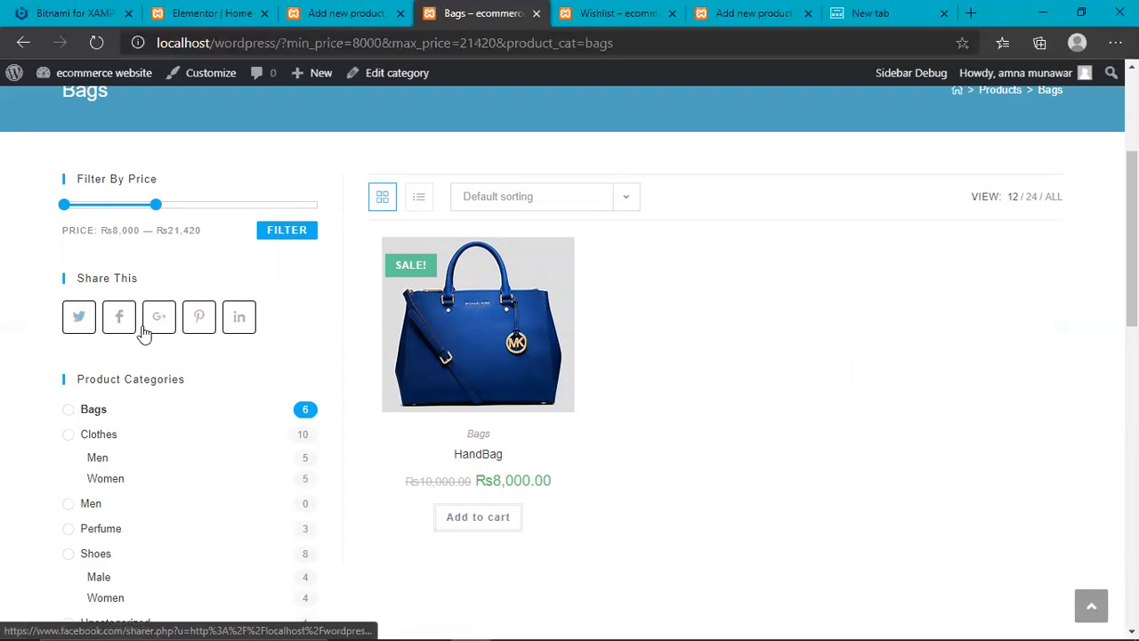
mouse_move(1071, 374)
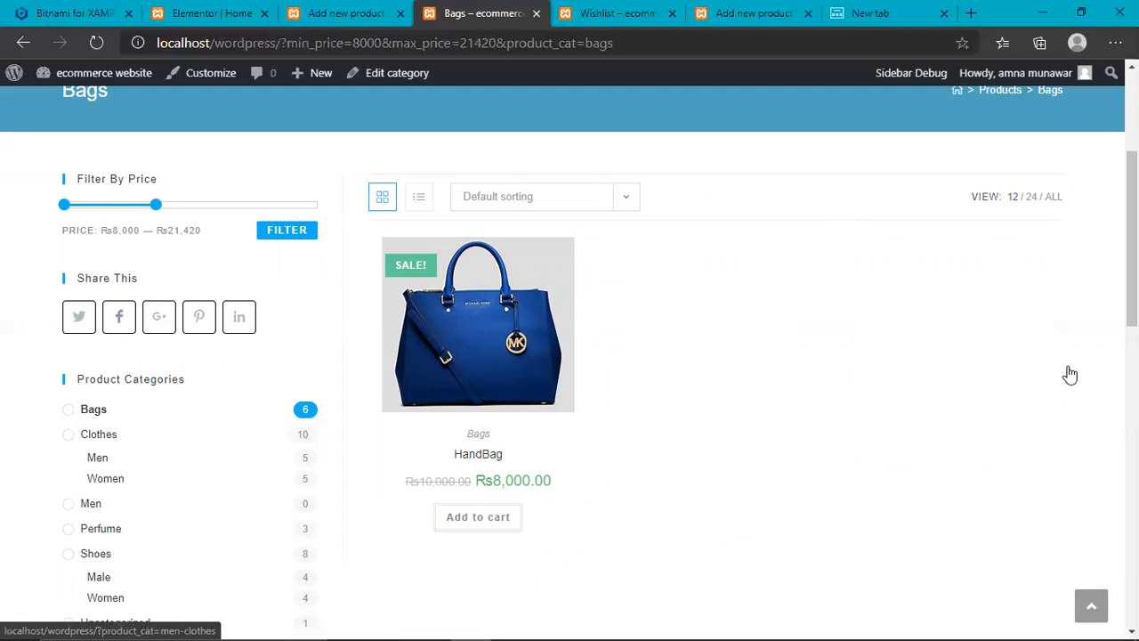
scroll(down, 3)
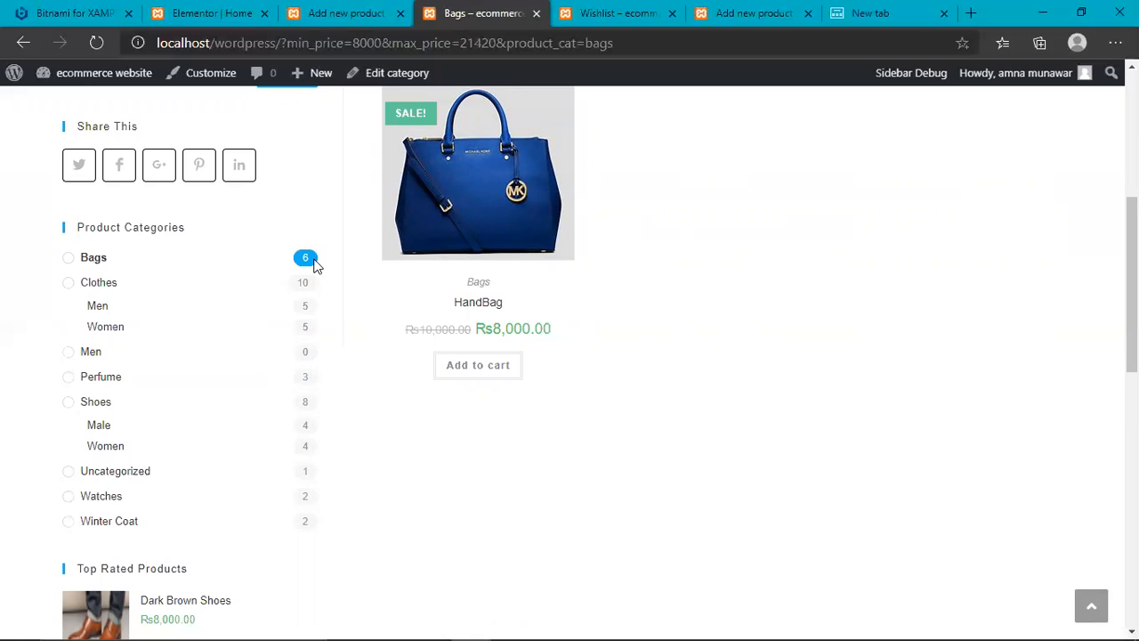
mouse_move(203, 256)
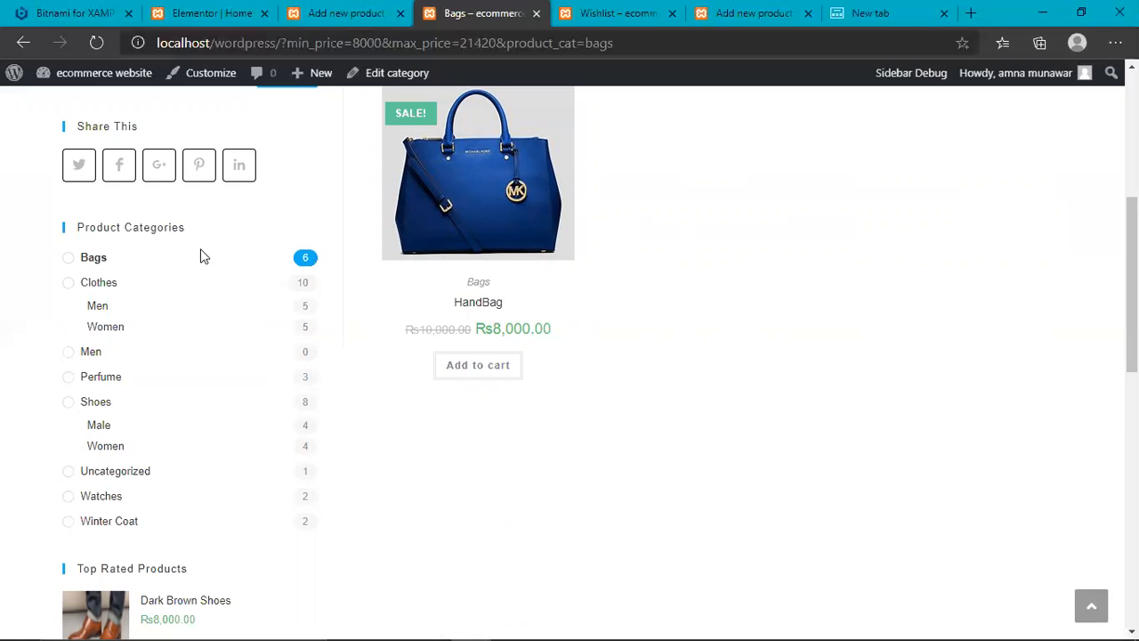
mouse_move(477, 365)
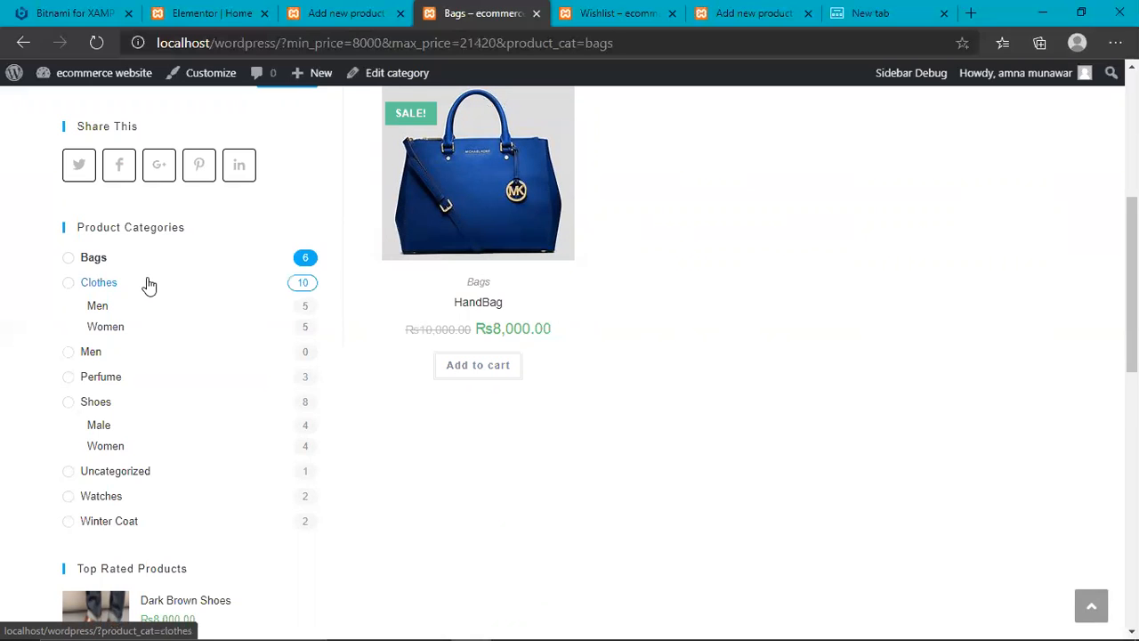
click(98, 281)
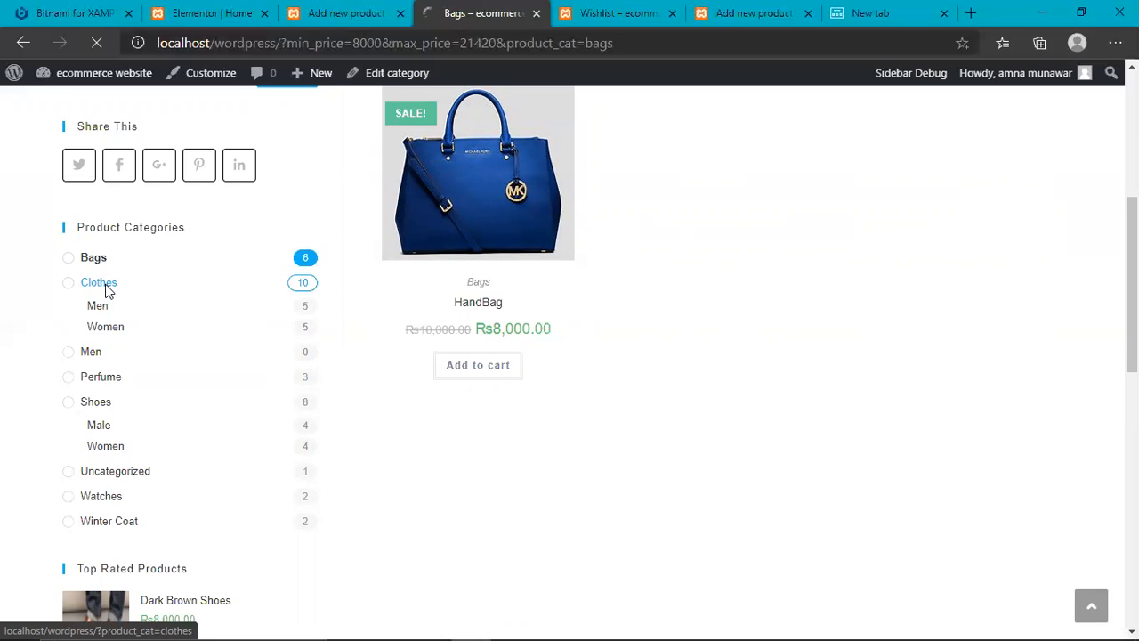
click(99, 281)
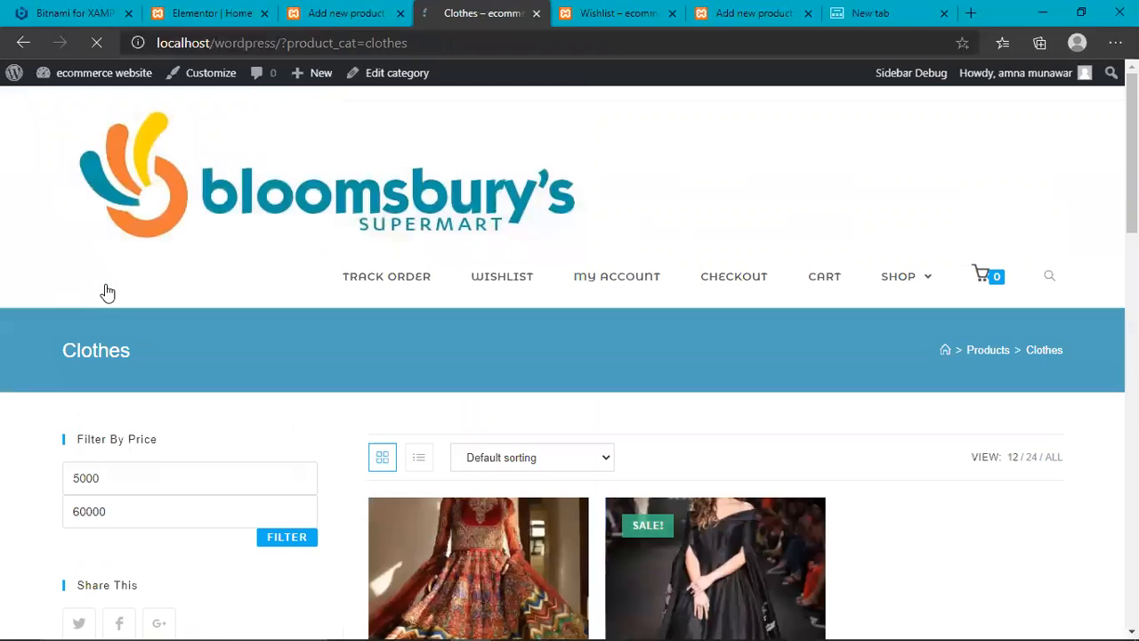
- Browse the Clothes listing and choose the Men subcategory under Clothes
scroll(down, 3)
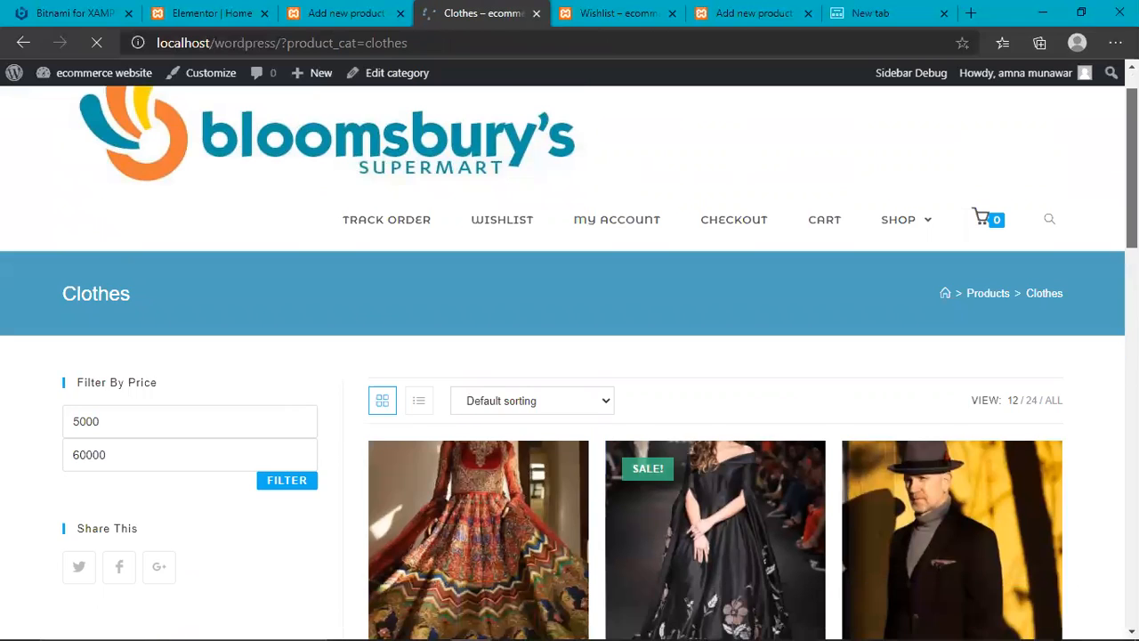
scroll(down, 3)
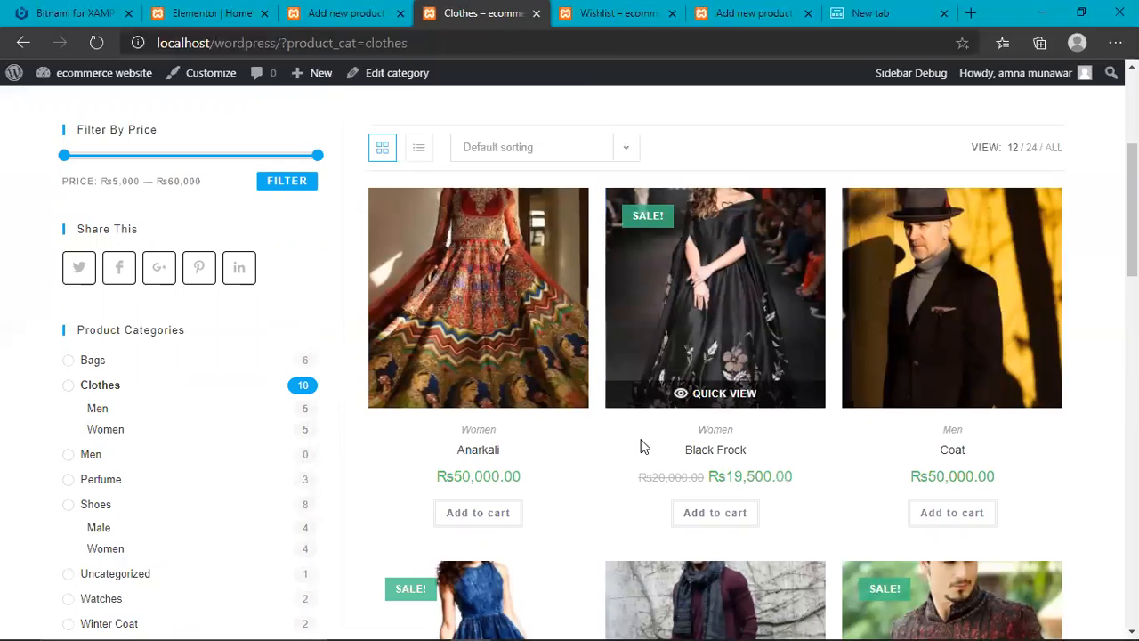
mouse_move(469, 318)
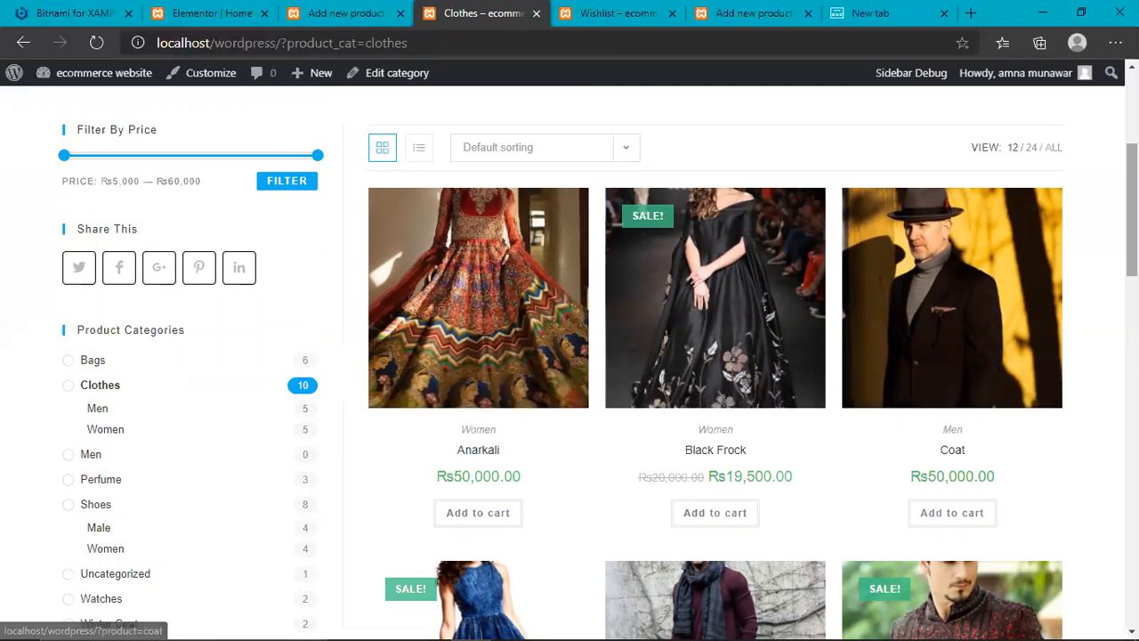
scroll(down, 3)
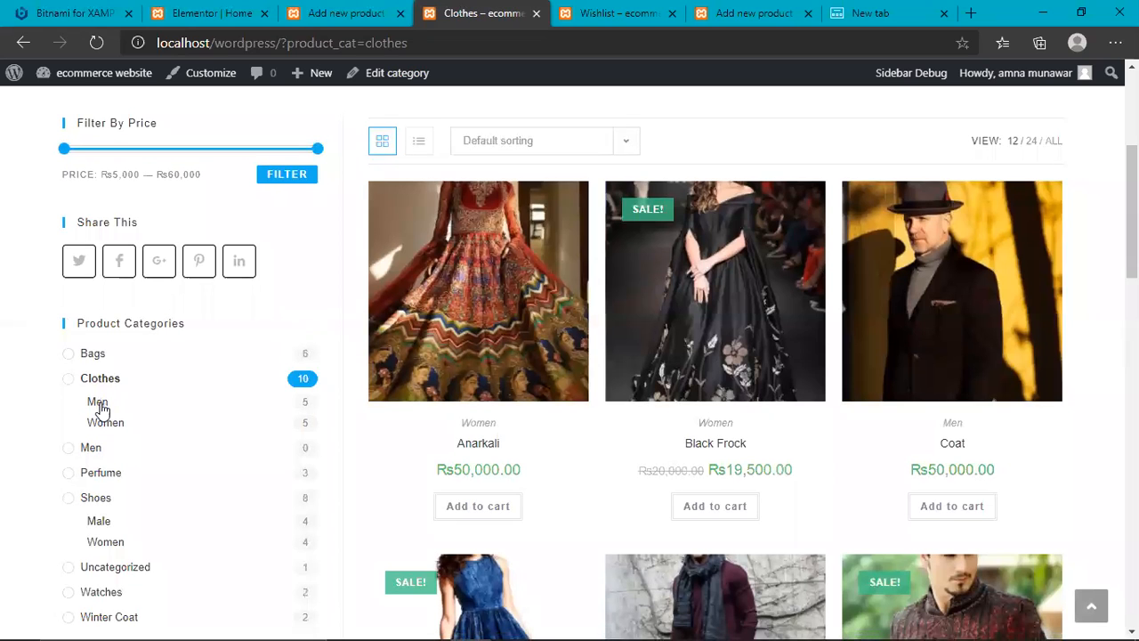
click(96, 402)
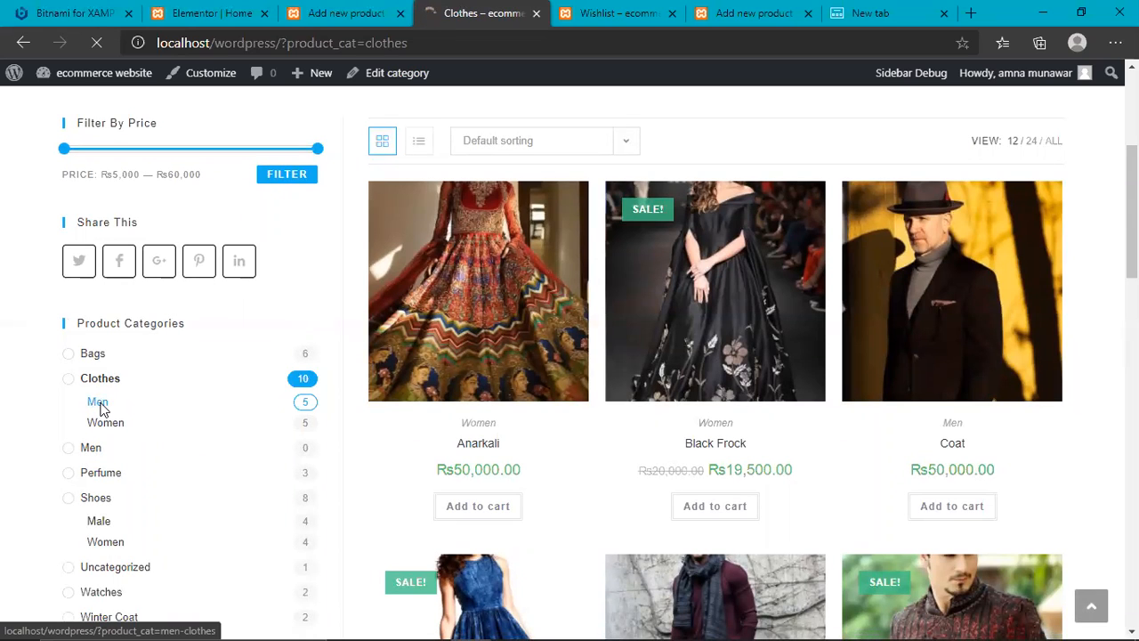
click(96, 403)
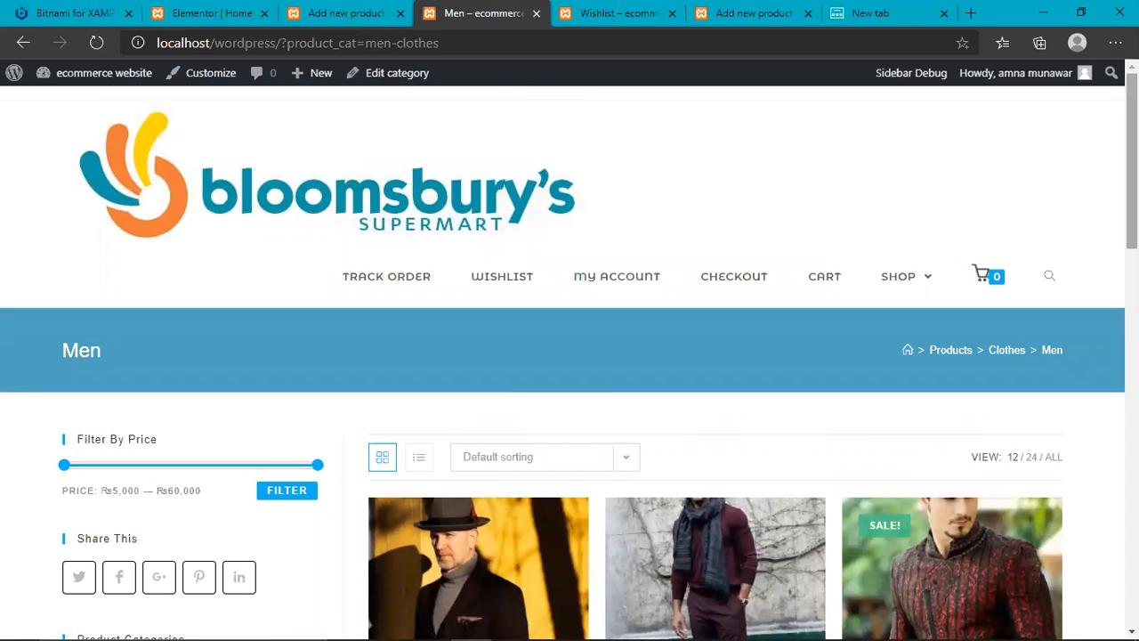
scroll(down, 3)
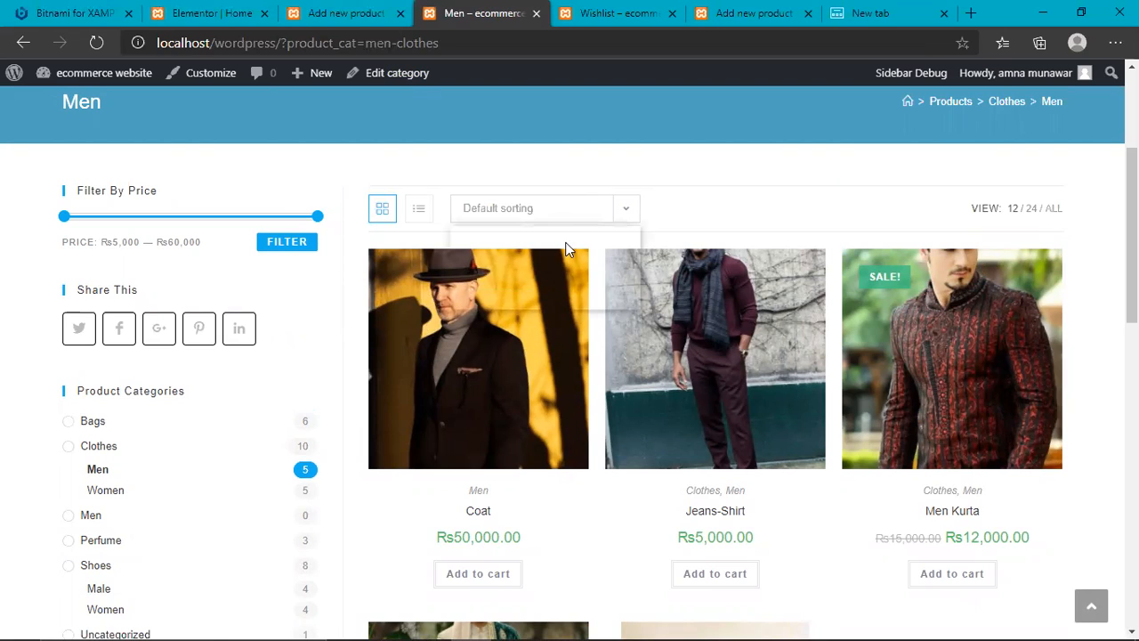
mouse_move(544, 288)
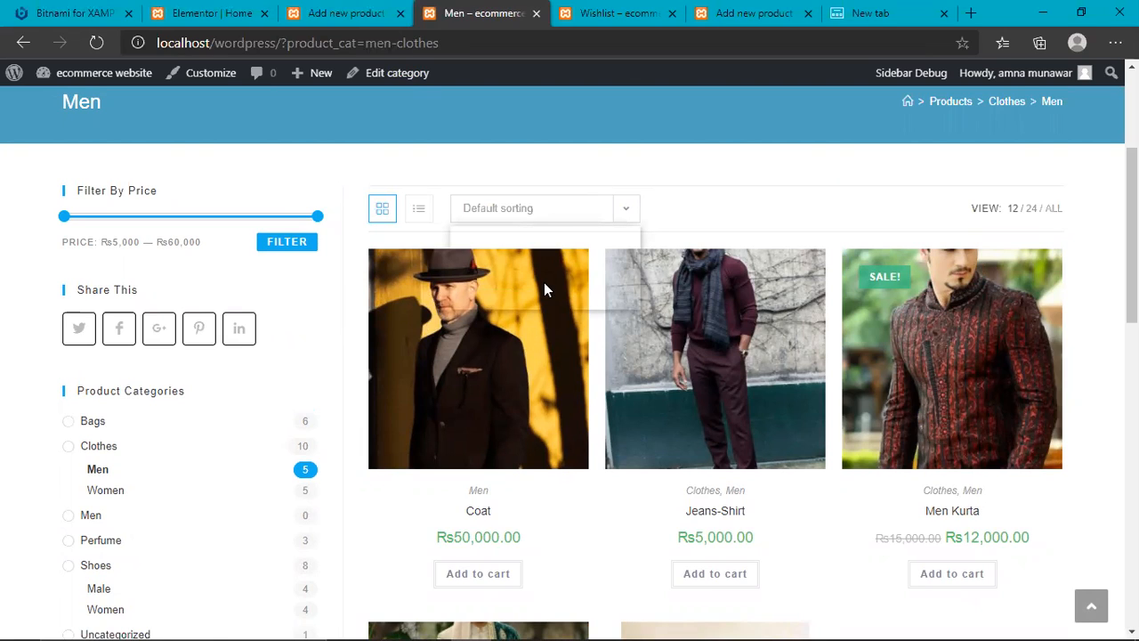
click(543, 206)
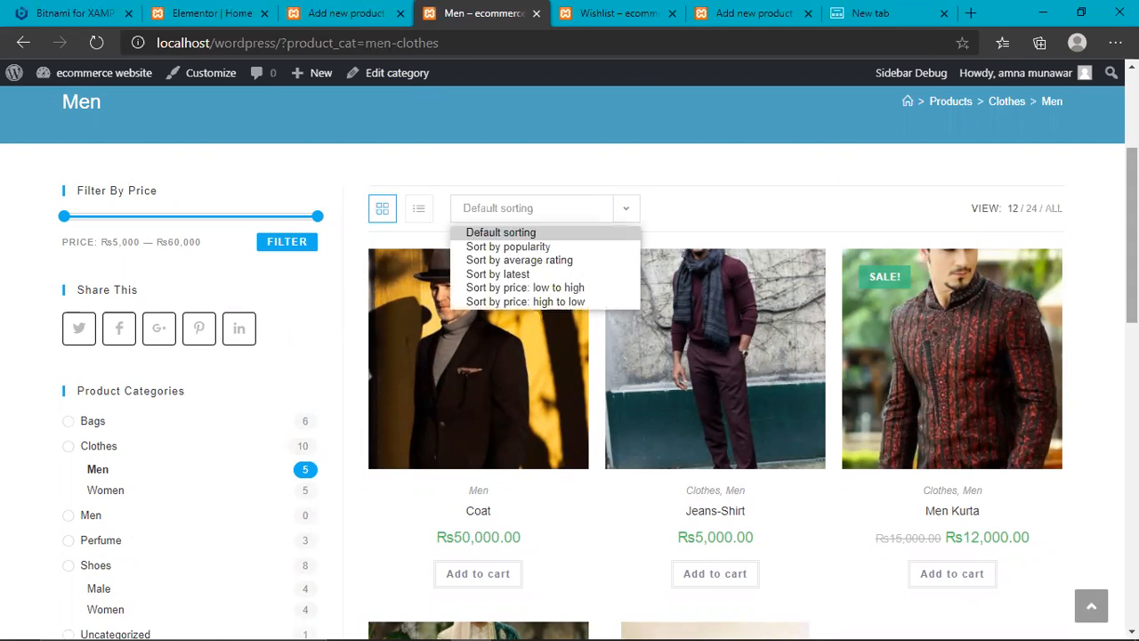
mouse_move(519, 260)
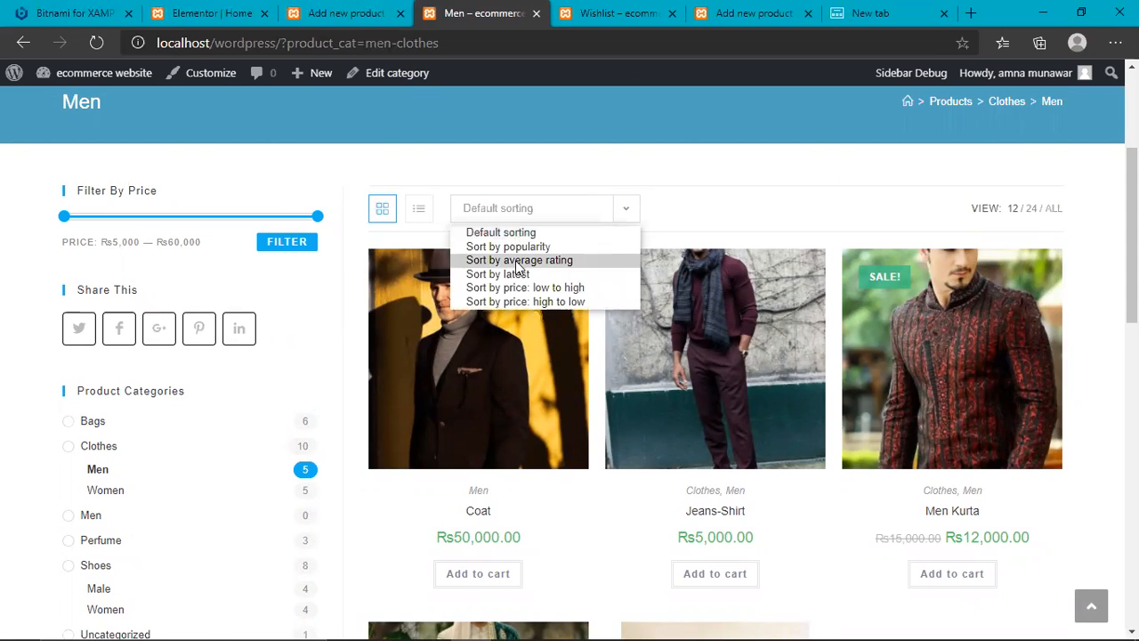
mouse_move(524, 286)
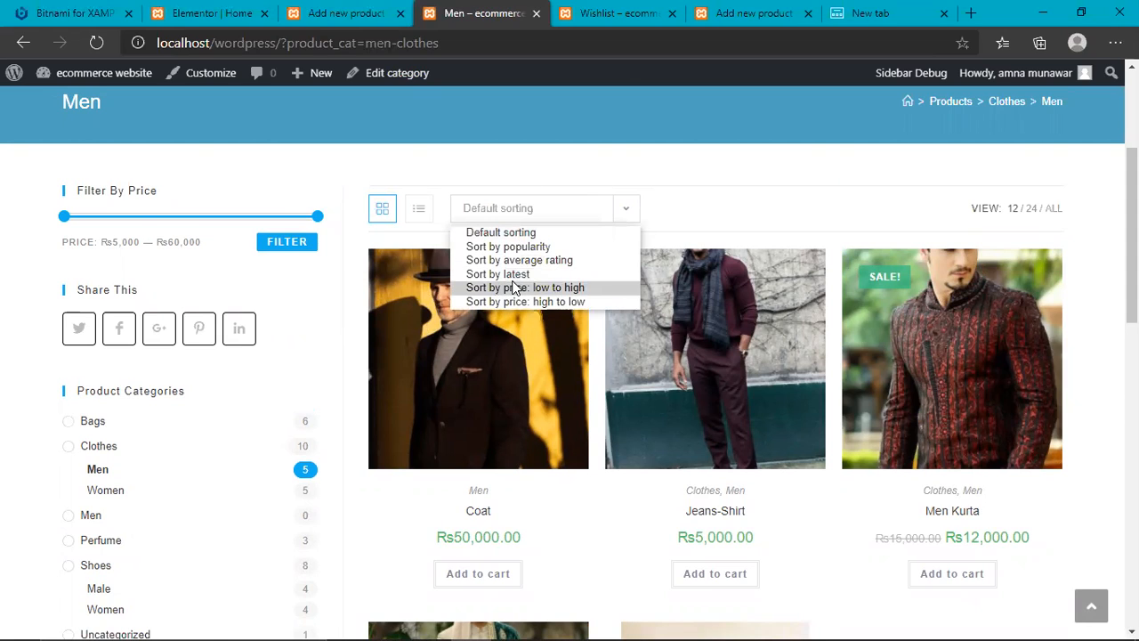
click(525, 286)
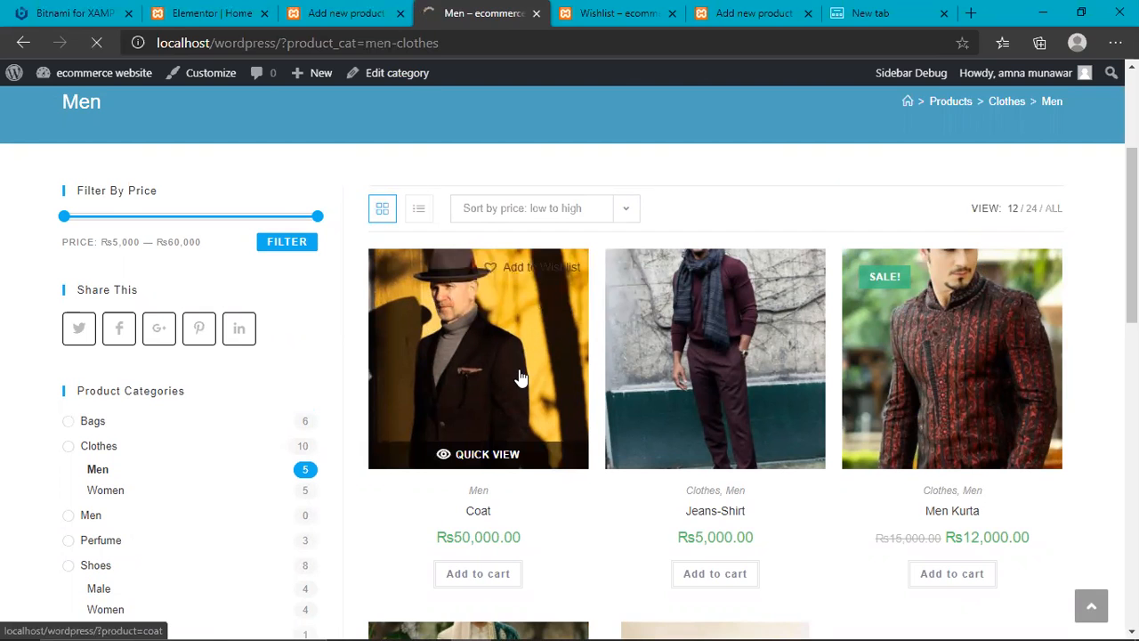
scroll(down, 3)
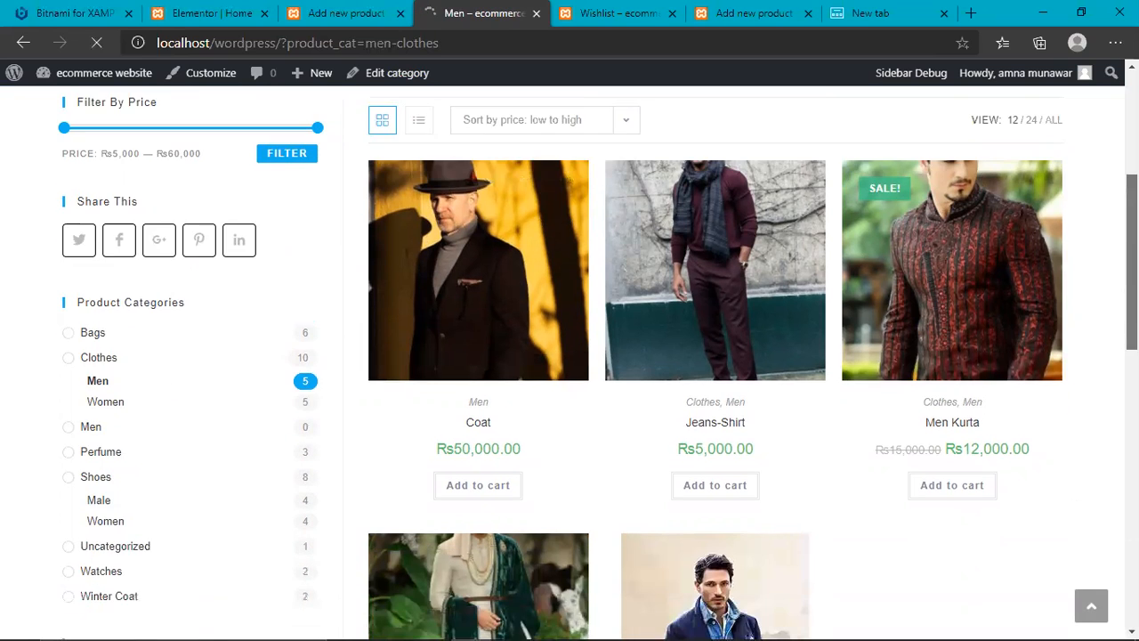
scroll(down, 3)
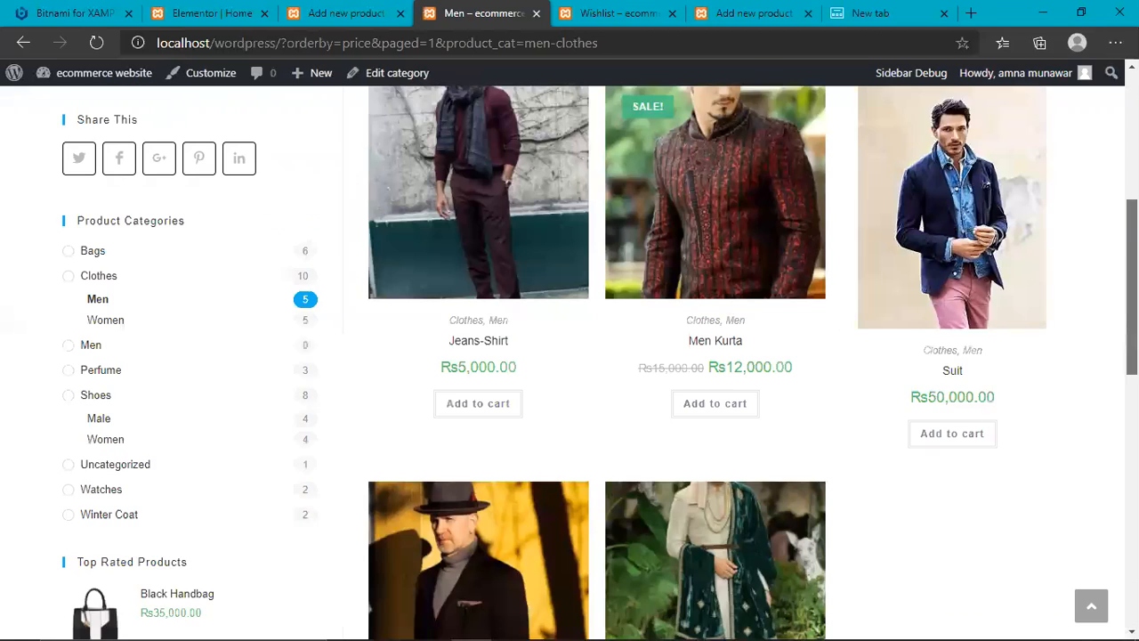
scroll(down, 3)
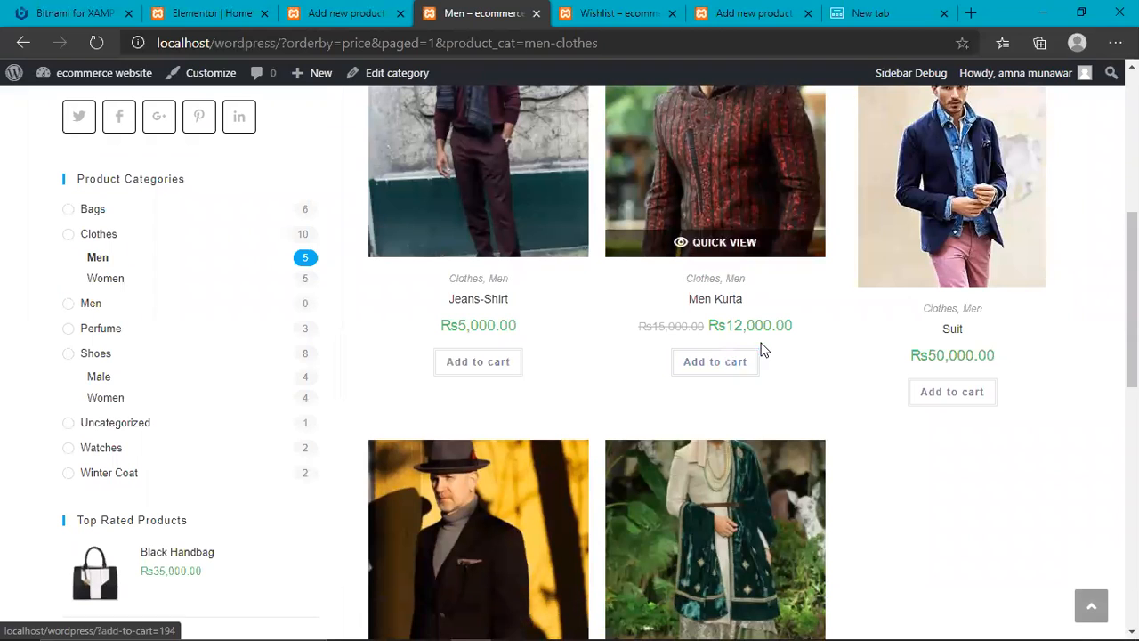
scroll(down, 3)
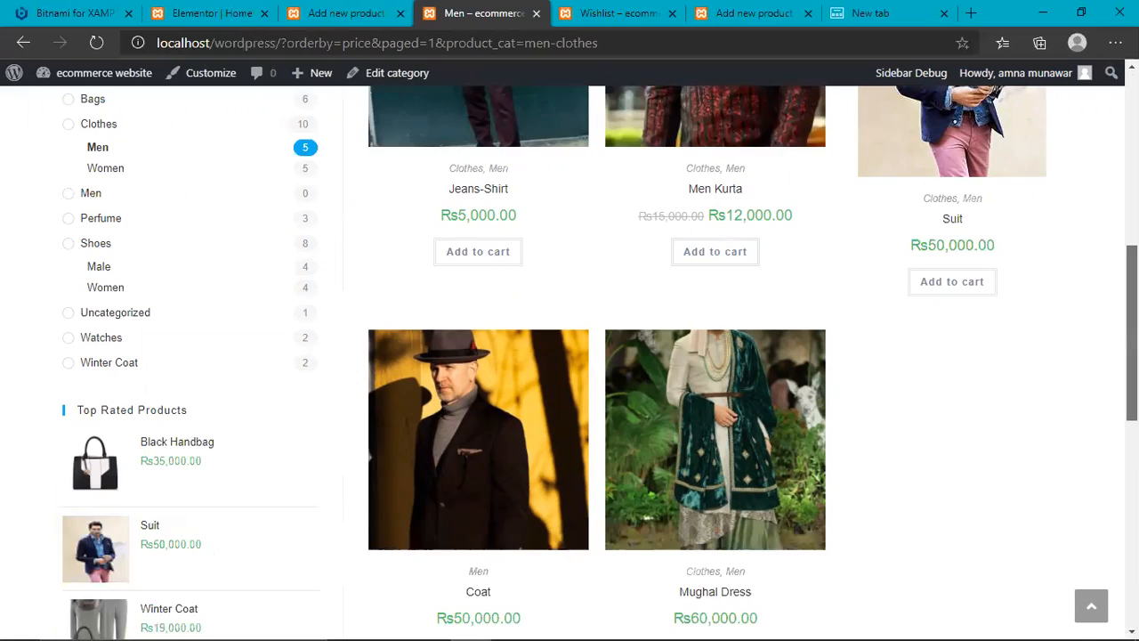
scroll(down, 3)
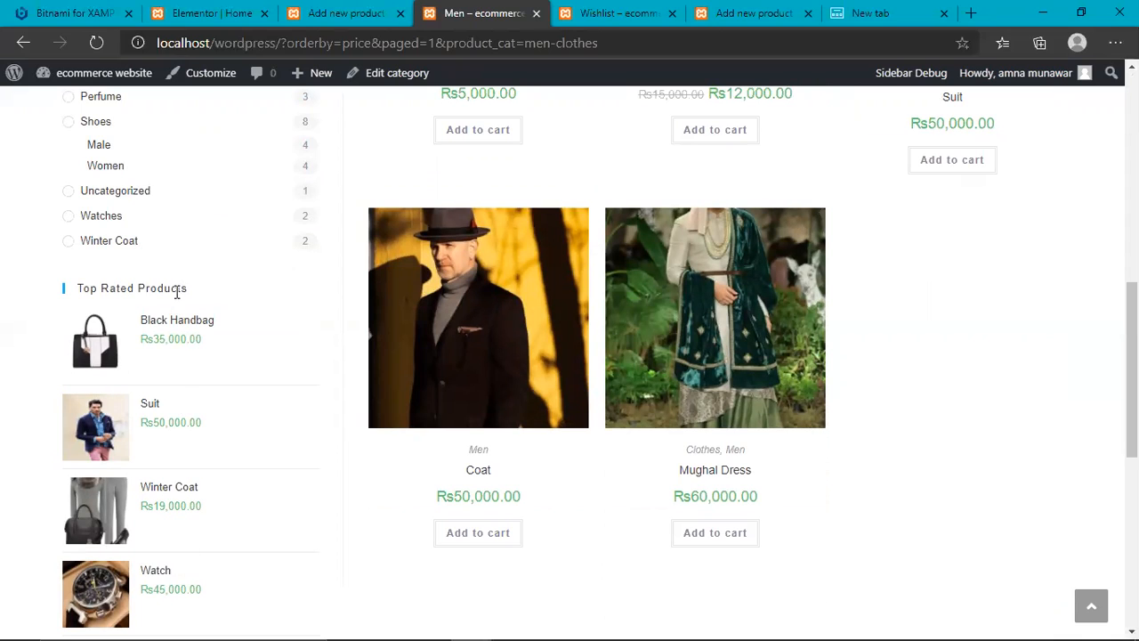
mouse_move(213, 384)
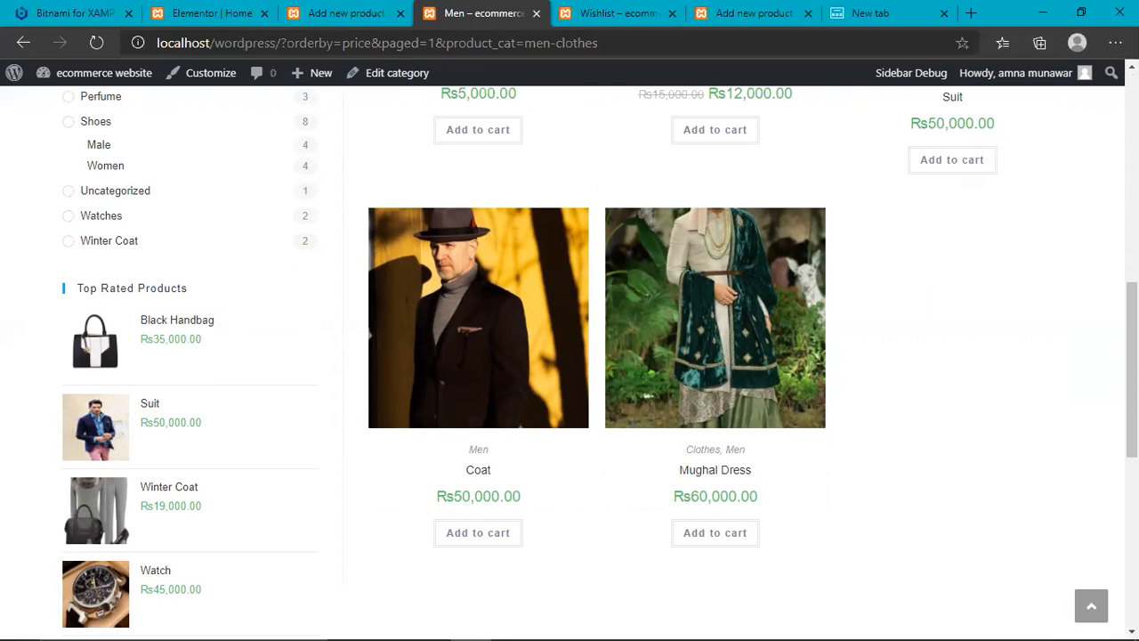
scroll(down, 3)
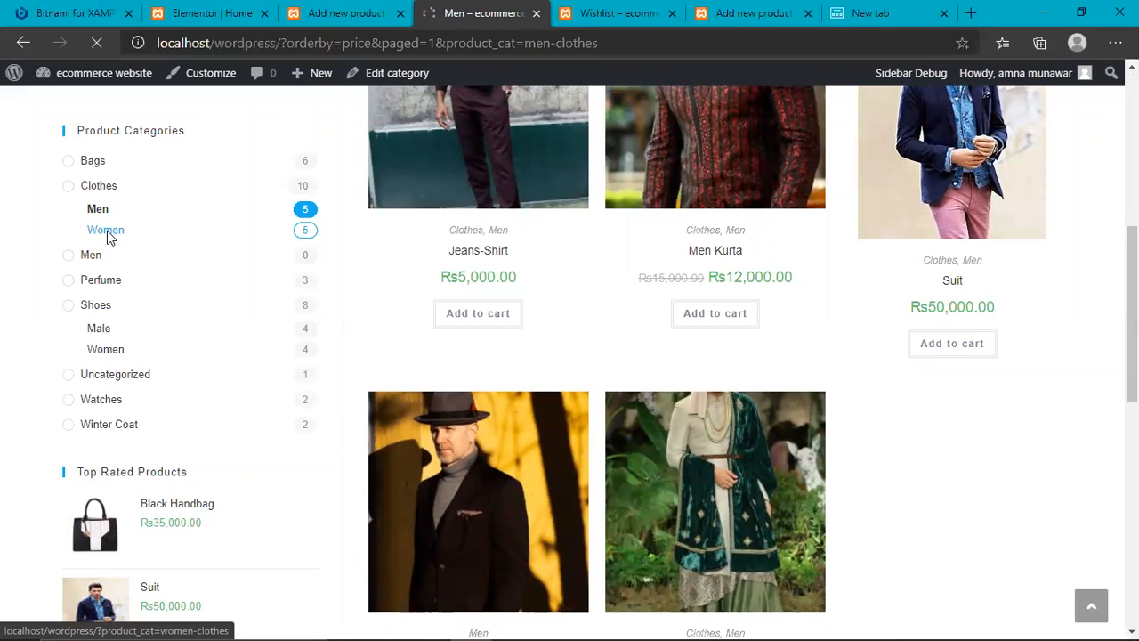
- Show the Women clothes subcategory listing Anarkali, Black Frock and Frock with sale prices
click(105, 230)
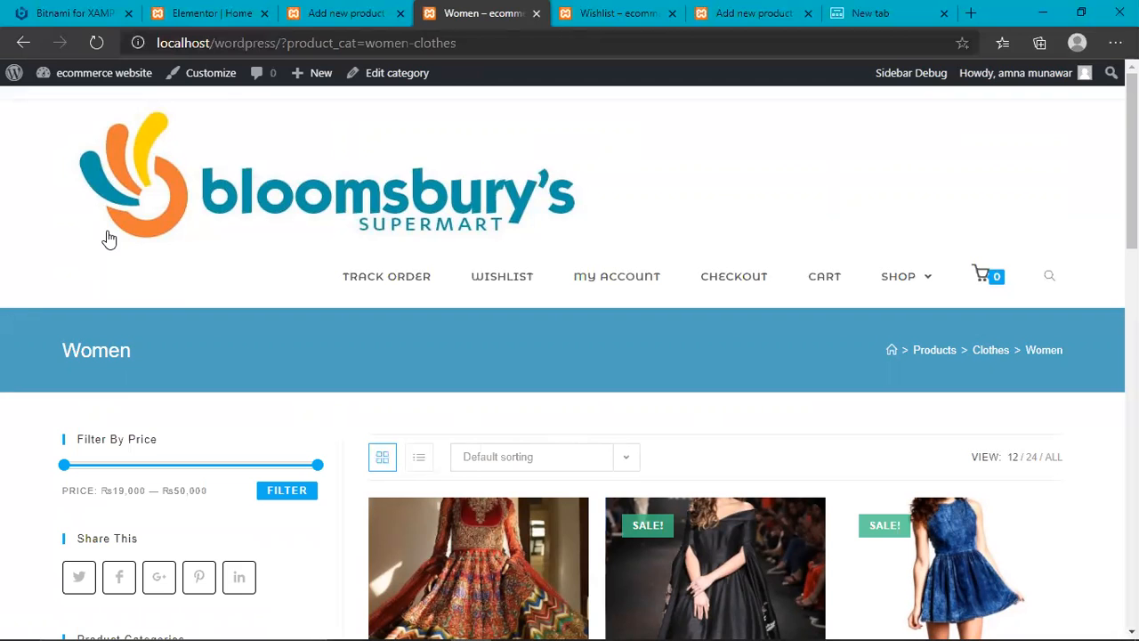
scroll(down, 3)
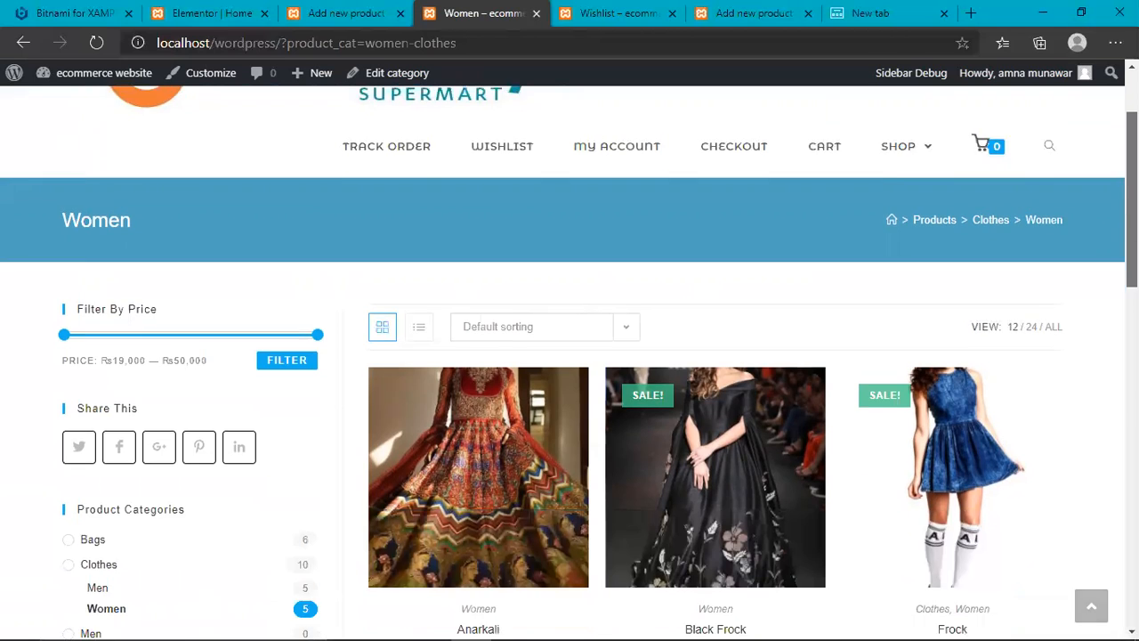
scroll(down, 3)
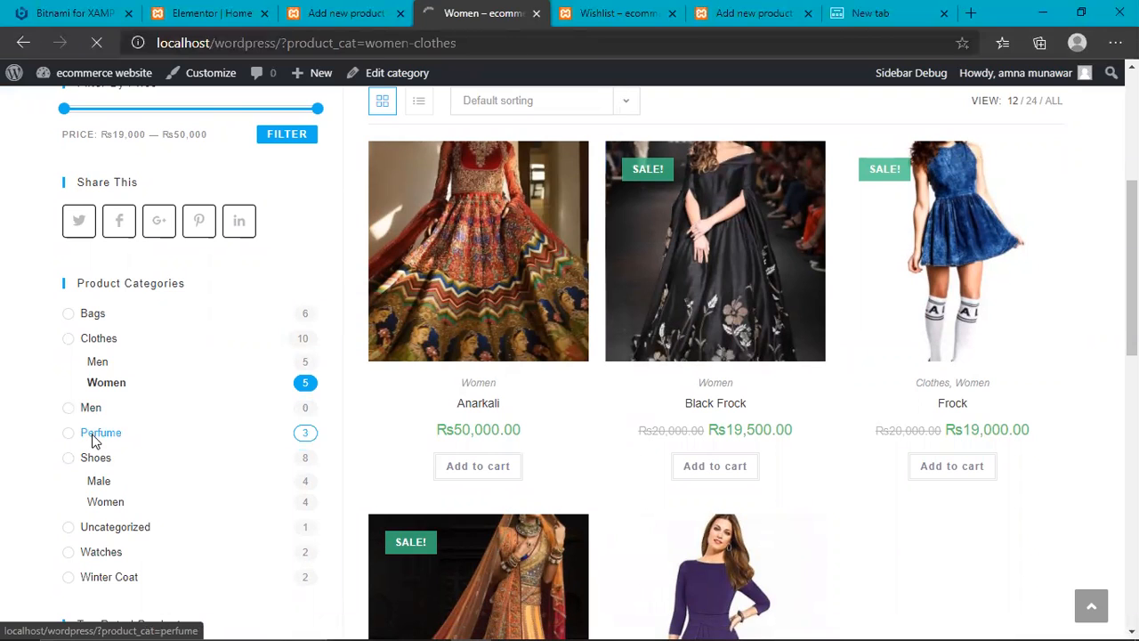
- Show the Perfume category listing Black Perfume, Perfume and Purple Perfume
click(100, 433)
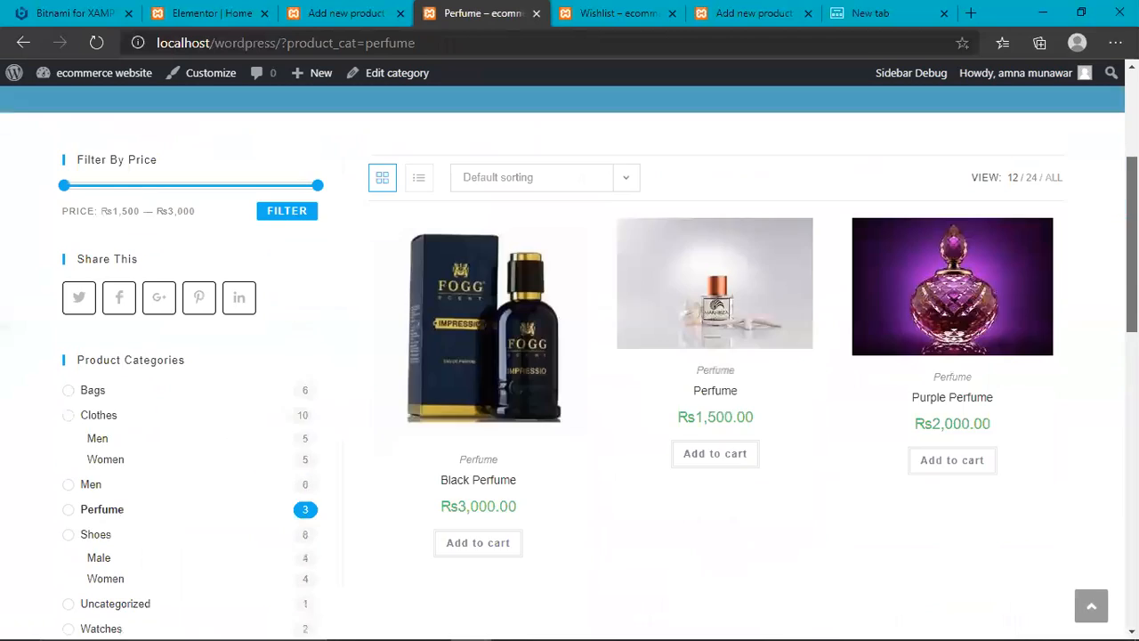
scroll(down, 3)
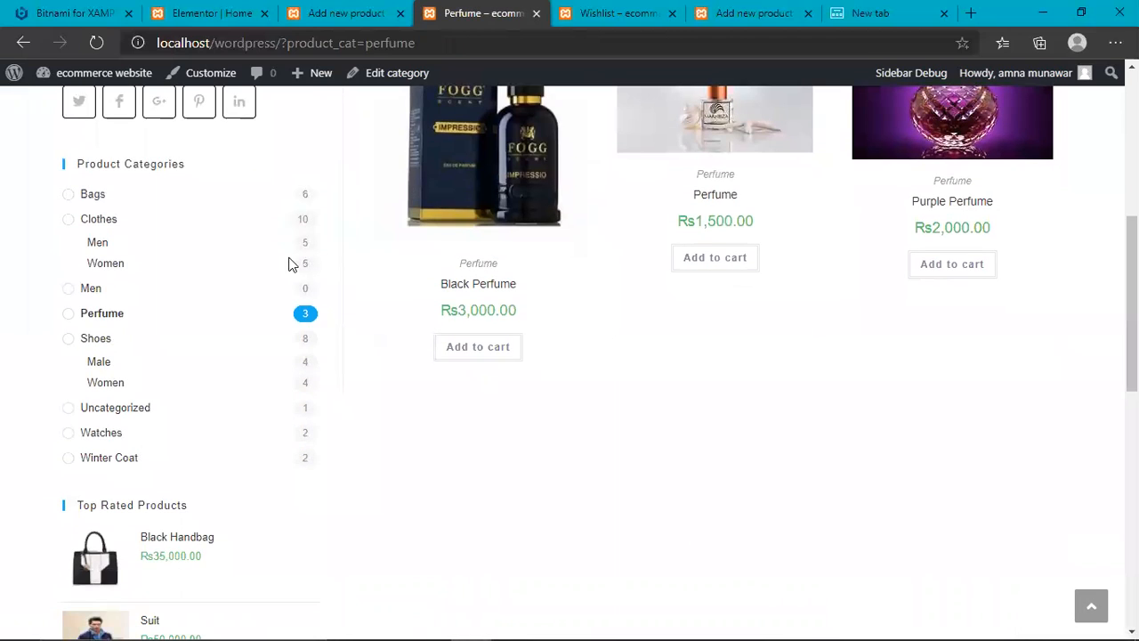
click(96, 338)
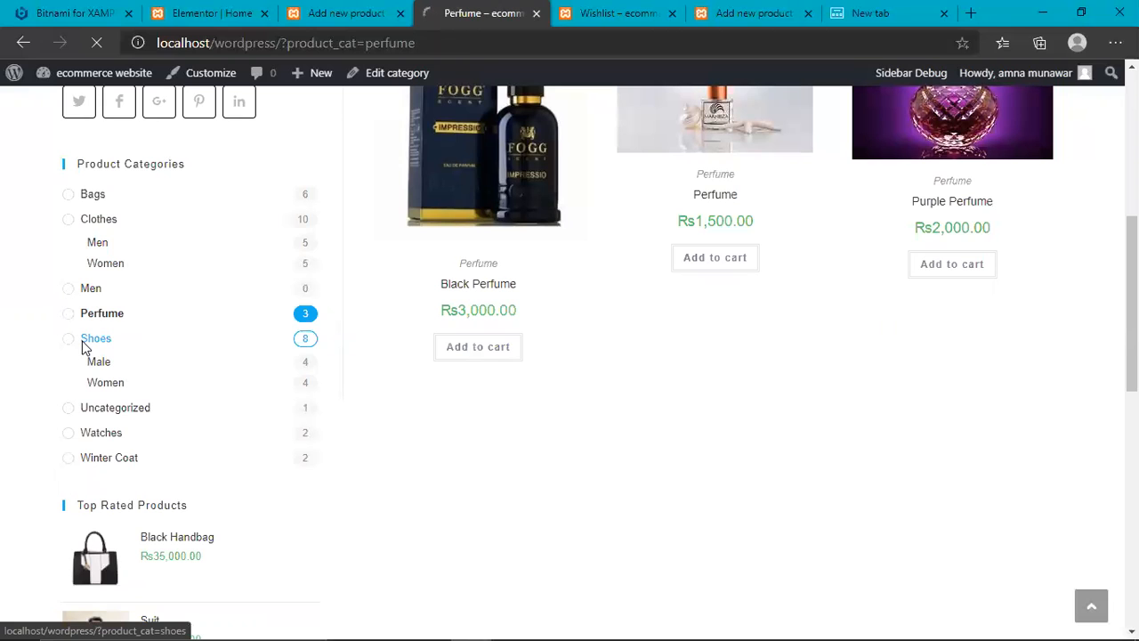
- Show the Shoes category and browse its eight products including Black Shoes, Girly Heels and Joggers
click(96, 338)
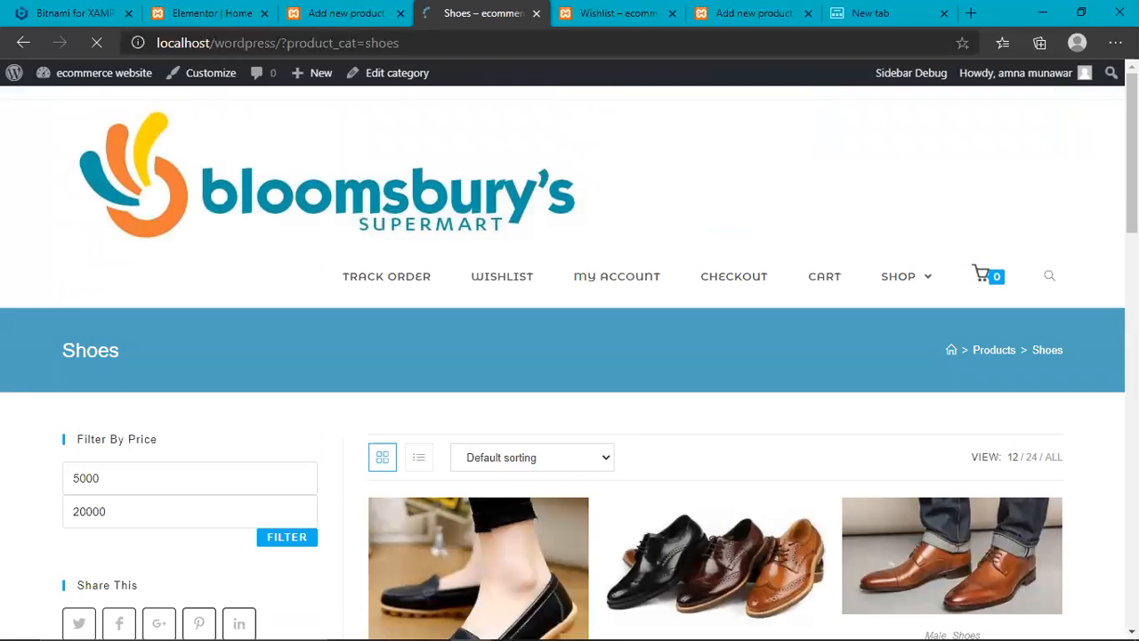
scroll(down, 3)
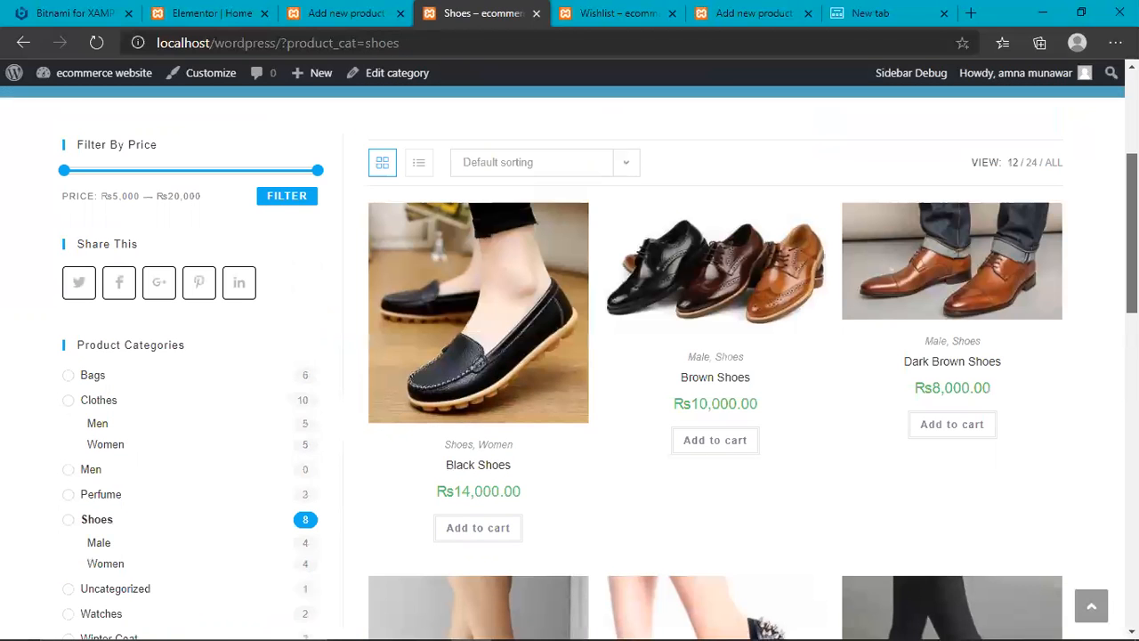
scroll(down, 3)
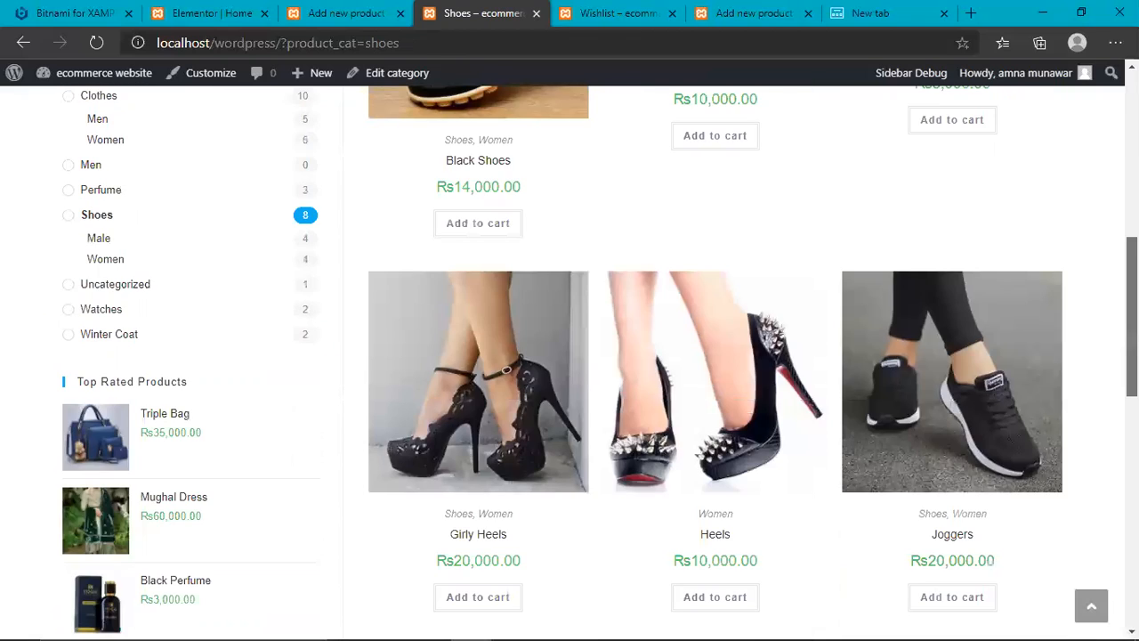
scroll(down, 3)
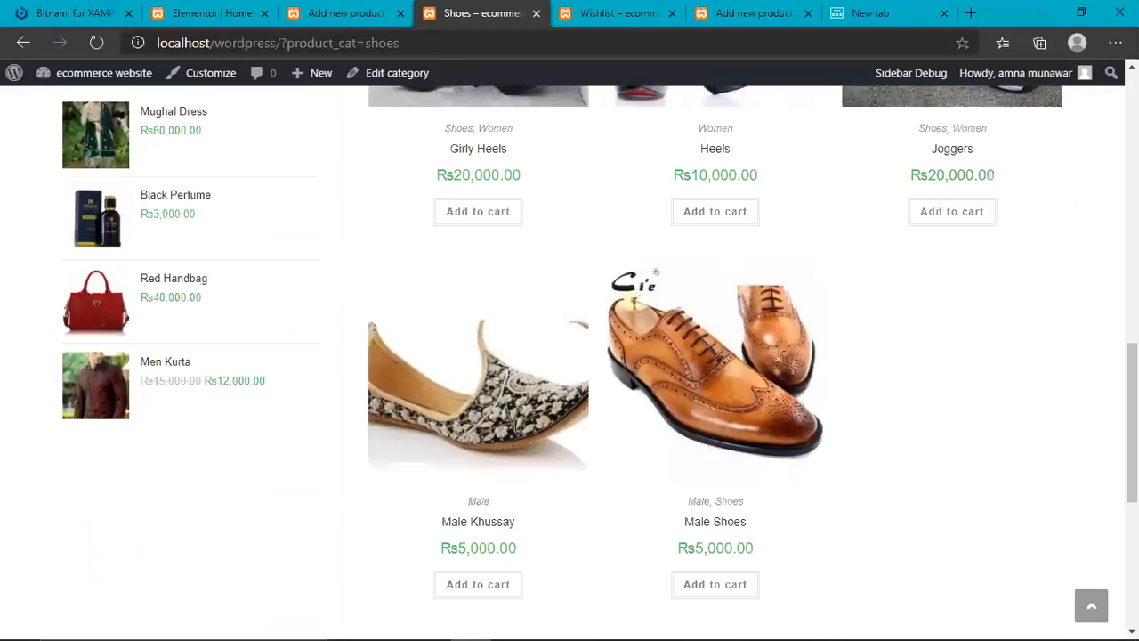
scroll(down, 3)
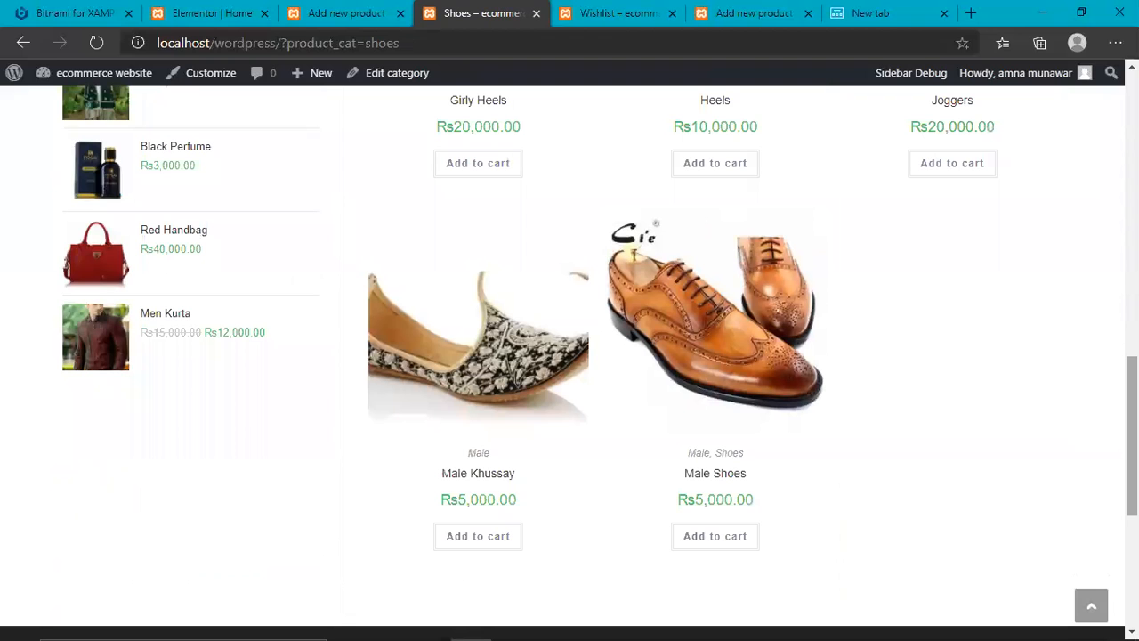
mouse_move(230, 140)
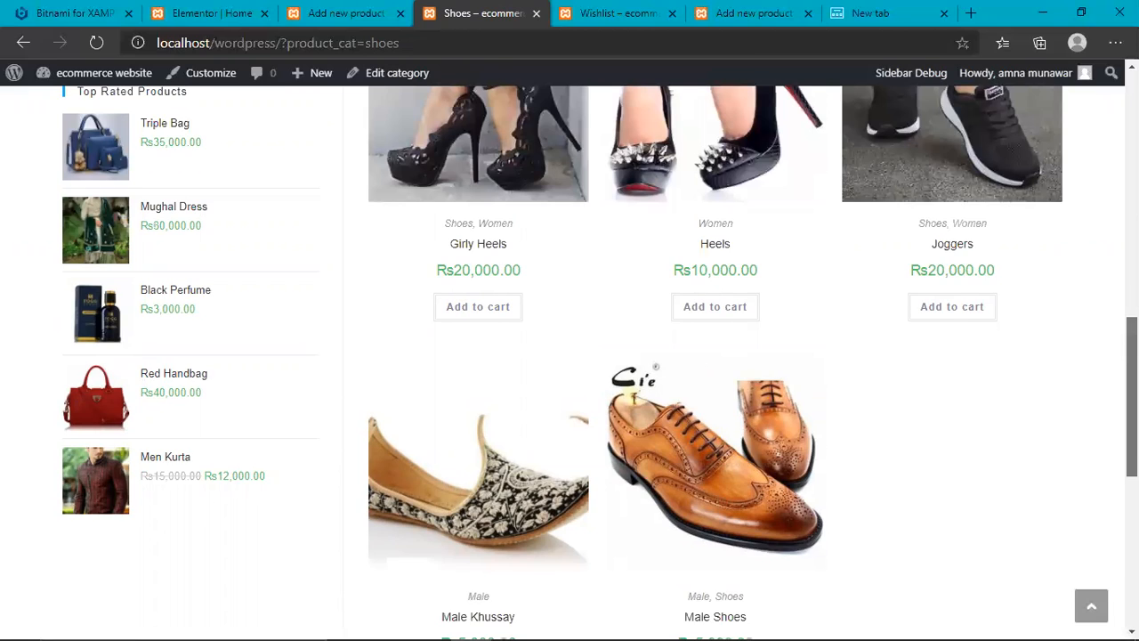
scroll(up, 3)
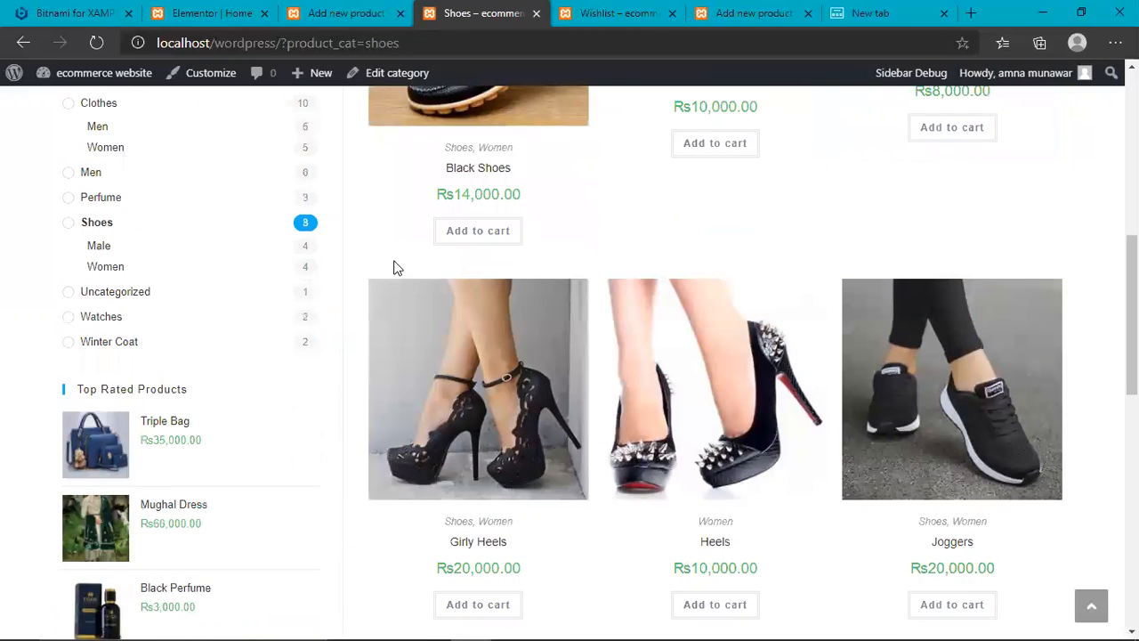
mouse_move(100, 317)
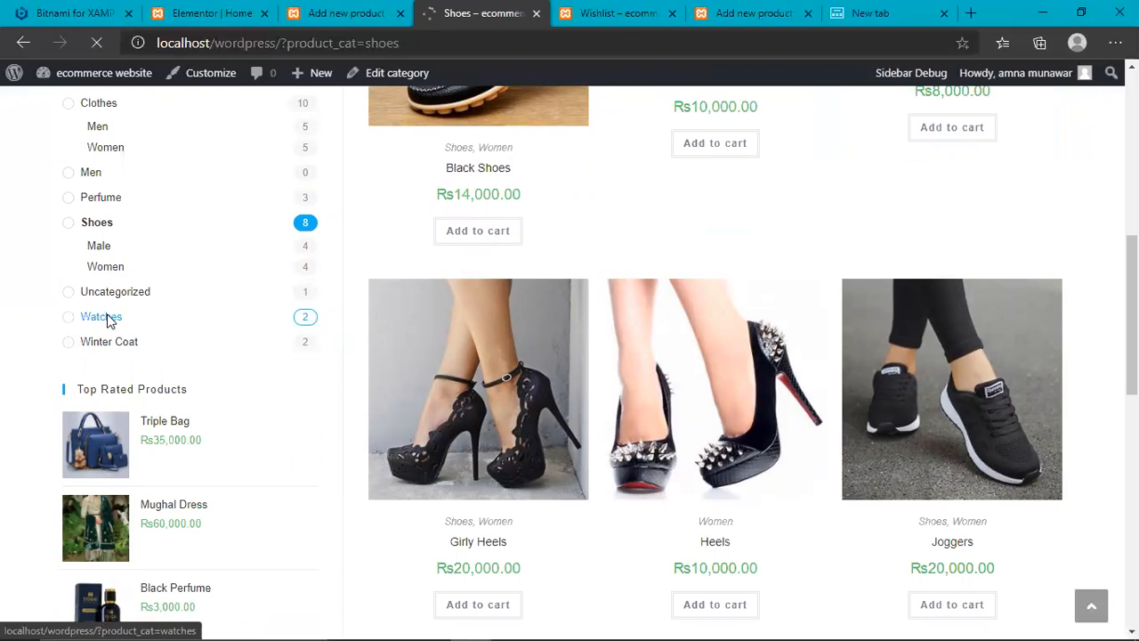
- Filter the Watches category to Rs45,000–Rs46,450, leaving only the Rs45,000 Watch
click(100, 317)
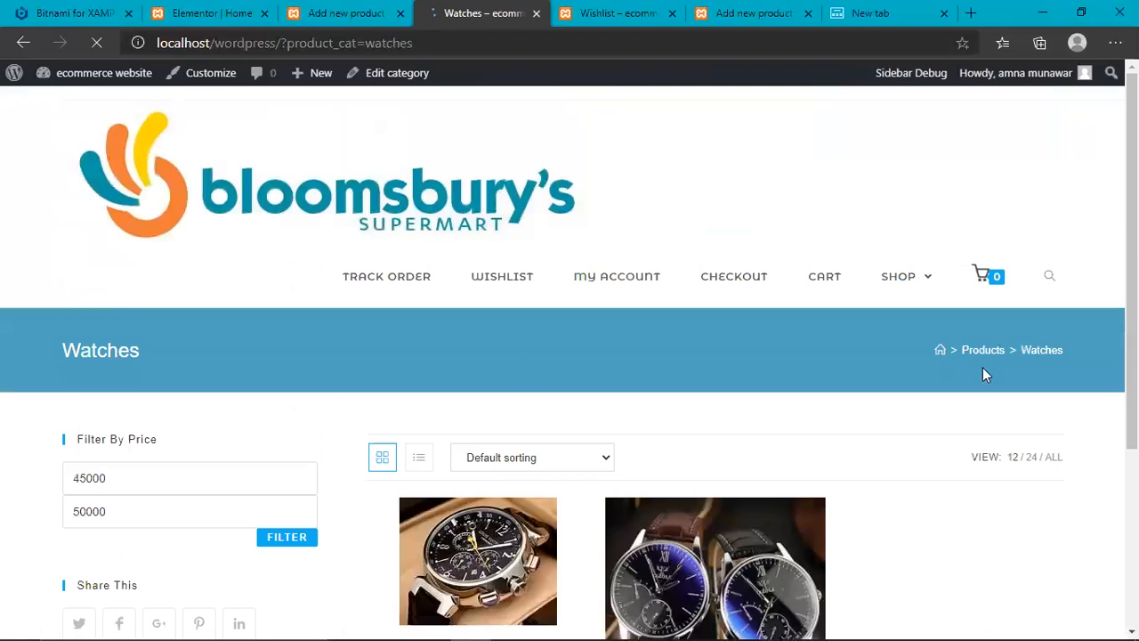
scroll(down, 3)
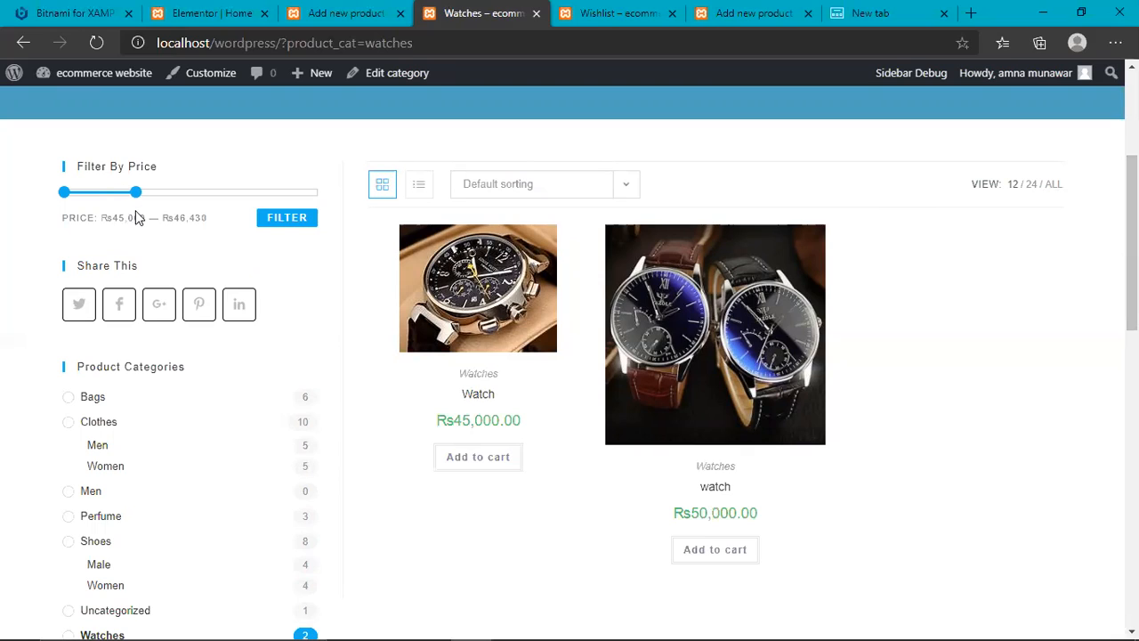
click(286, 217)
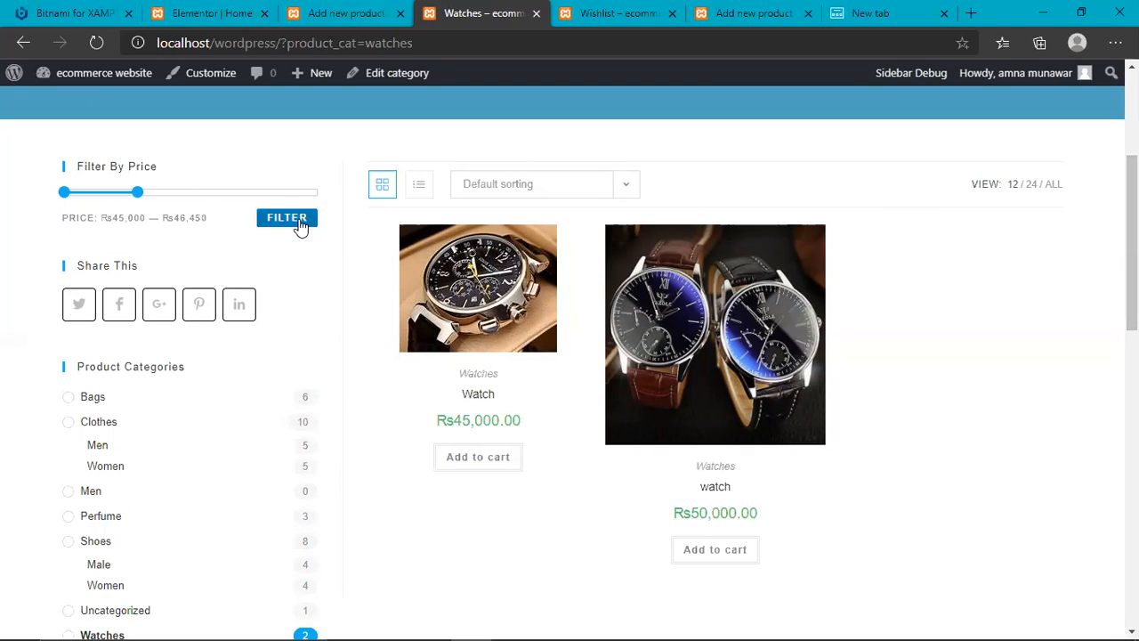
click(287, 217)
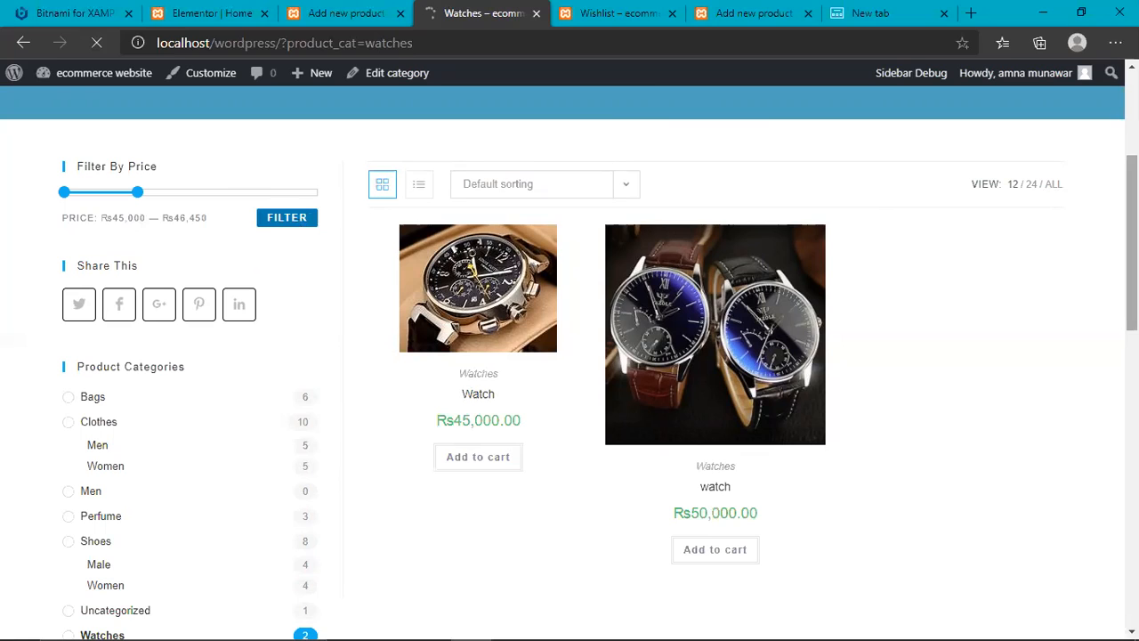
click(287, 217)
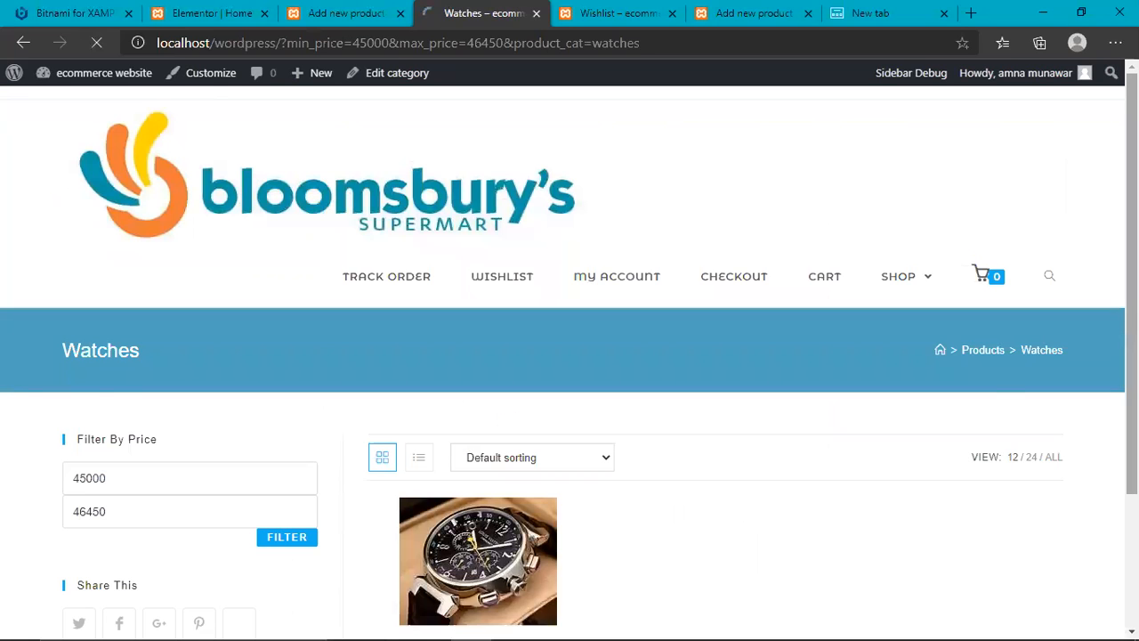
- Move on to the Winter Coat category from the categories widget
scroll(down, 3)
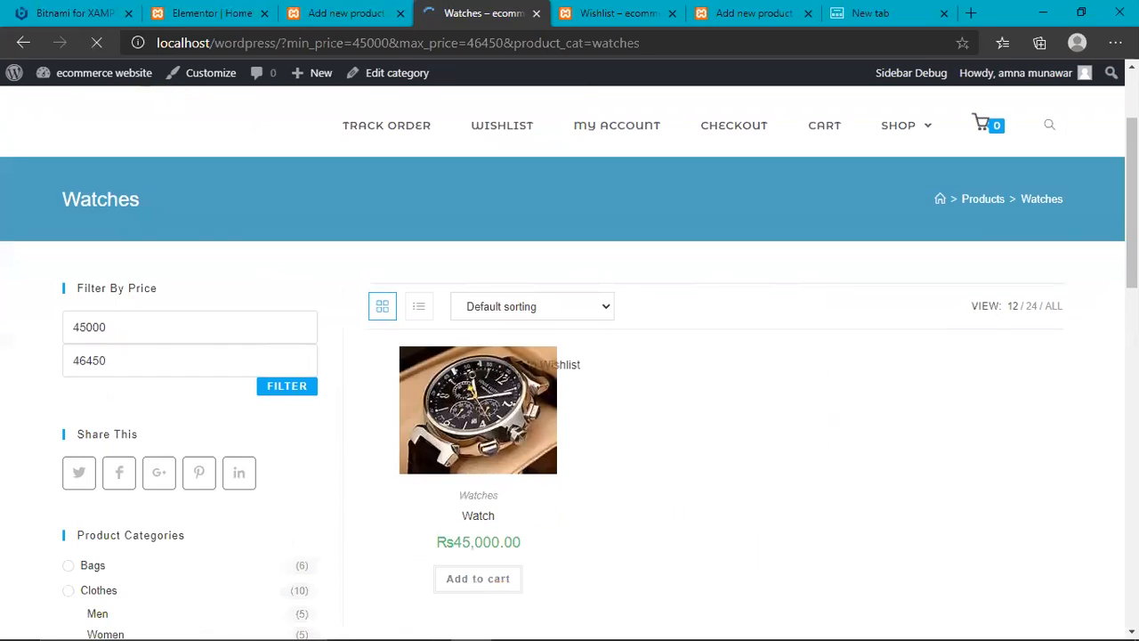
scroll(down, 3)
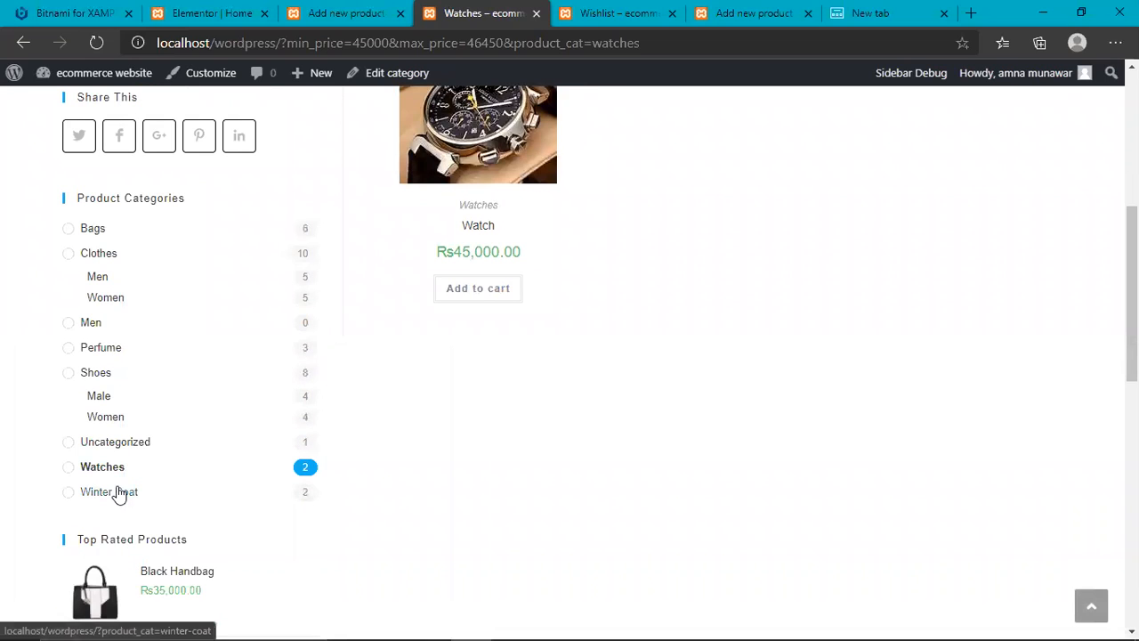
click(109, 492)
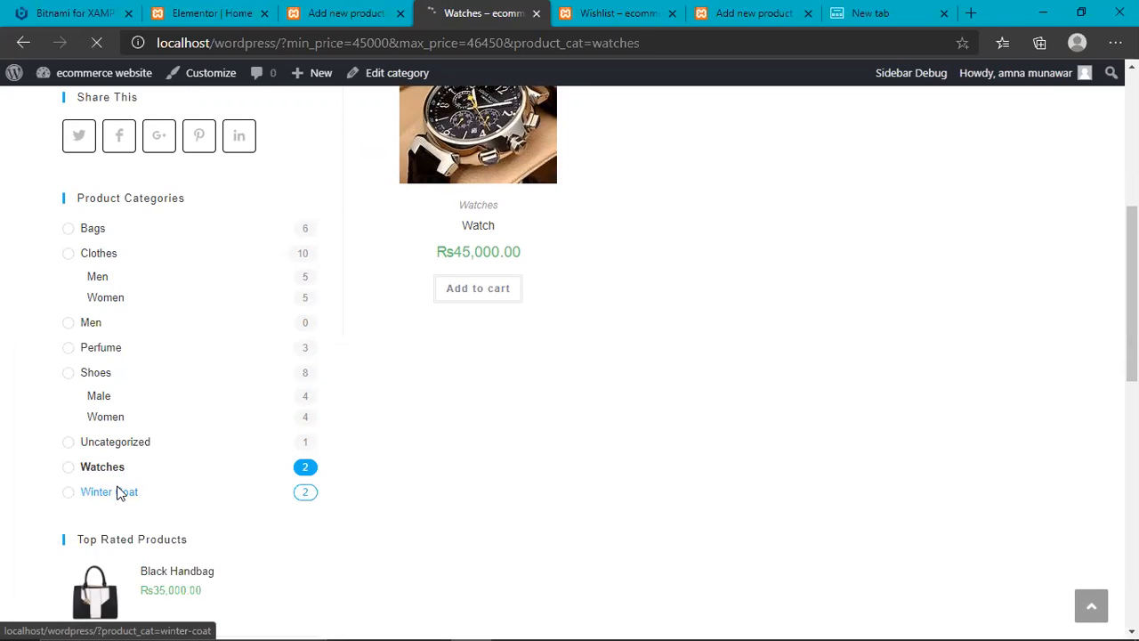
- Add the Rs19,000 Winter Coat to the cart from the Winter Coat category page
click(96, 491)
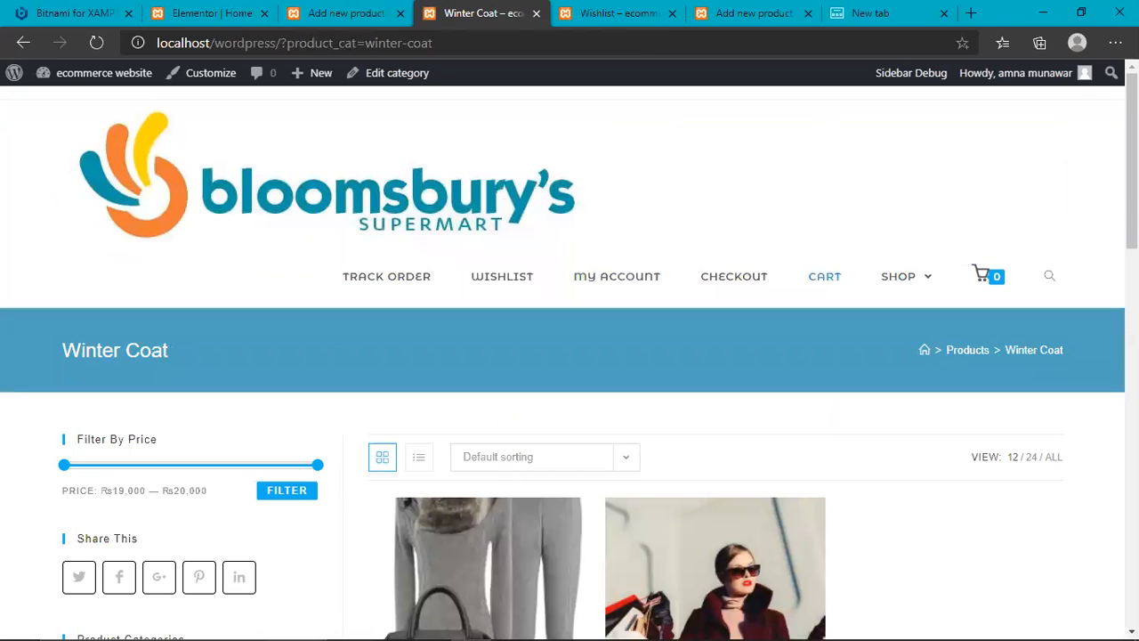
scroll(down, 3)
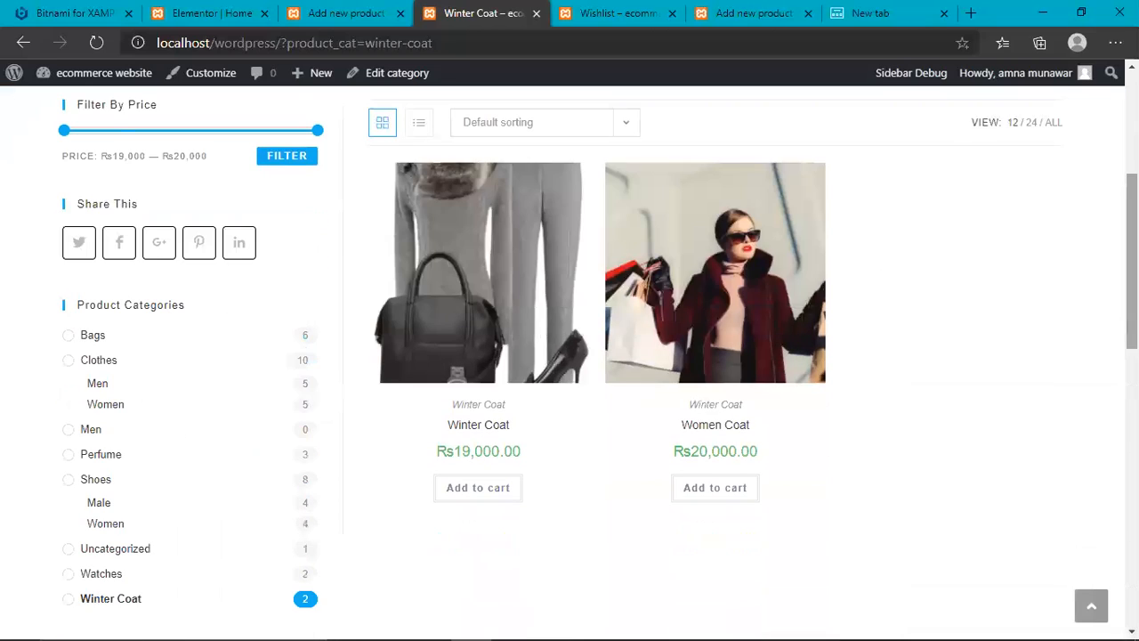
mouse_move(495, 295)
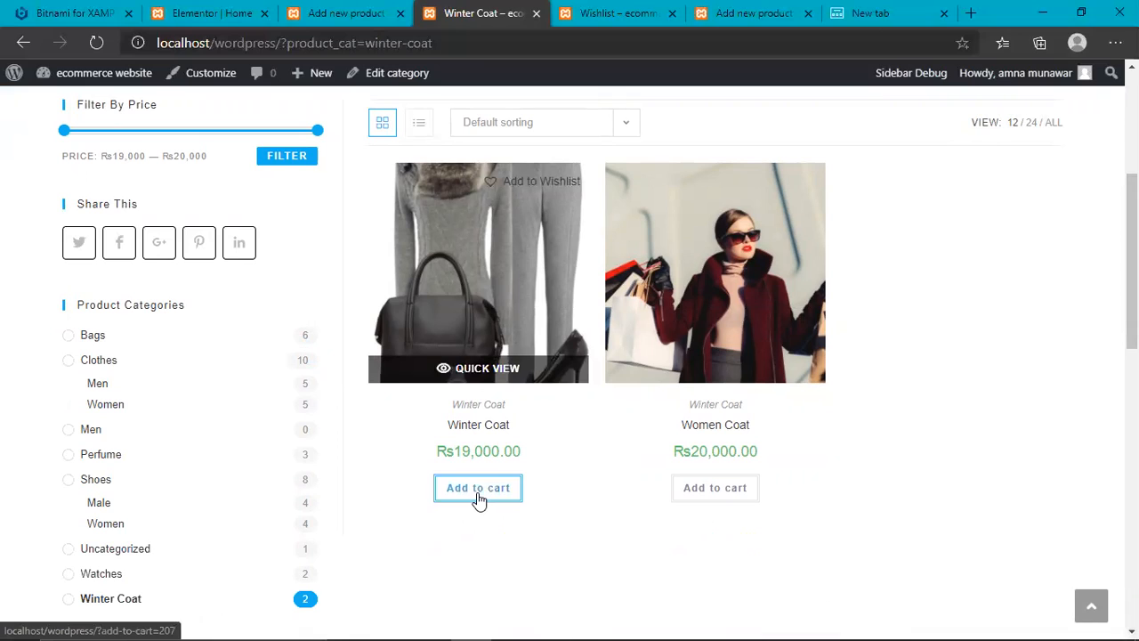
click(477, 487)
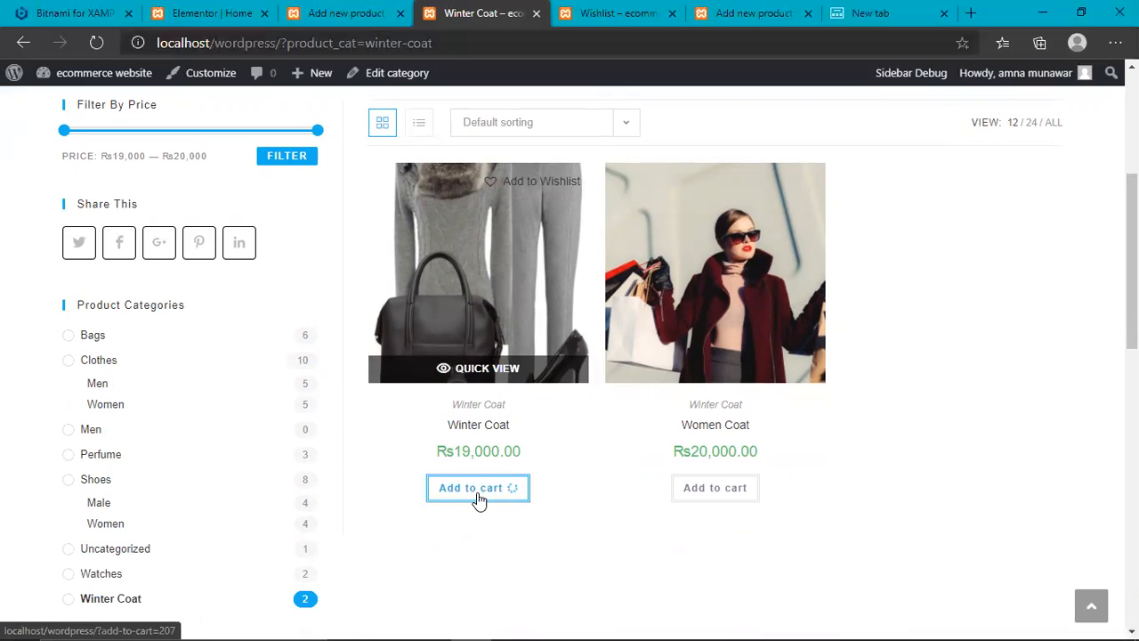
click(477, 487)
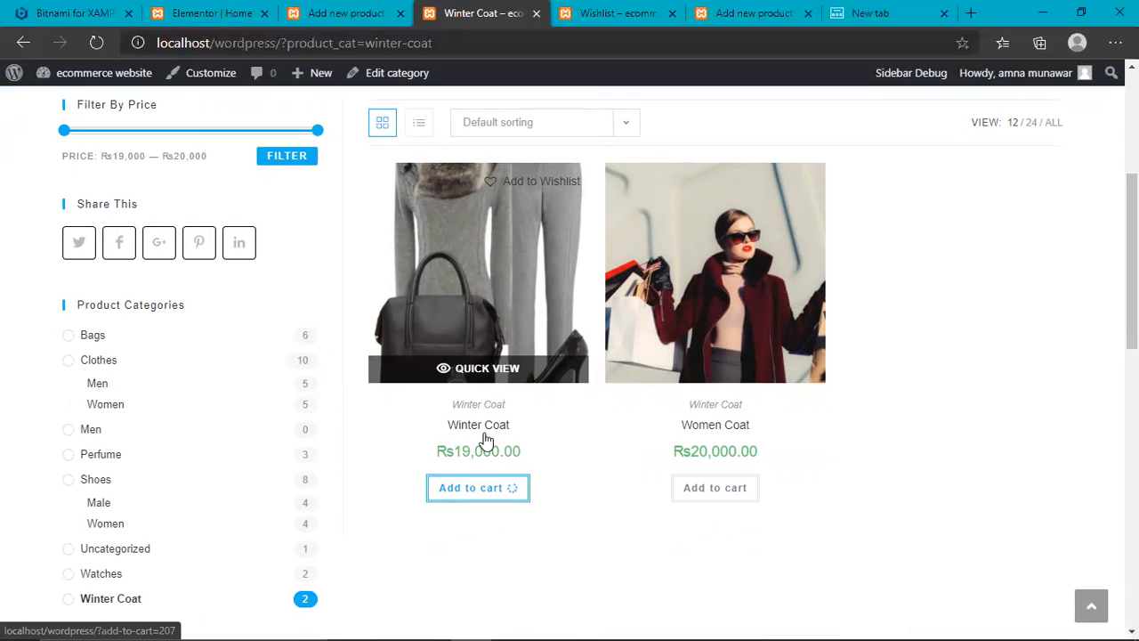
click(477, 488)
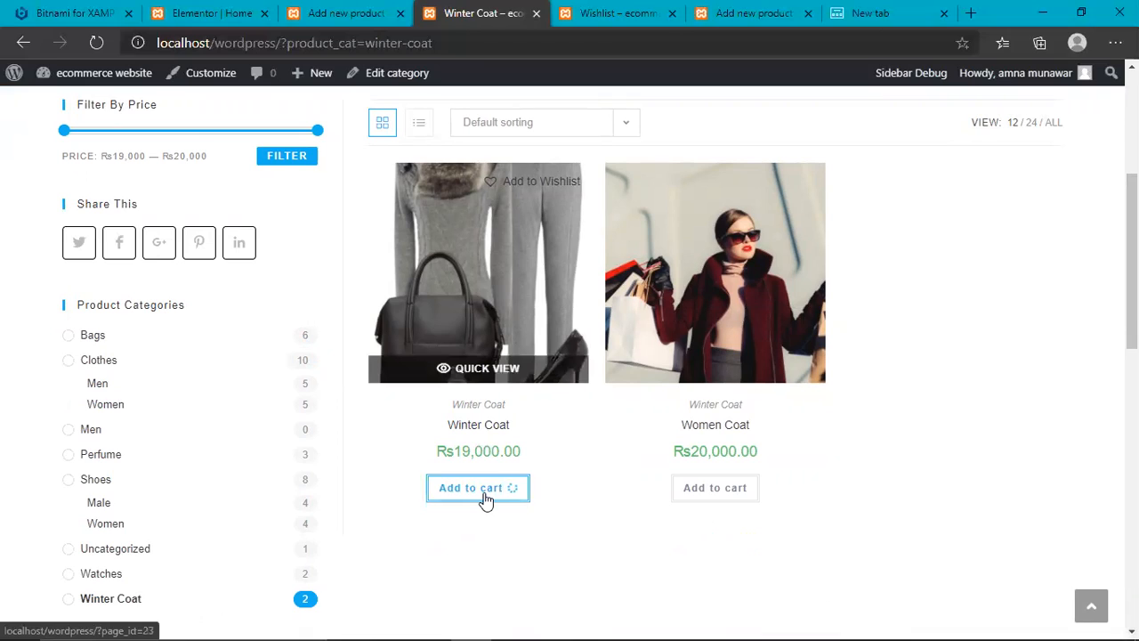
click(477, 487)
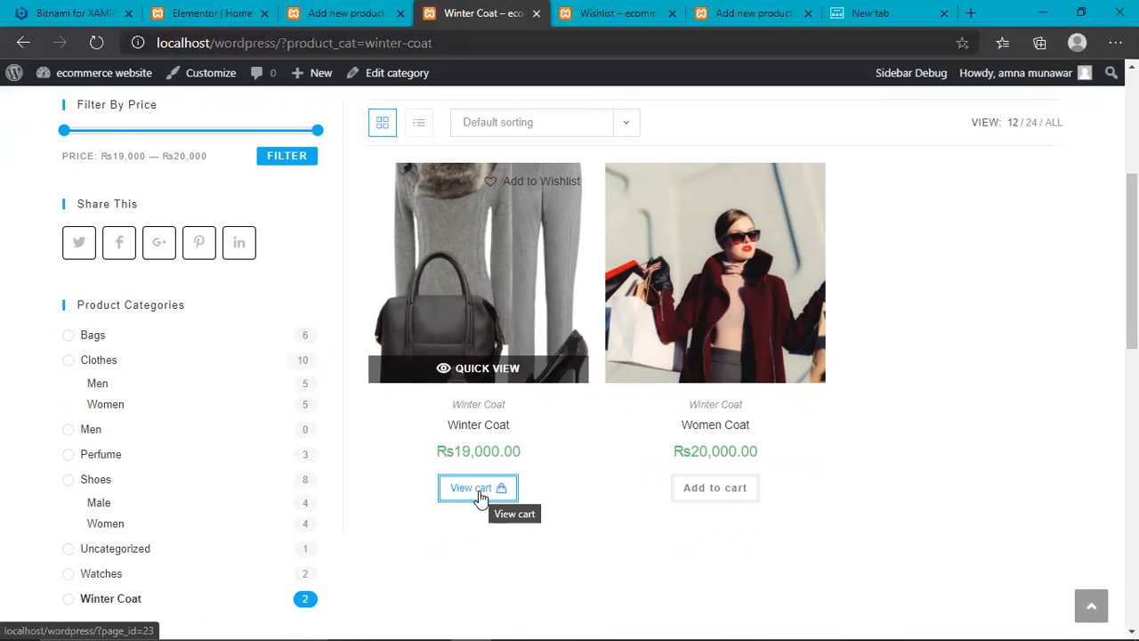
click(477, 488)
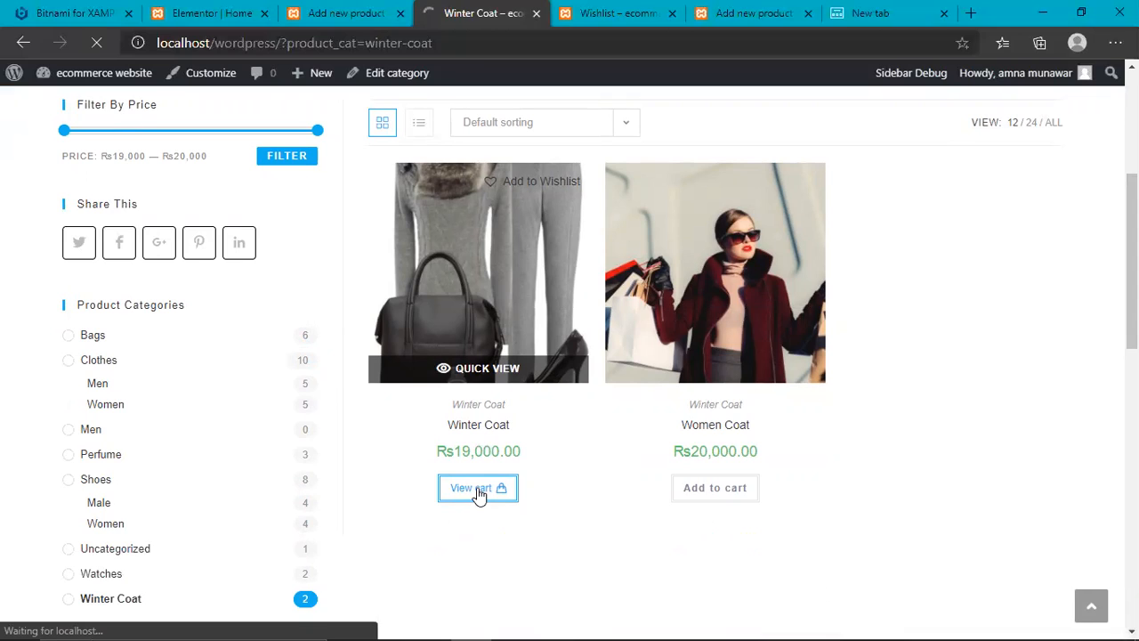
- View the cart with one Winter Coat totalling Rs19,002 and proceed to checkout
click(477, 488)
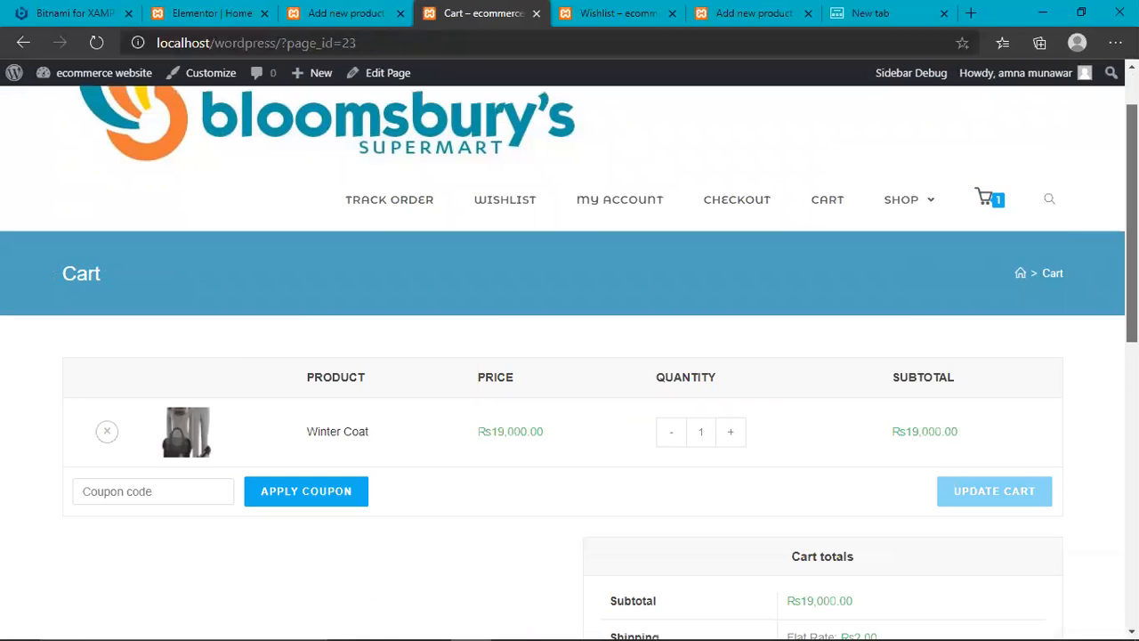
scroll(down, 3)
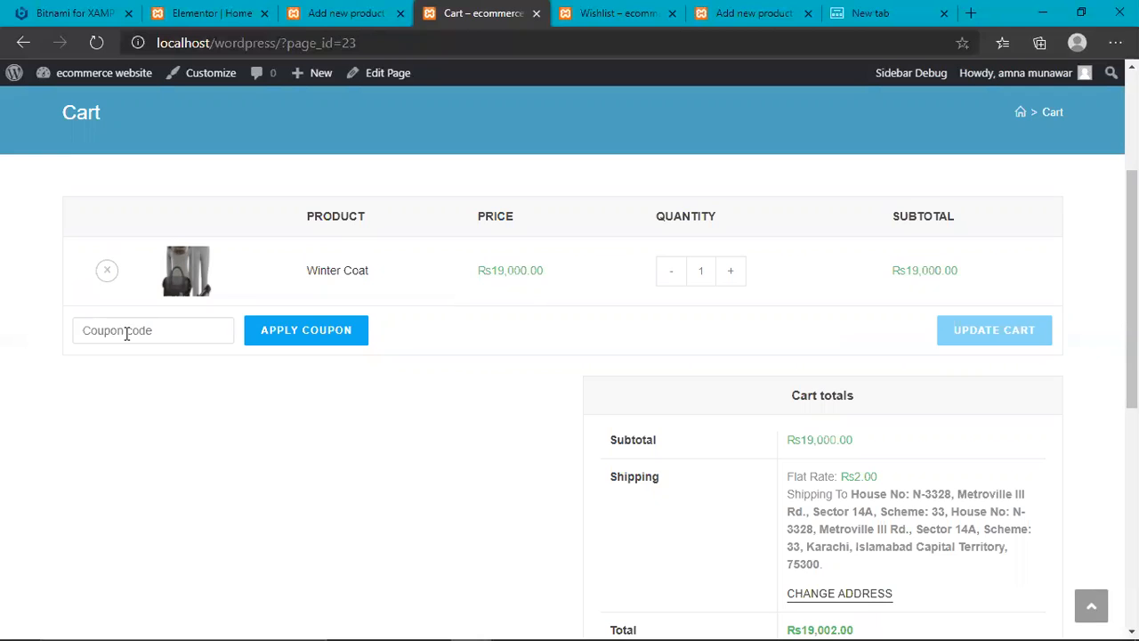
scroll(down, 3)
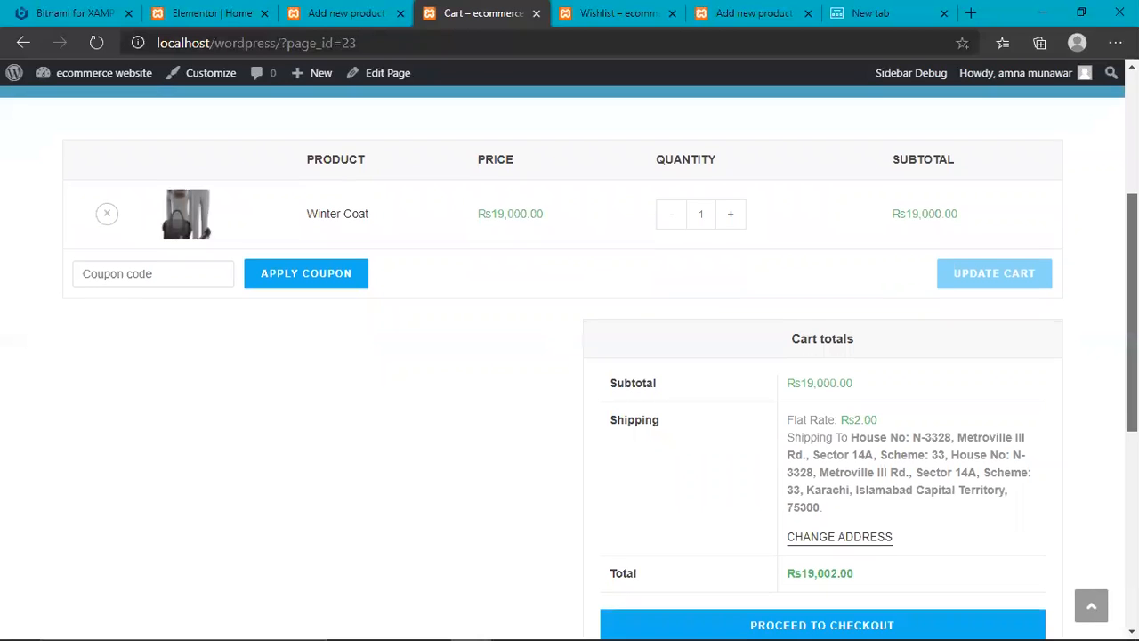
scroll(down, 3)
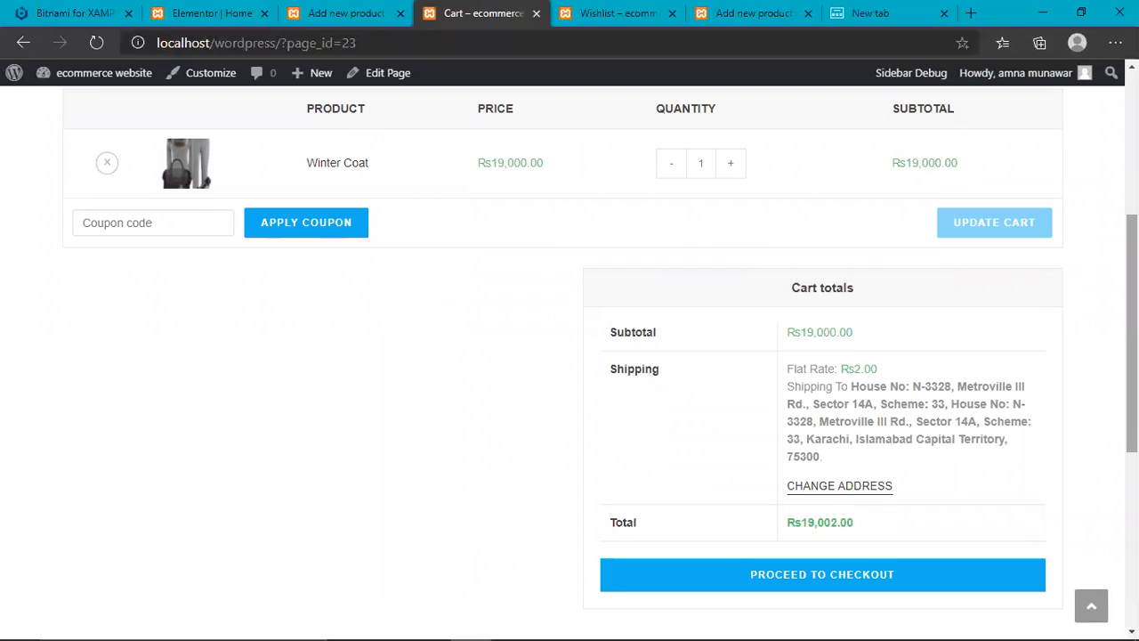
scroll(down, 3)
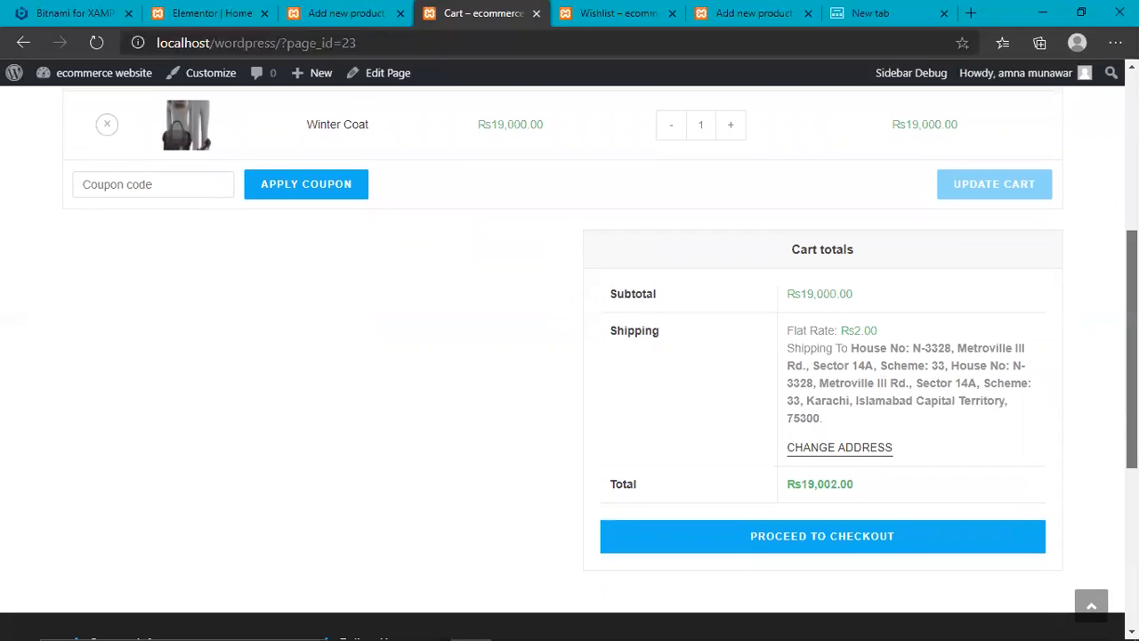
scroll(down, 3)
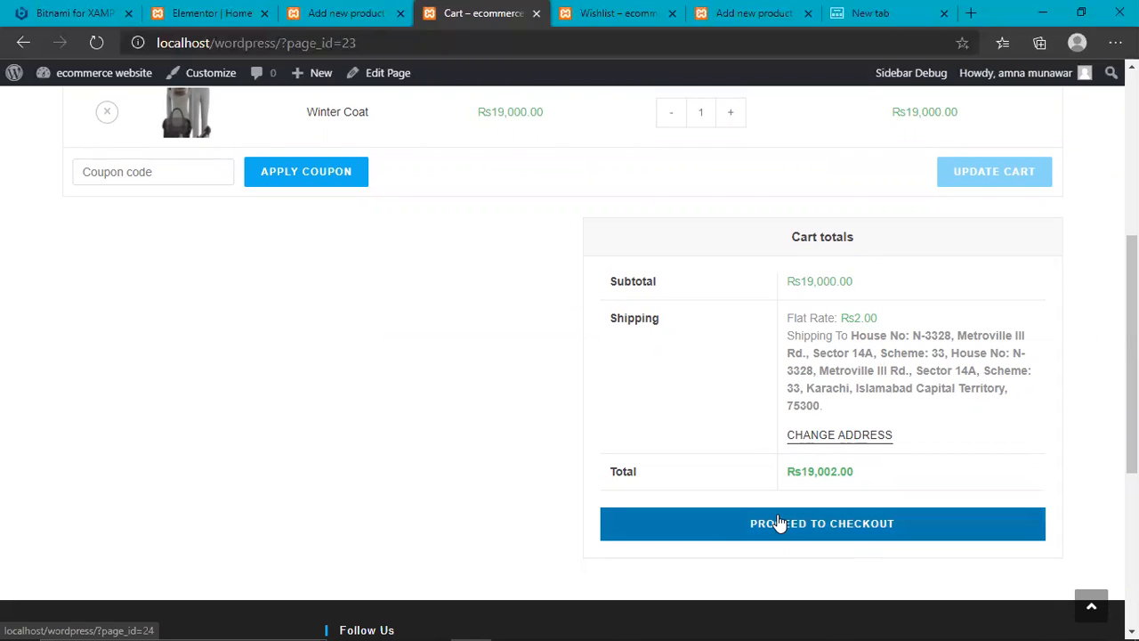
click(822, 523)
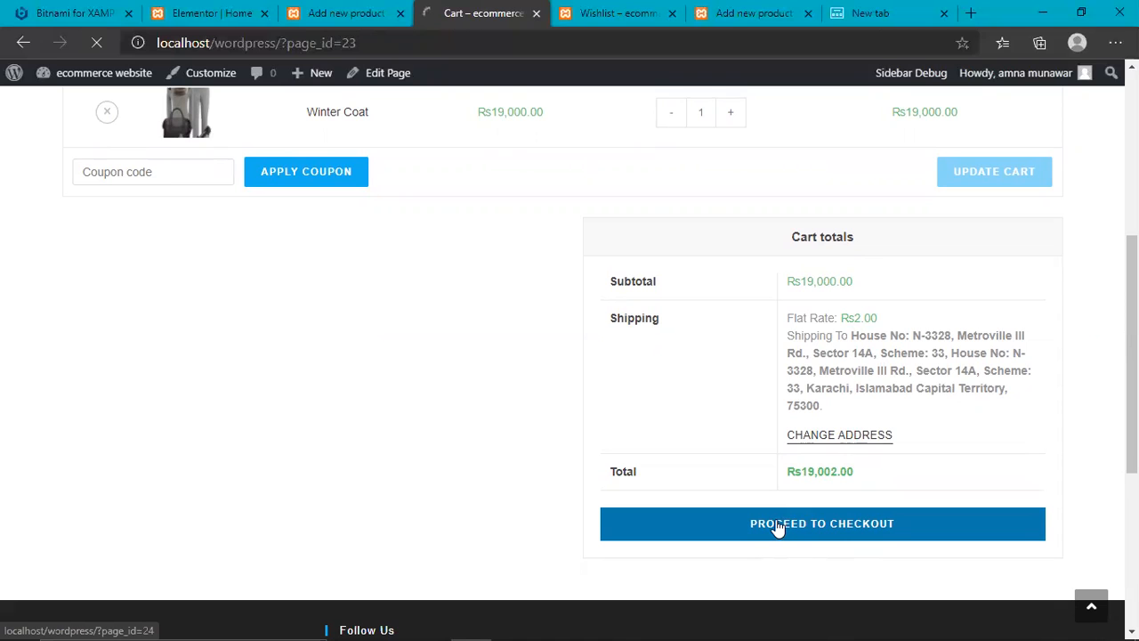
- Keep the billing details, tick the terms and conditions, and place the cash-on-delivery order
click(822, 523)
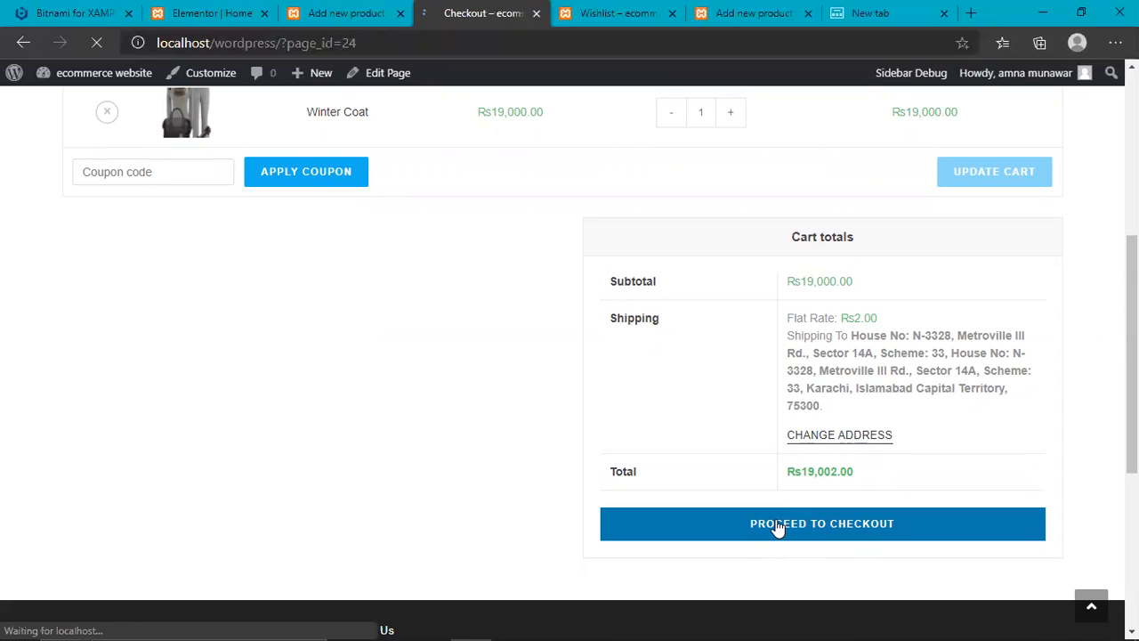
click(822, 523)
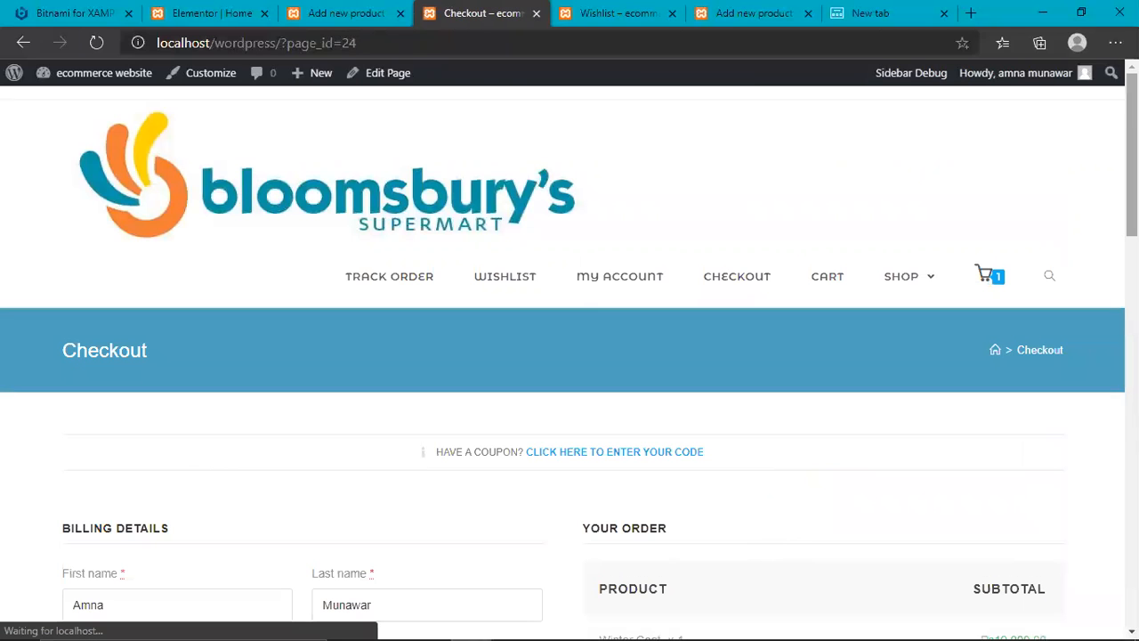
scroll(down, 3)
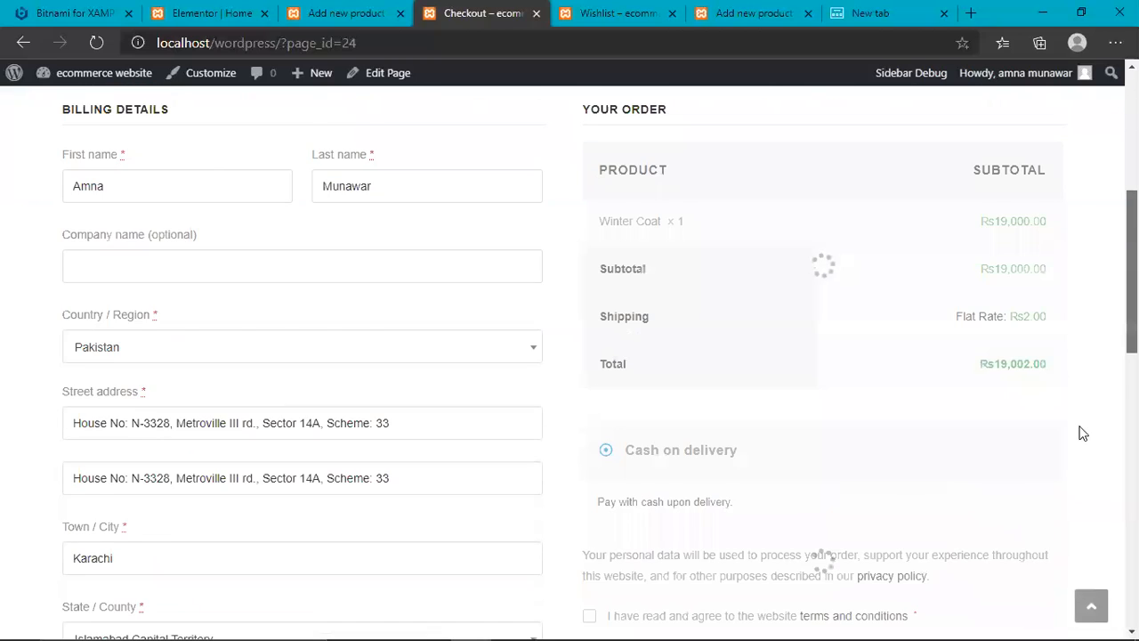
scroll(up, 3)
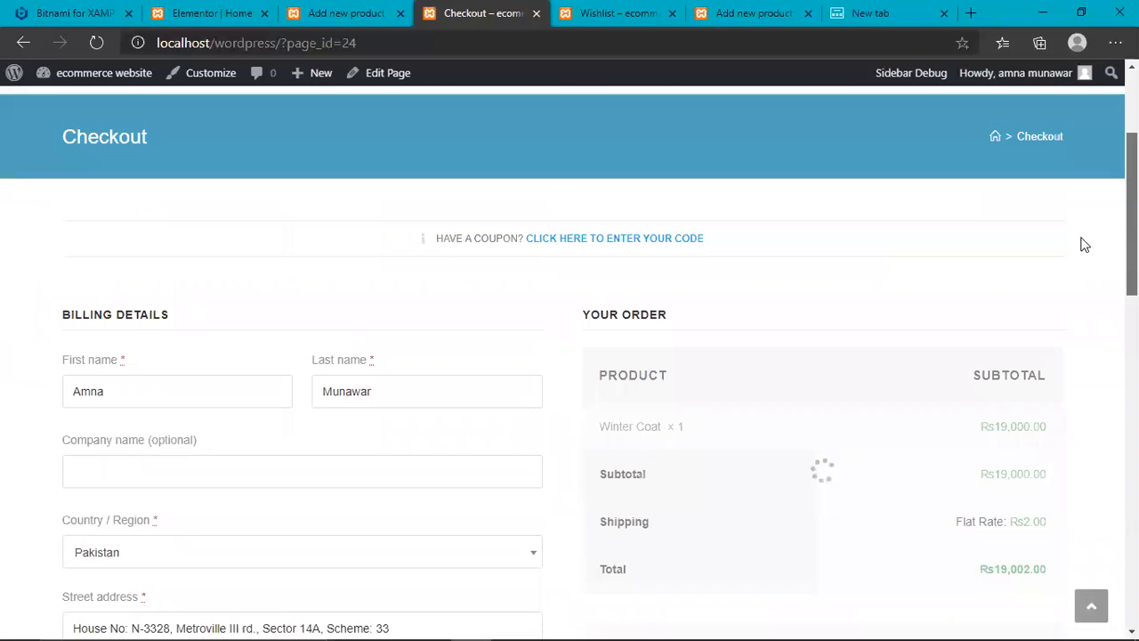
scroll(down, 3)
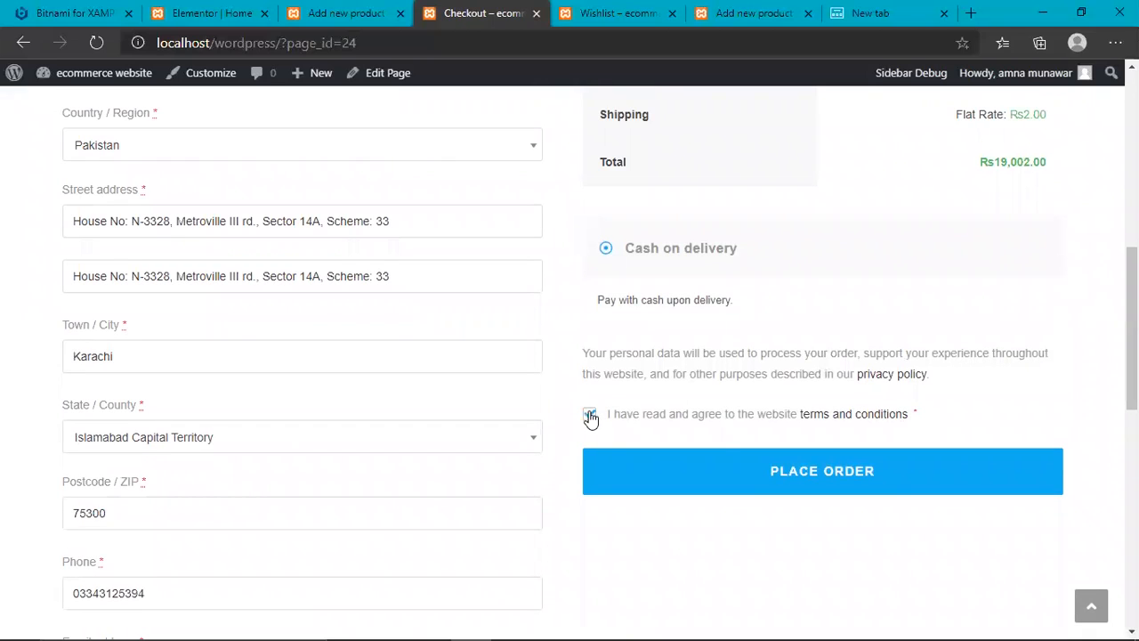
click(589, 413)
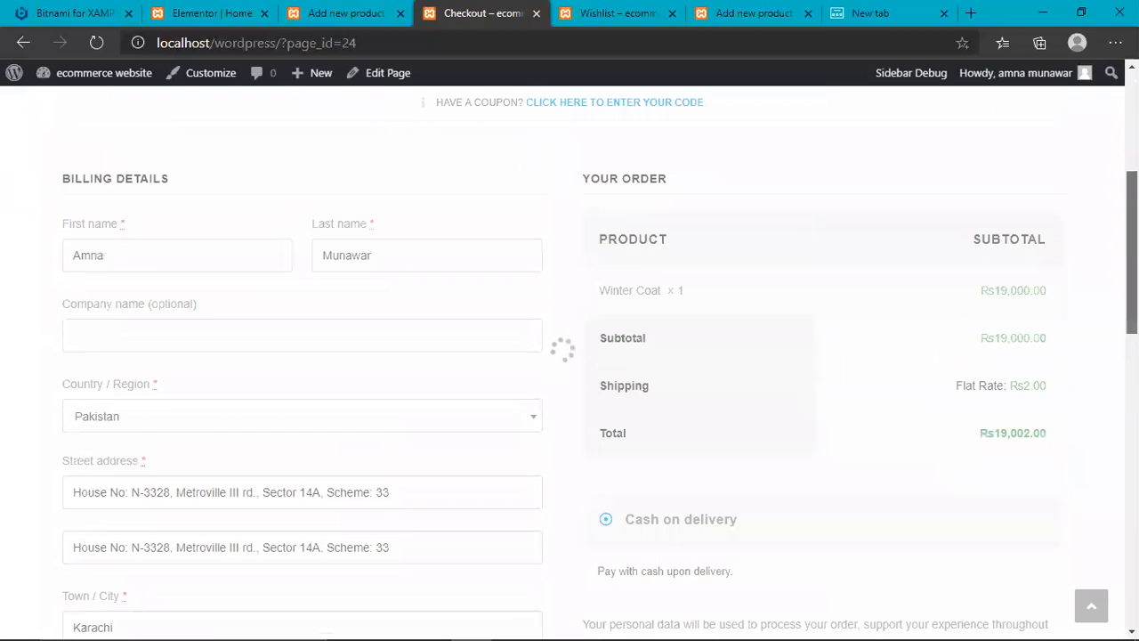
scroll(up, 3)
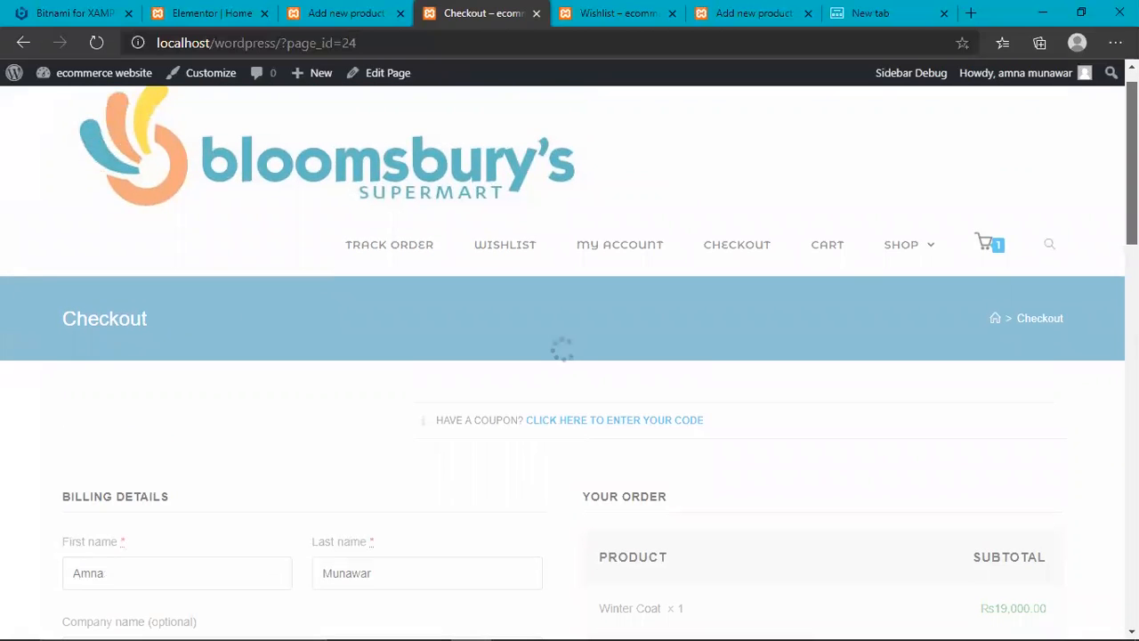
scroll(down, 3)
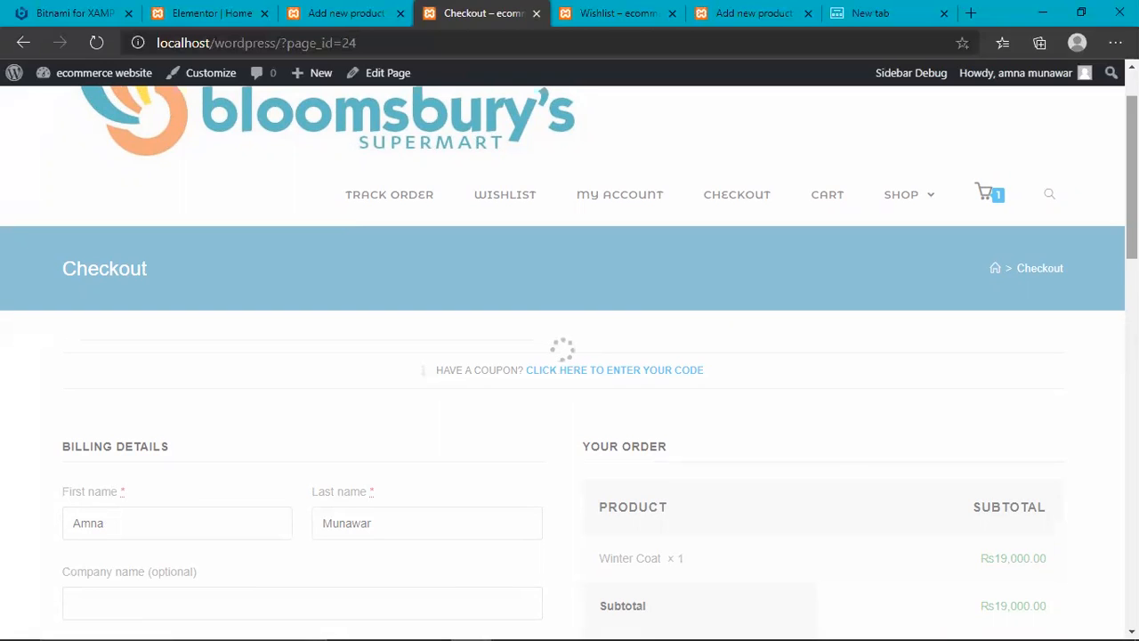
scroll(down, 3)
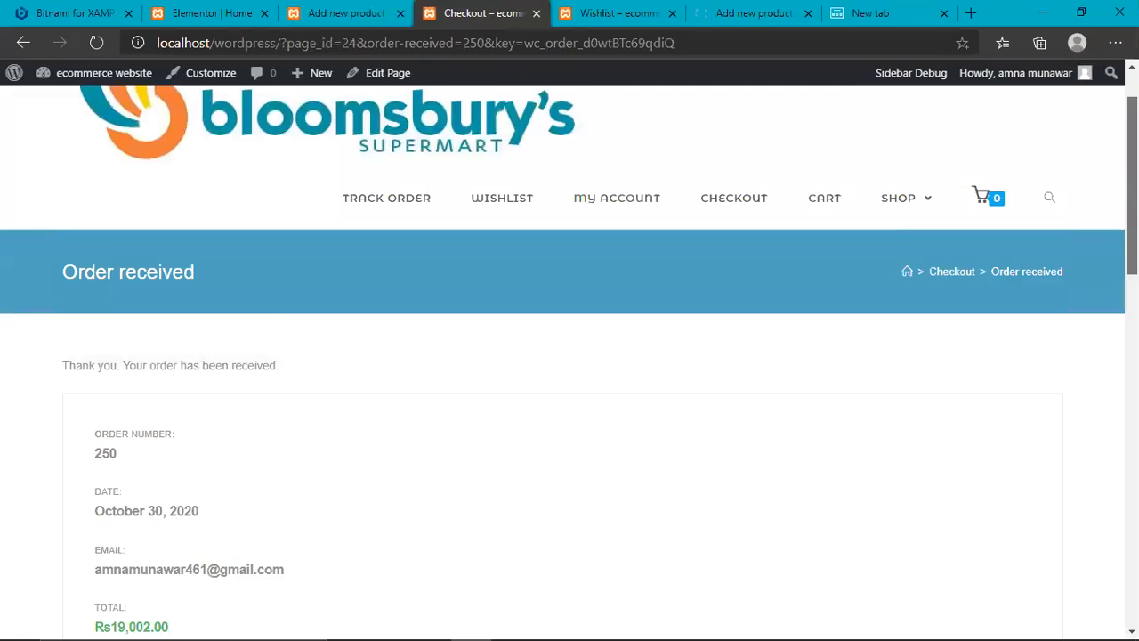
- Review the order-received page for order 250 at Rs19,002, then go to Track Order
scroll(down, 3)
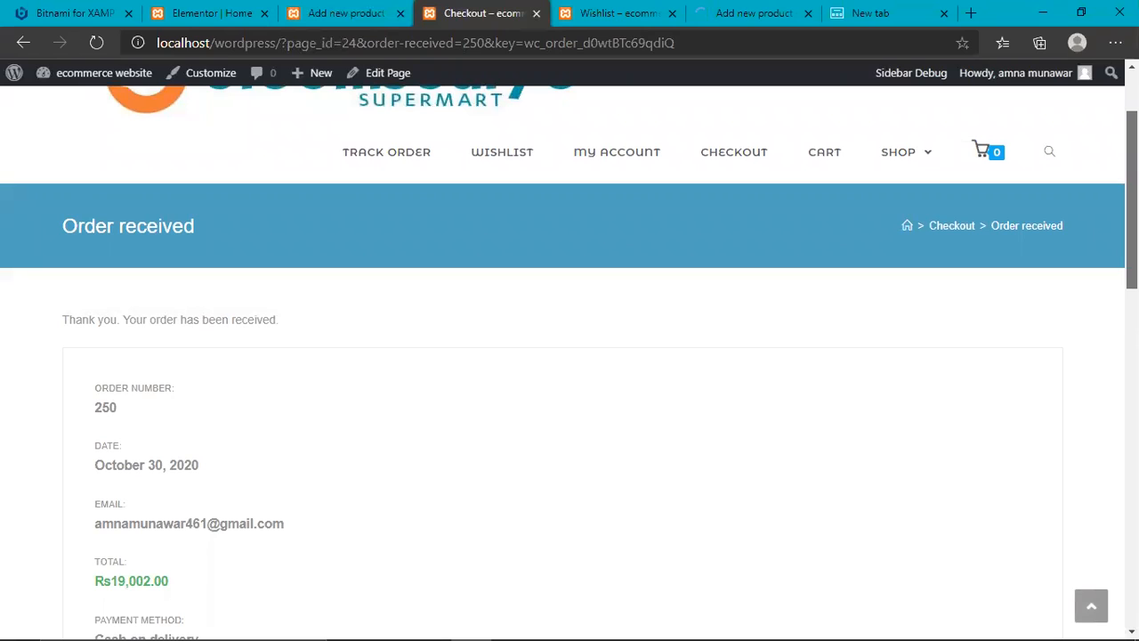
mouse_move(608, 408)
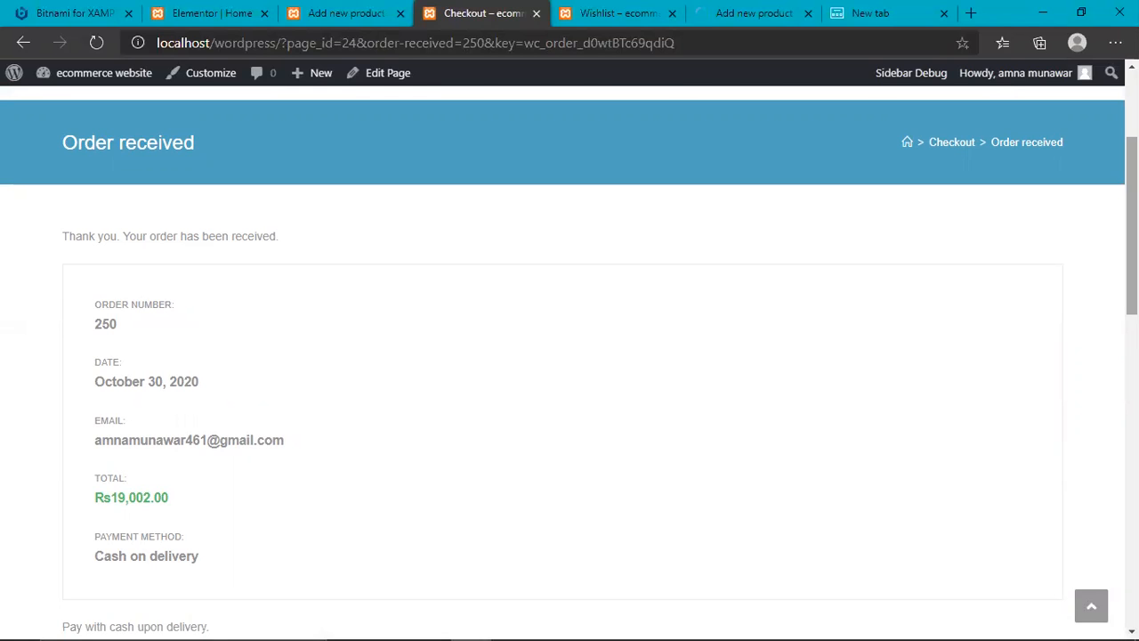
scroll(down, 3)
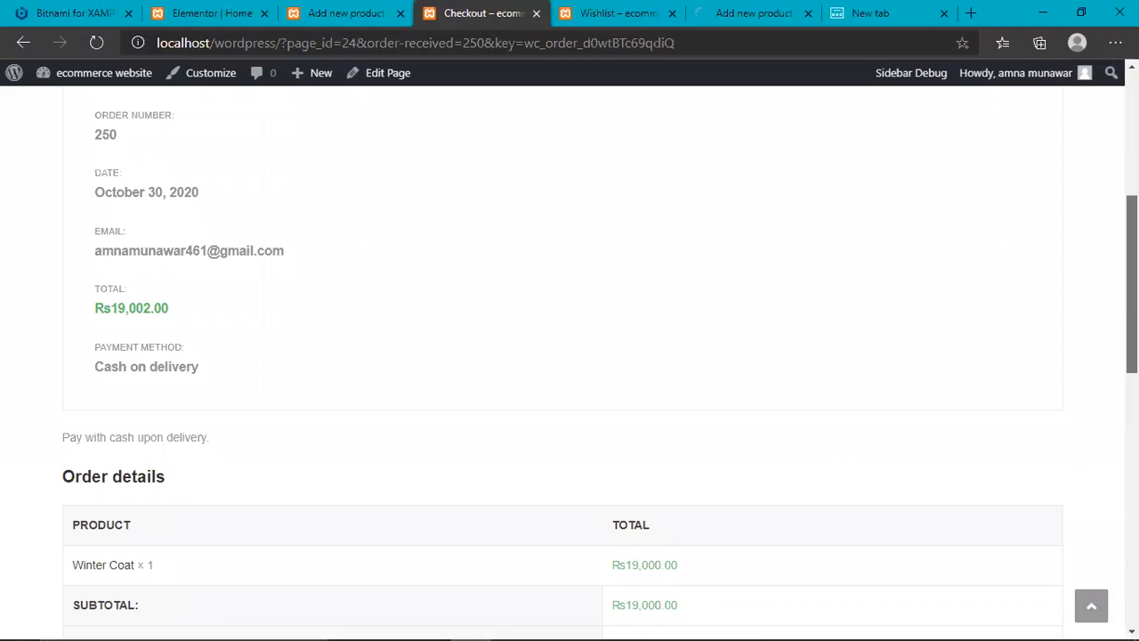
scroll(up, 3)
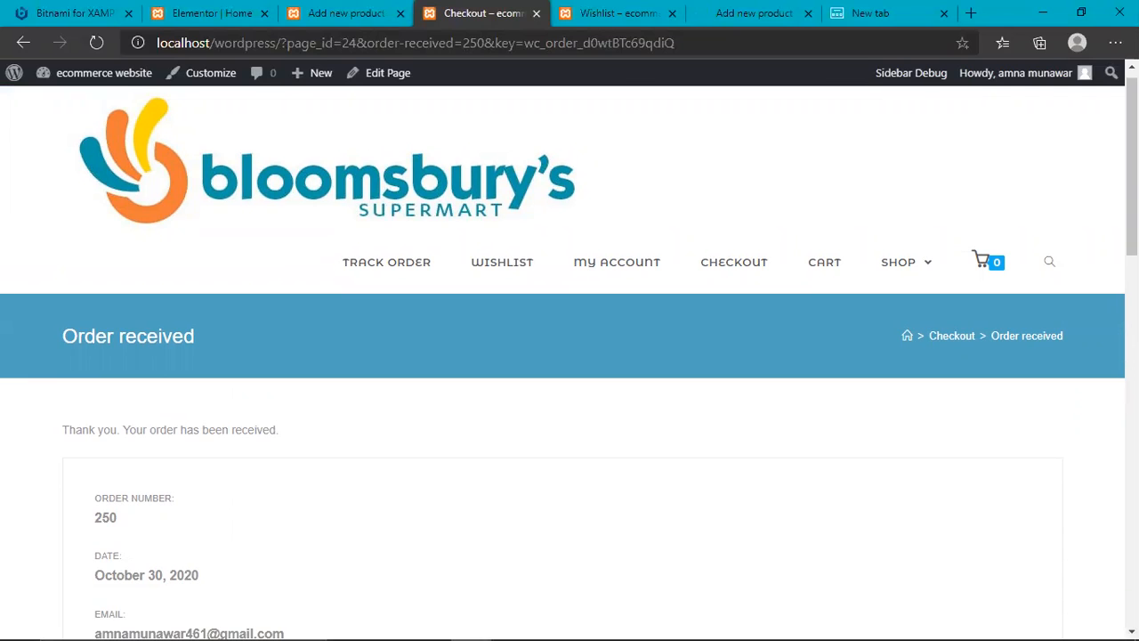
scroll(down, 3)
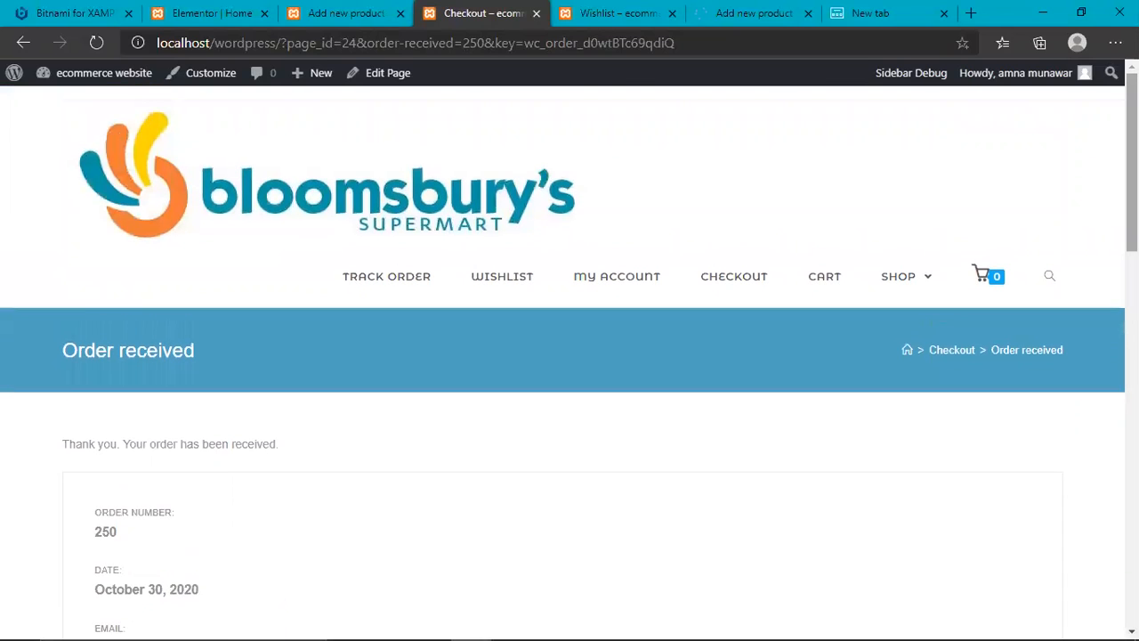
click(387, 275)
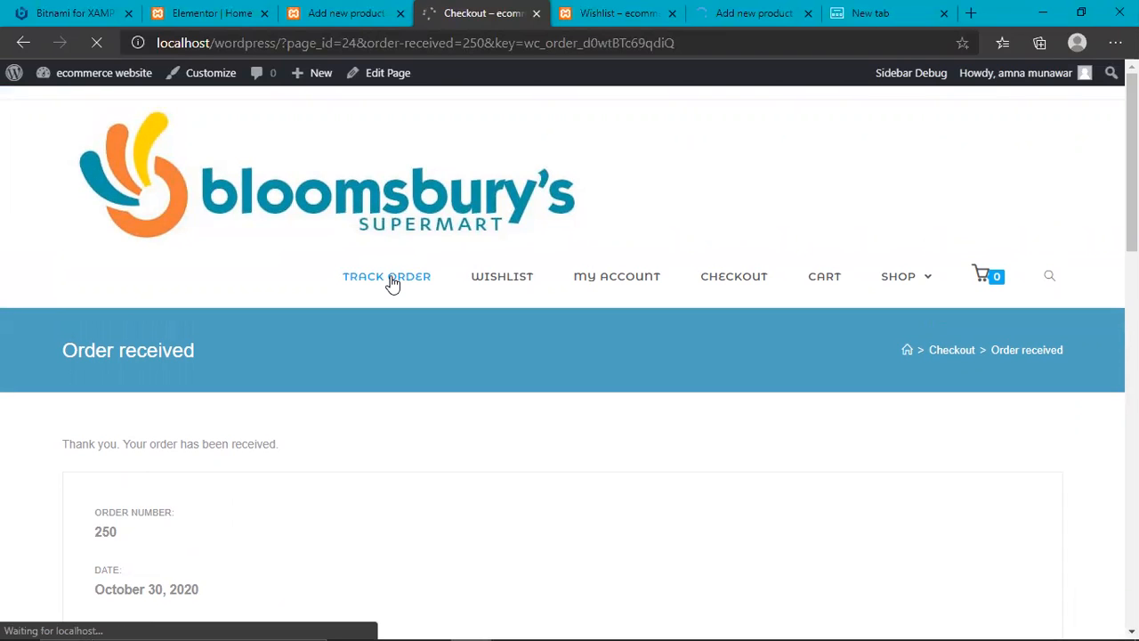
- Track order 250 using the saved billing email from checkout
click(386, 276)
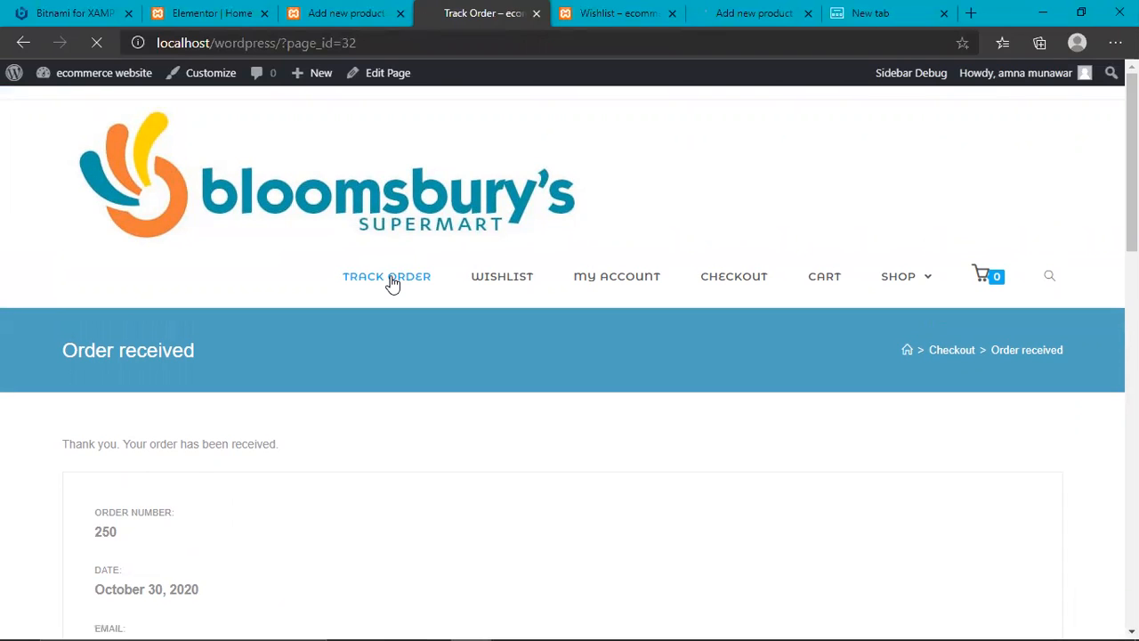
click(386, 276)
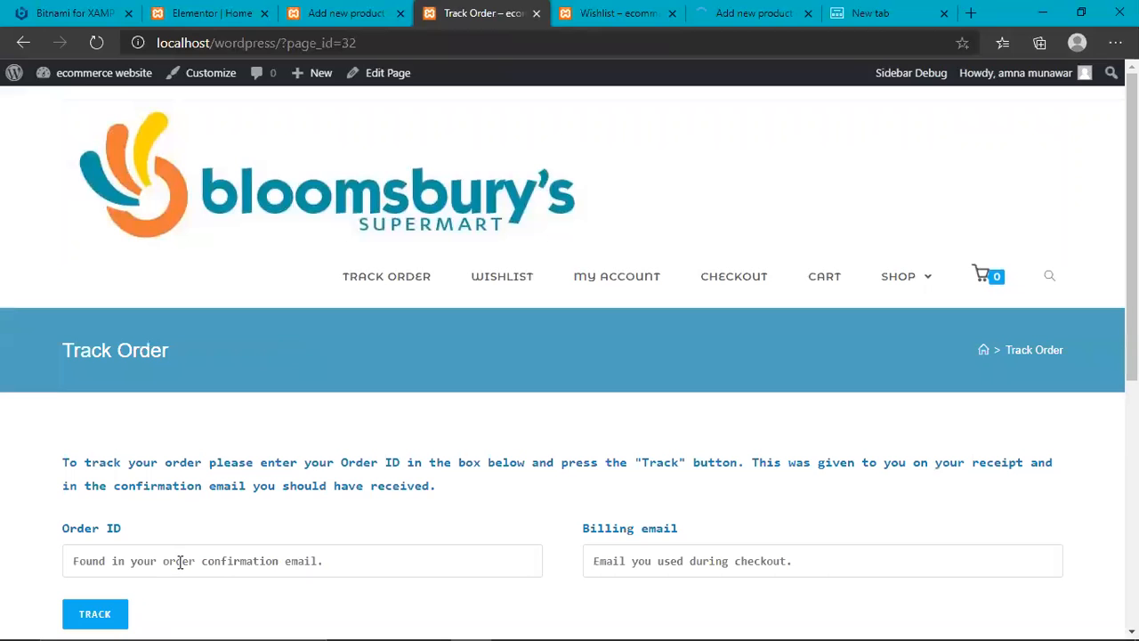
click(303, 561)
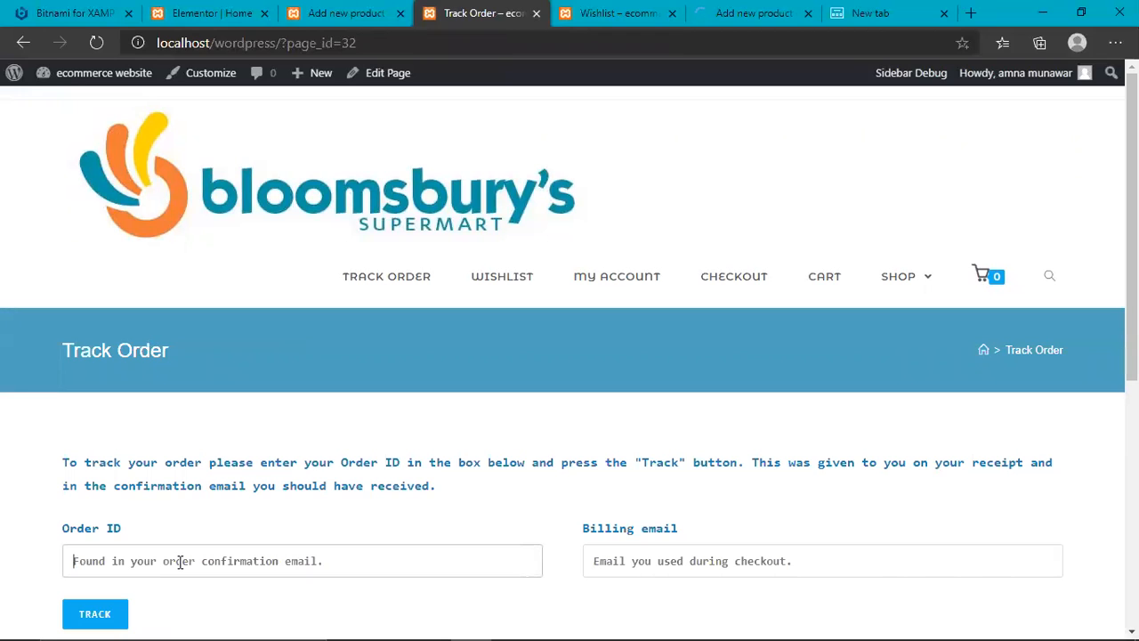
text(250)
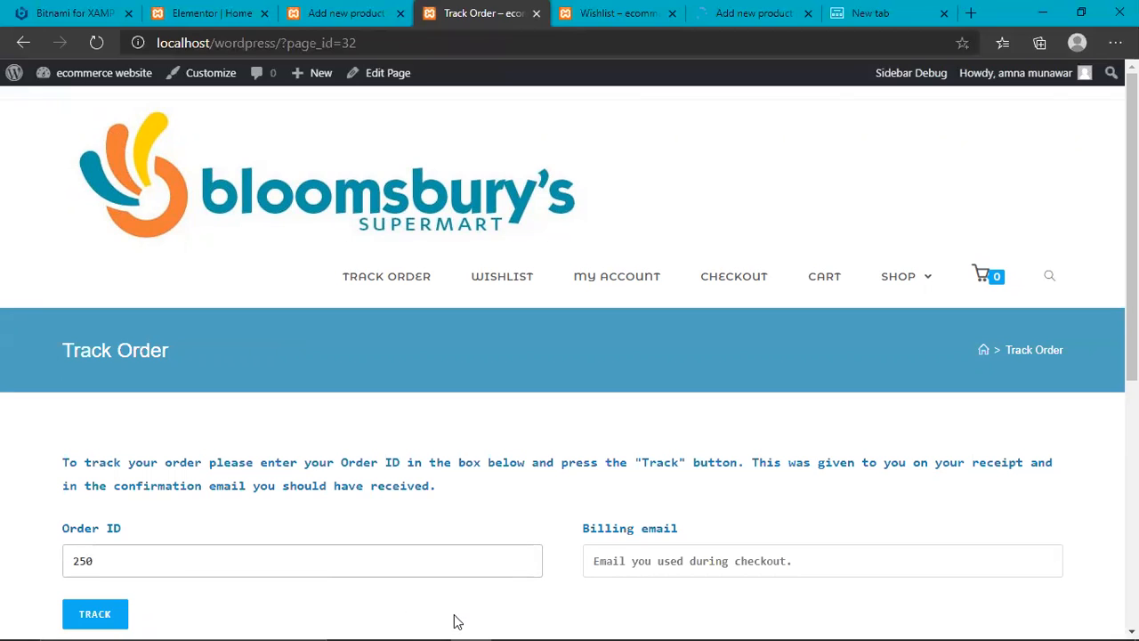
click(822, 561)
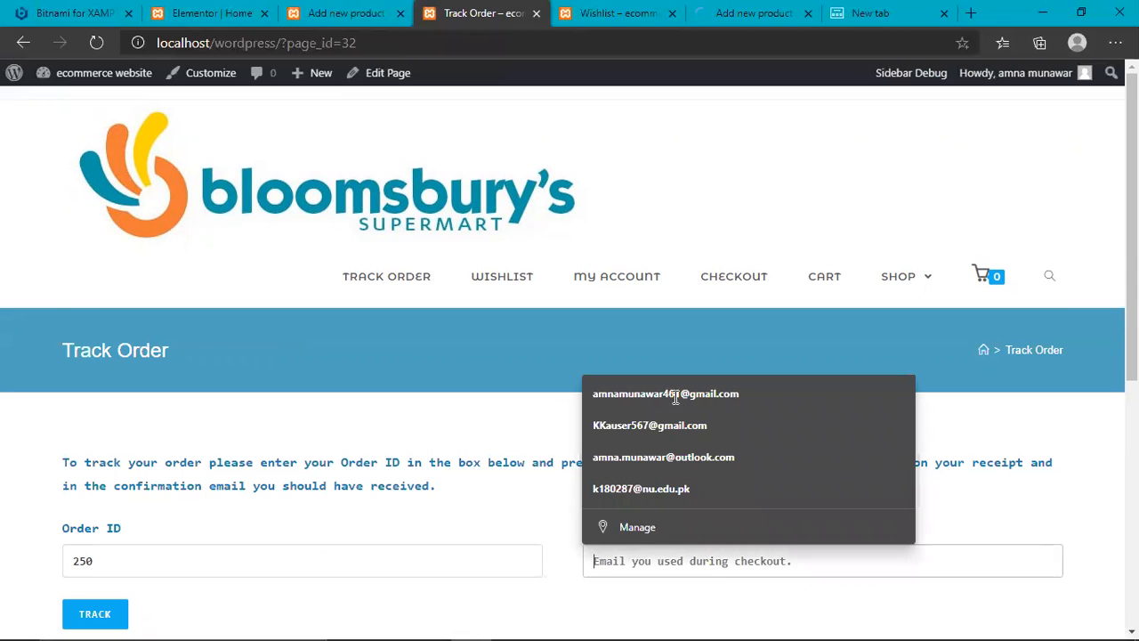
click(665, 393)
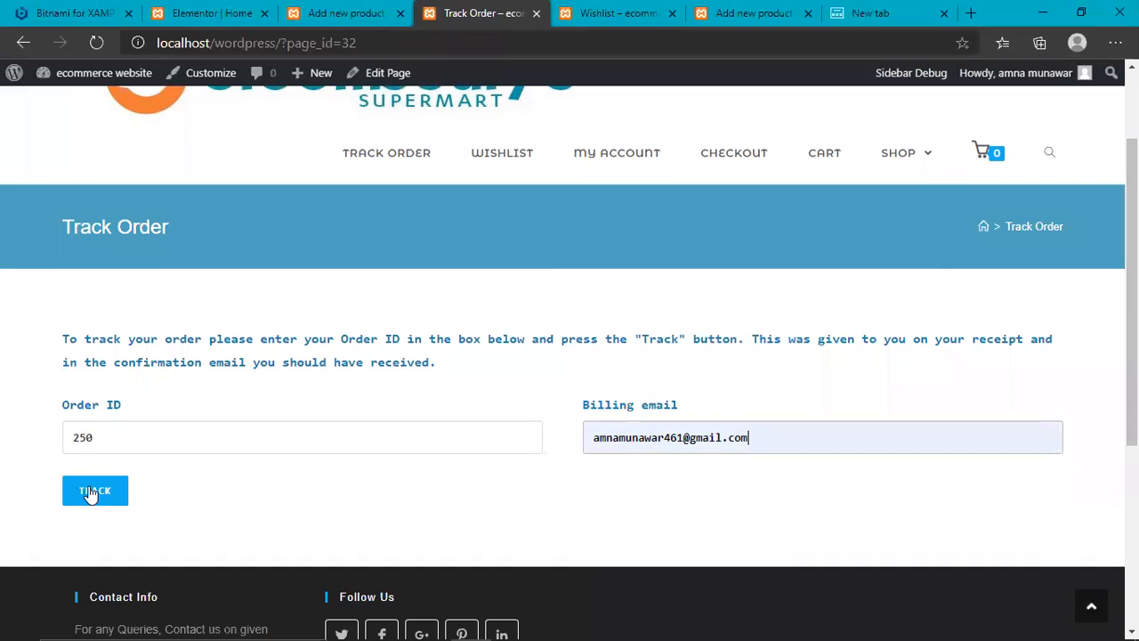
click(95, 491)
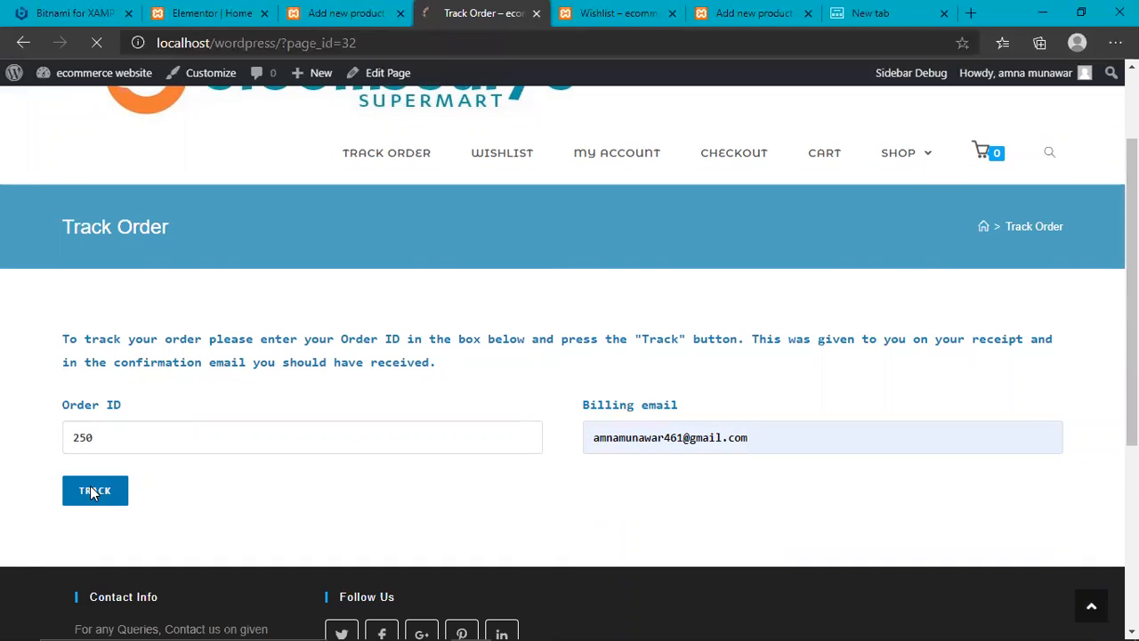
click(94, 491)
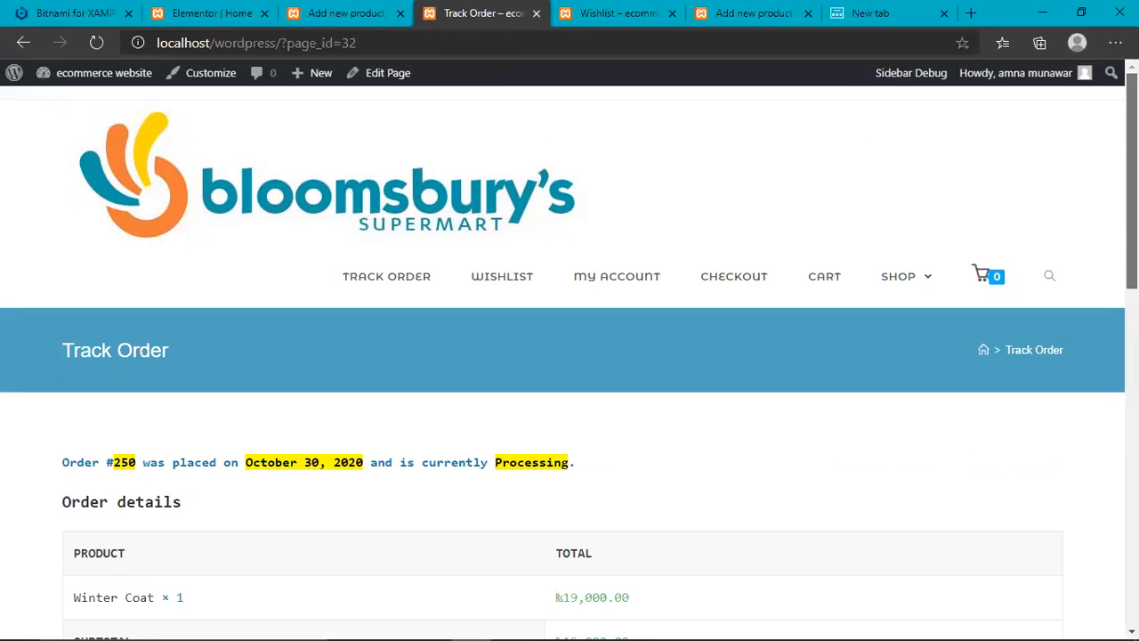
- Review the tracking result: one Winter Coat, Processing, Rs19,002 cash on delivery
scroll(down, 3)
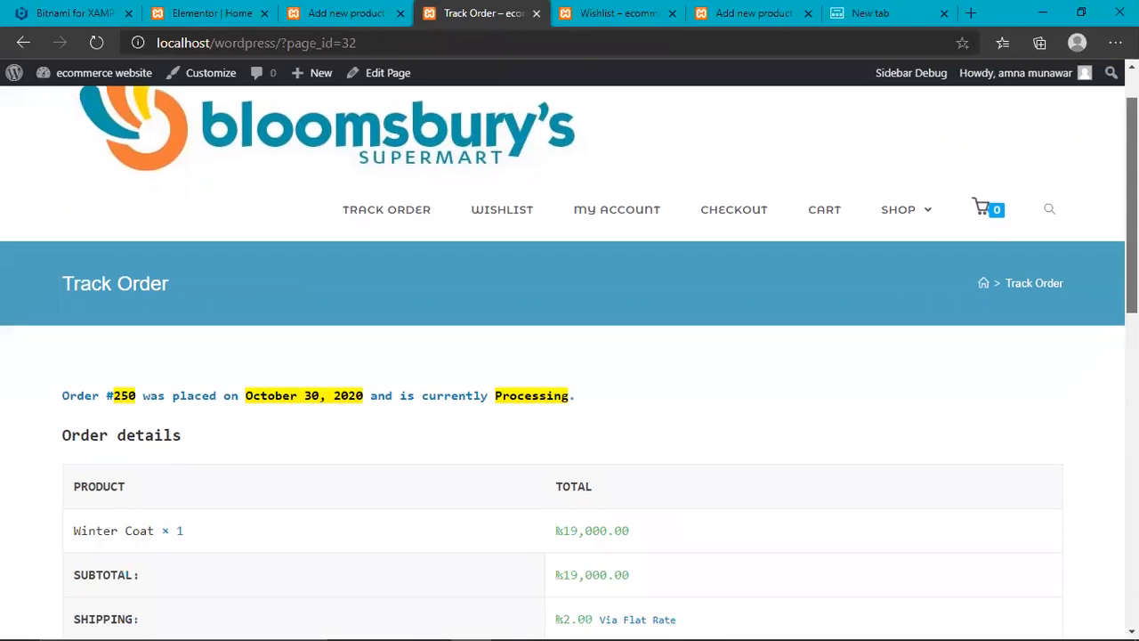
scroll(down, 3)
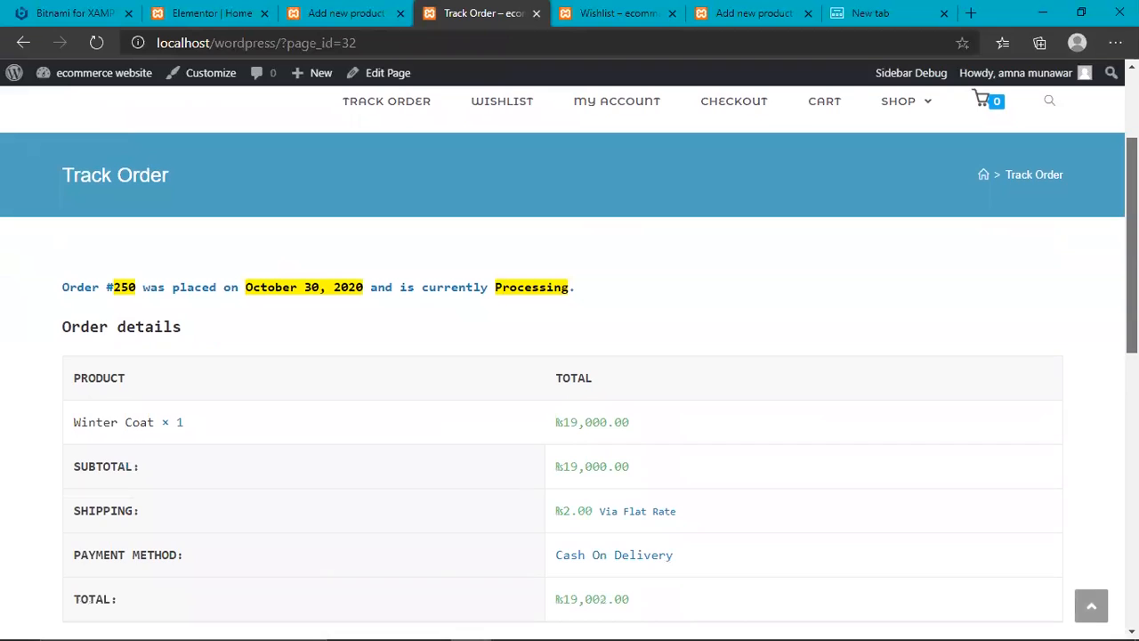
scroll(down, 3)
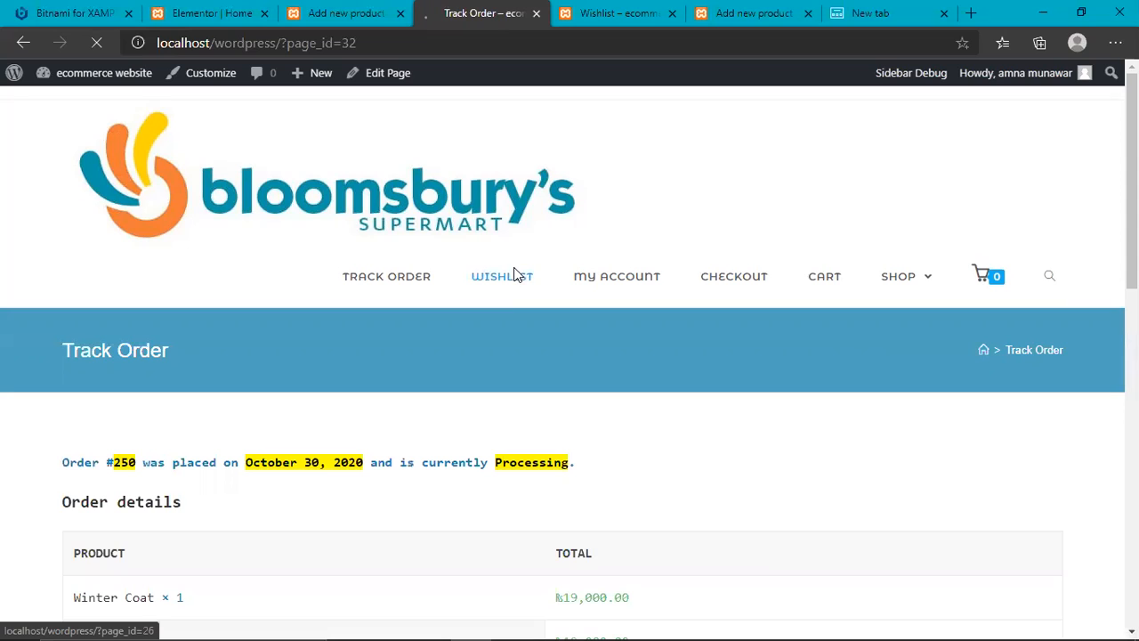
mouse_move(516, 306)
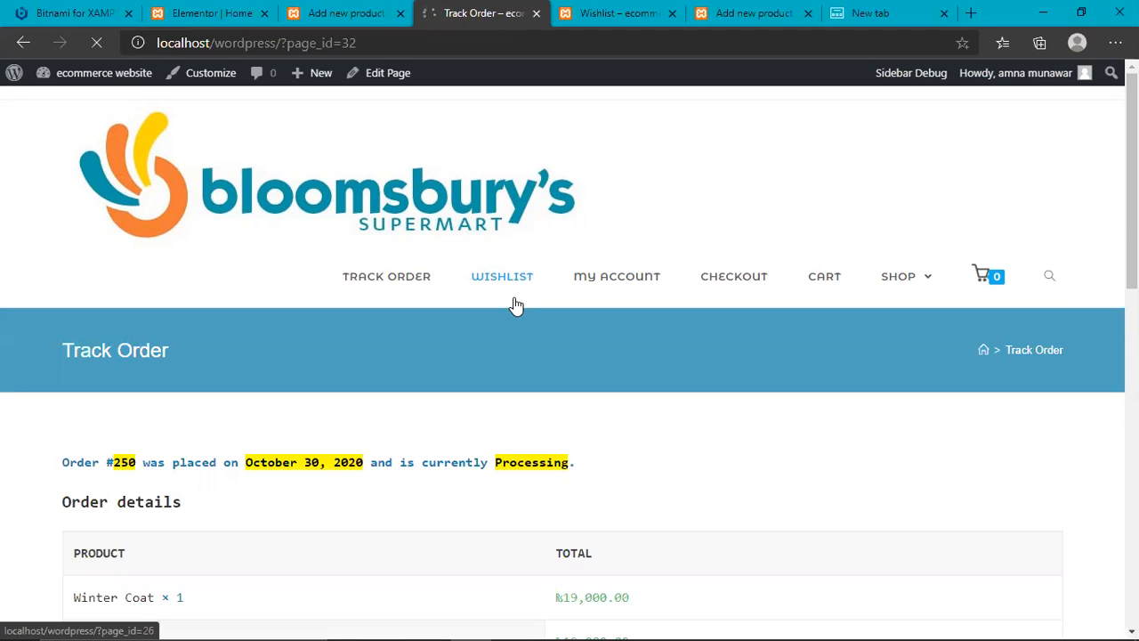
- View the Wishlist page listing Joggers at Rs20,000, in stock
click(502, 275)
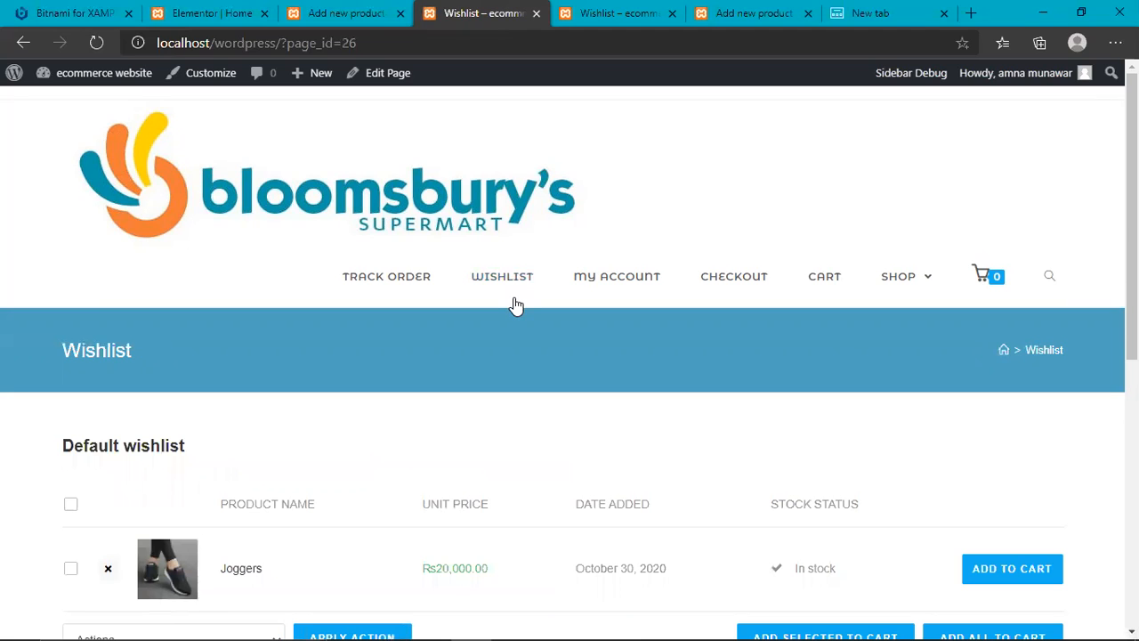
scroll(down, 3)
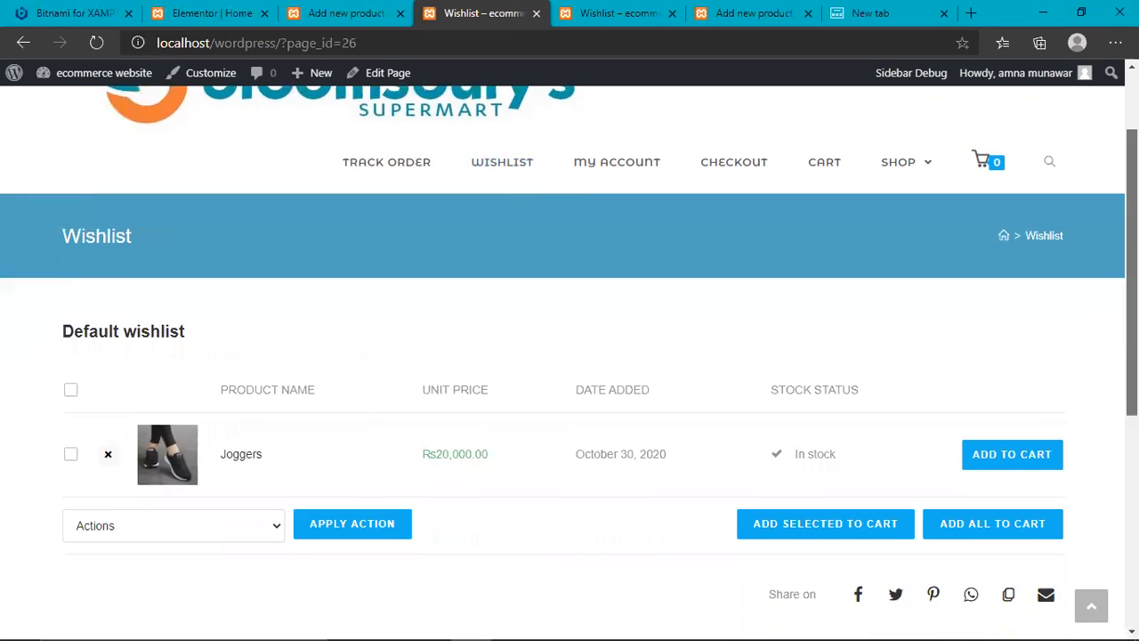
scroll(down, 3)
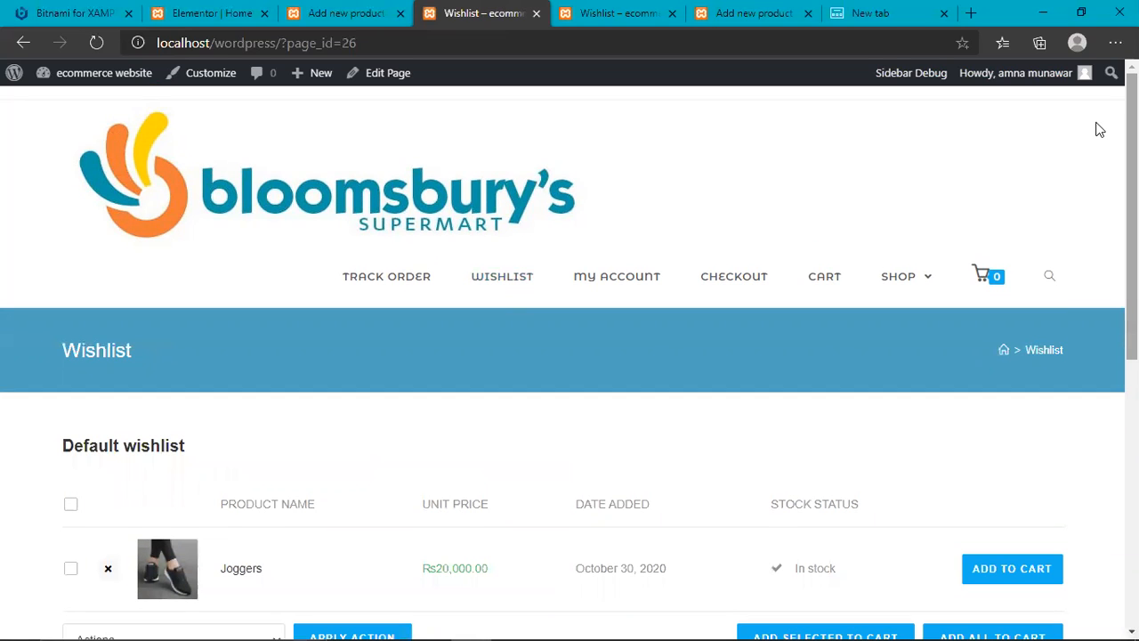
mouse_move(356, 167)
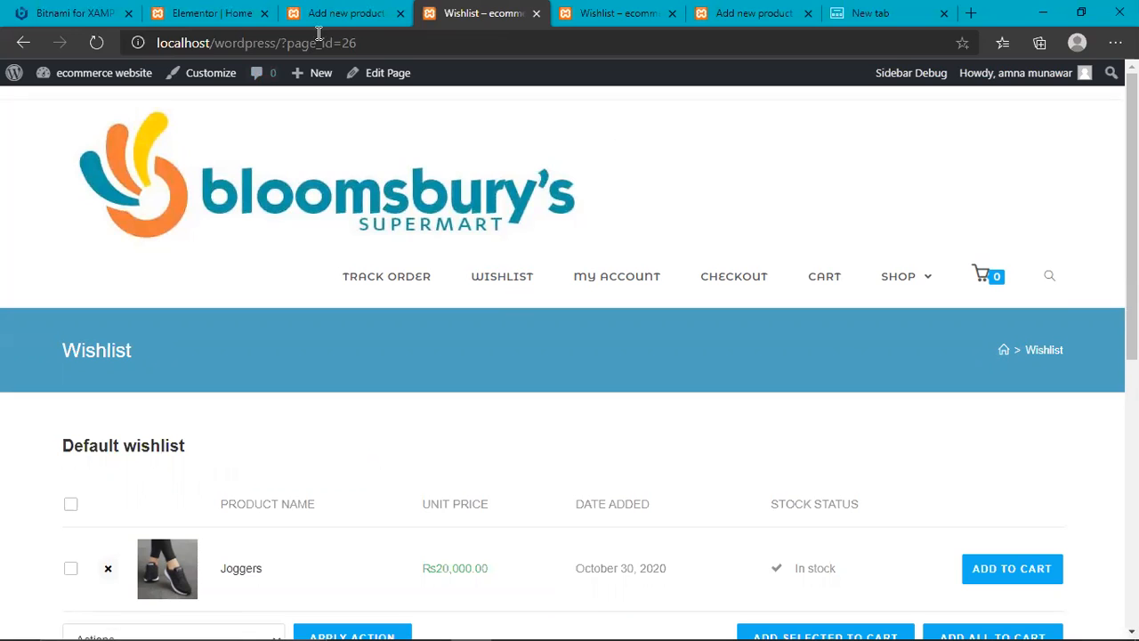
- Name the new product 'dress' and begin its description 'this is great'
click(346, 12)
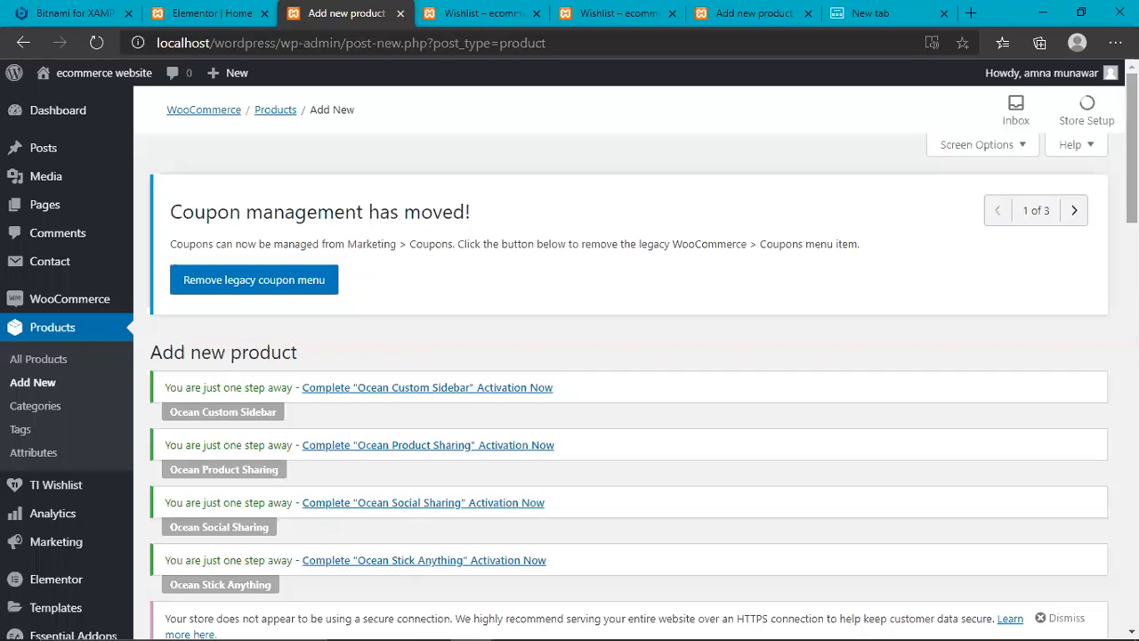
scroll(down, 3)
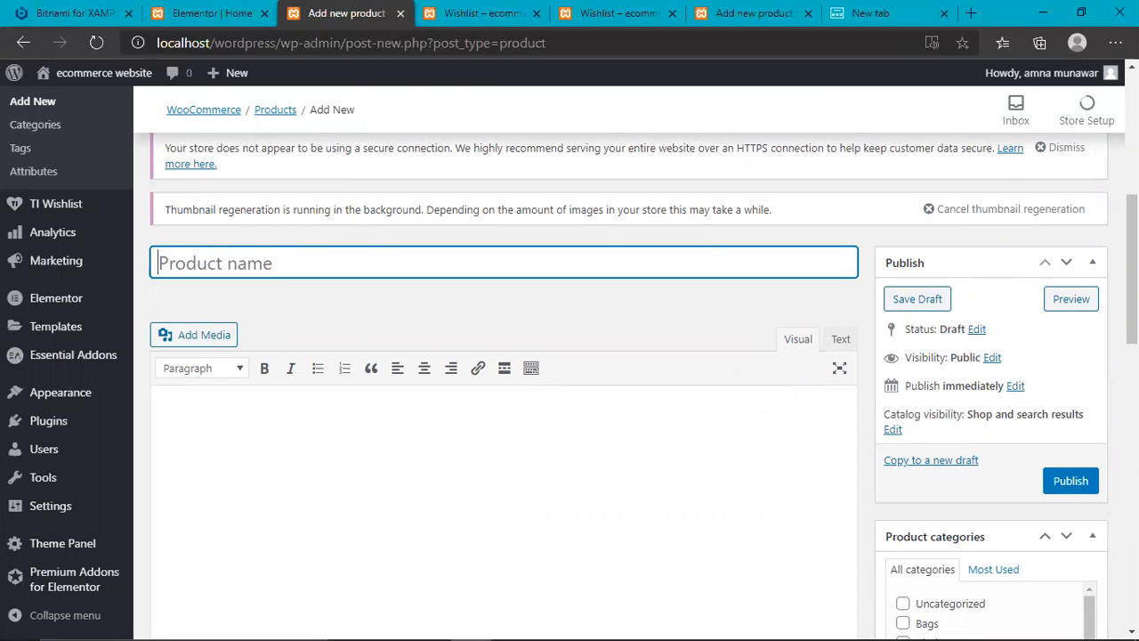
text(dress)
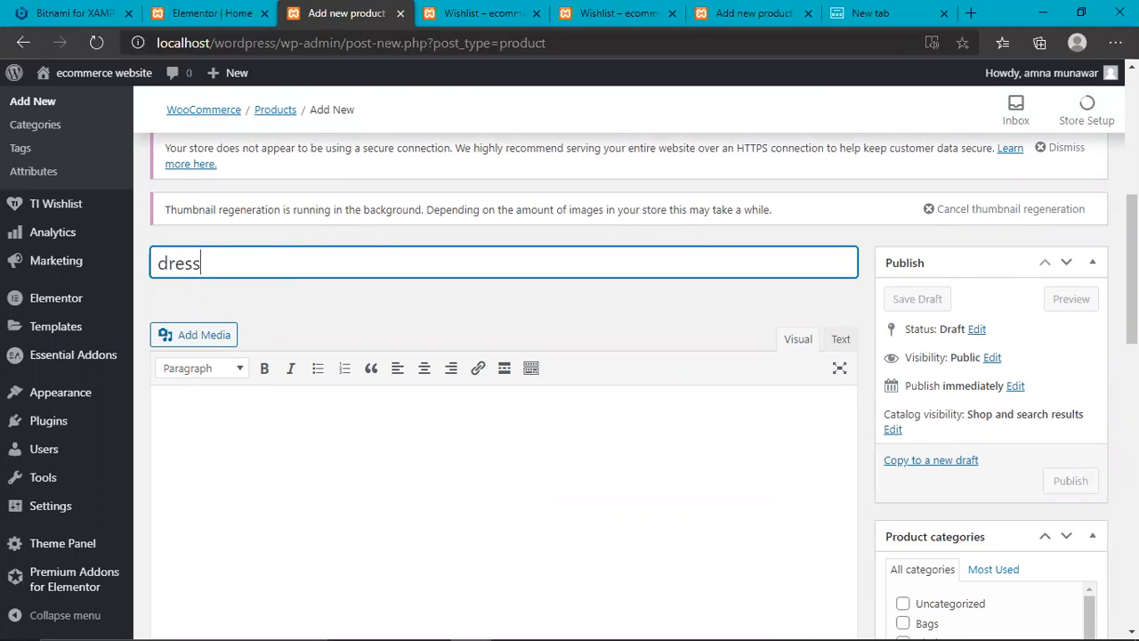
scroll(down, 3)
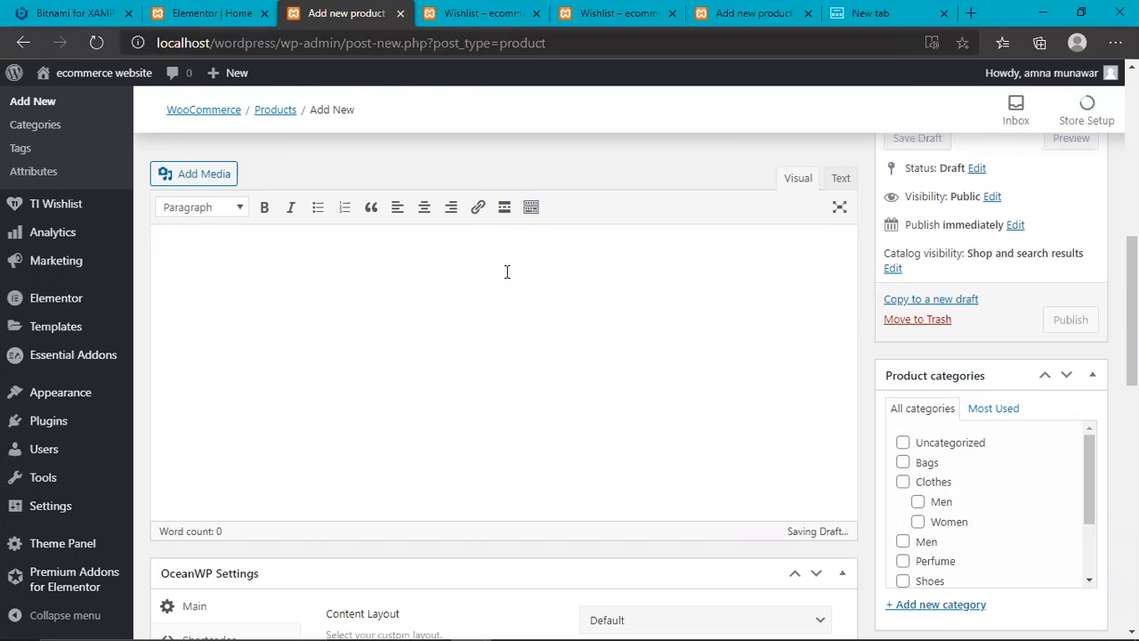
mouse_move(238, 258)
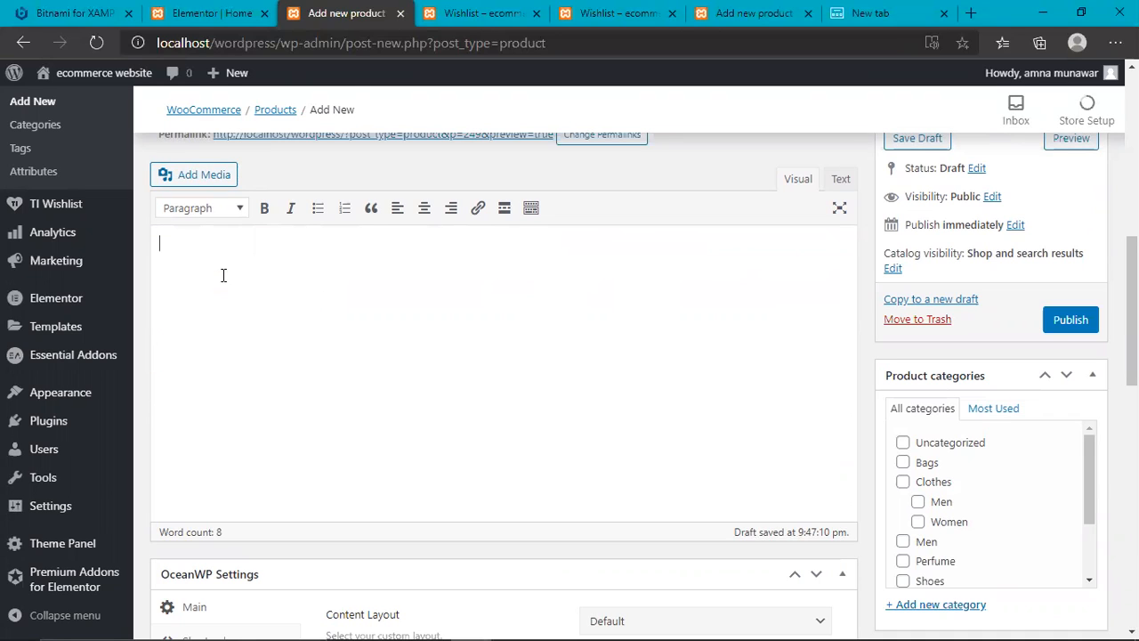
text(this is great)
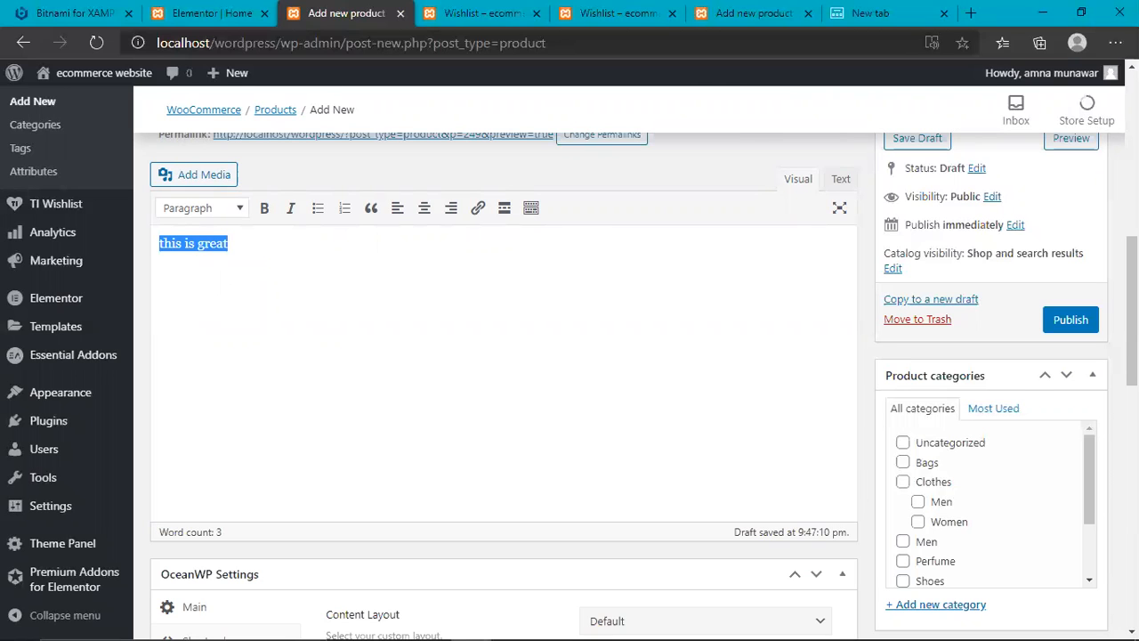
- Enter short description 'this is great' and file the product under Clothes > Men
scroll(down, 3)
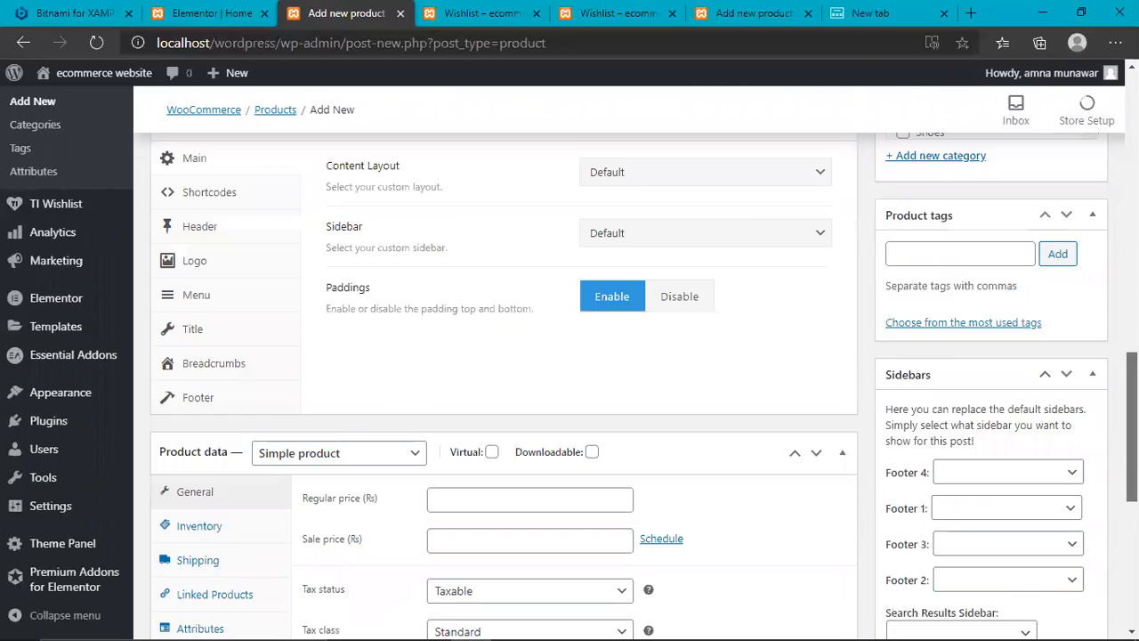
scroll(down, 3)
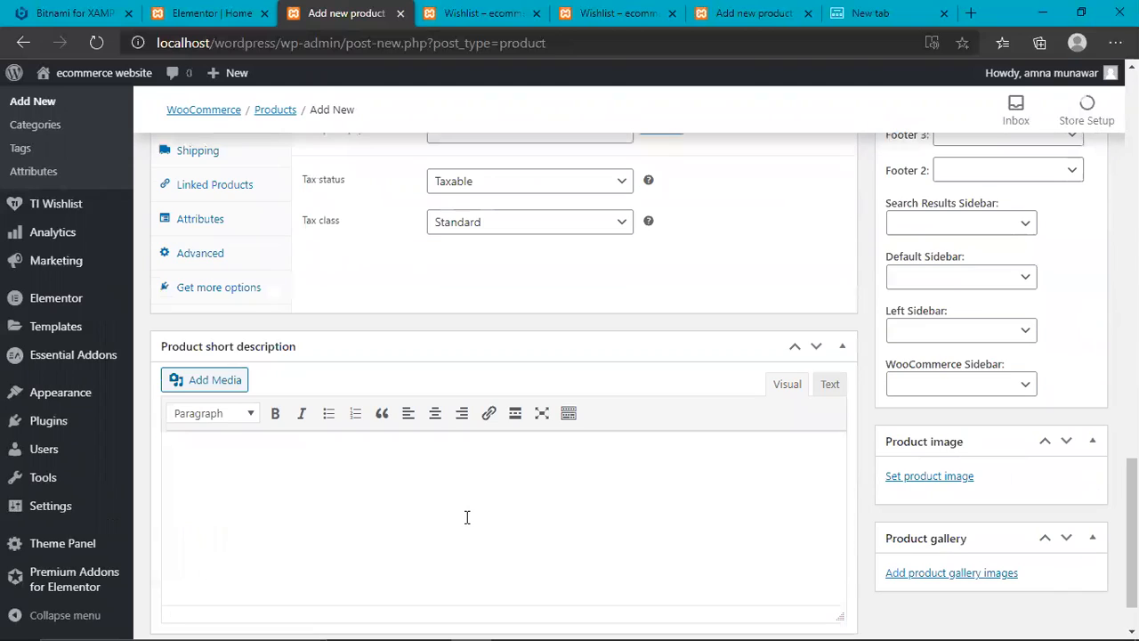
text(this is great)
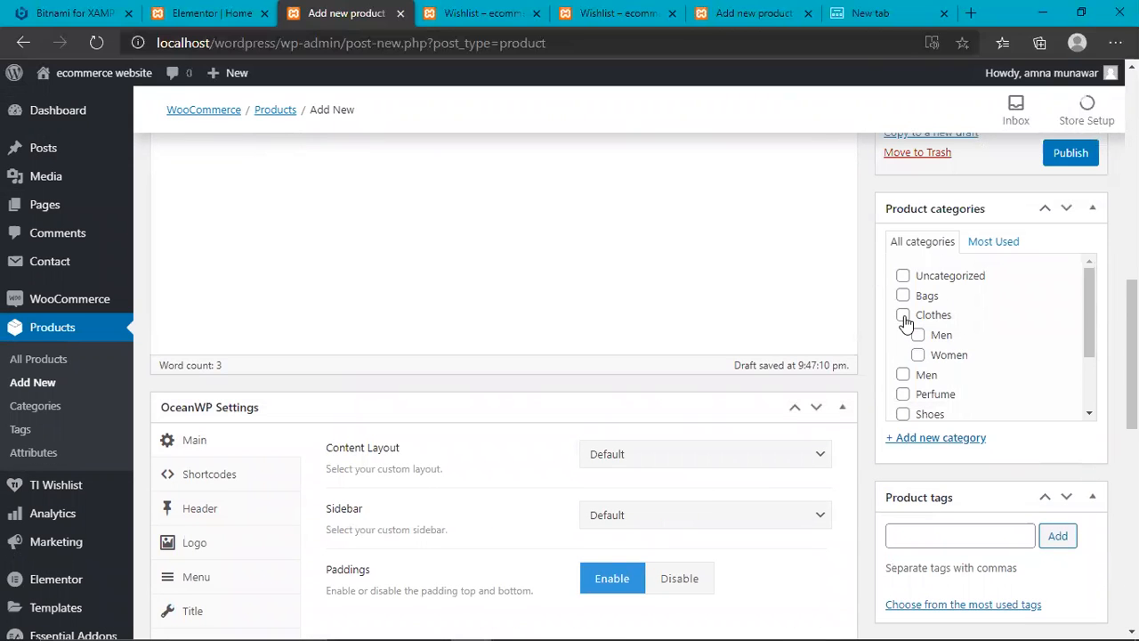
click(903, 315)
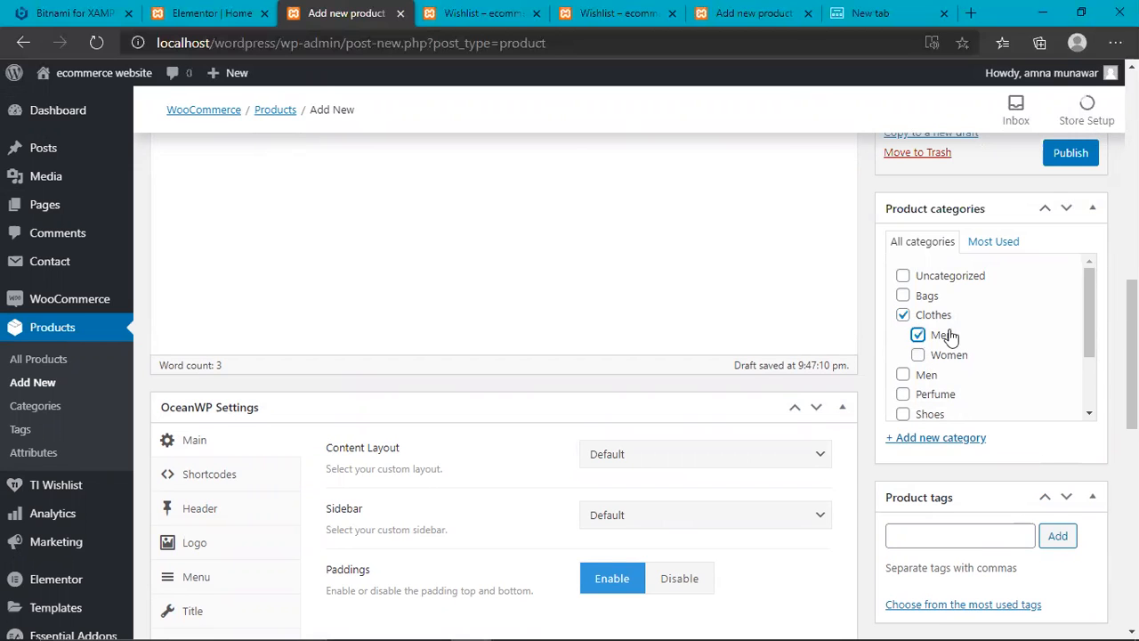
- Set regular price 20000, sale price 18000 and tax class GST
scroll(down, 3)
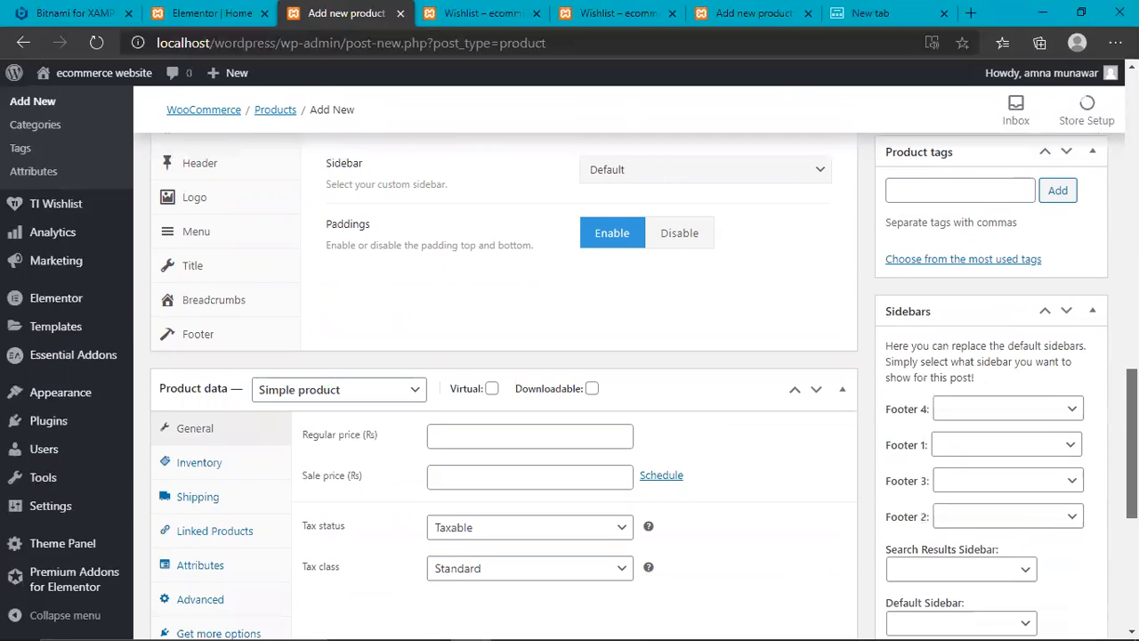
scroll(down, 3)
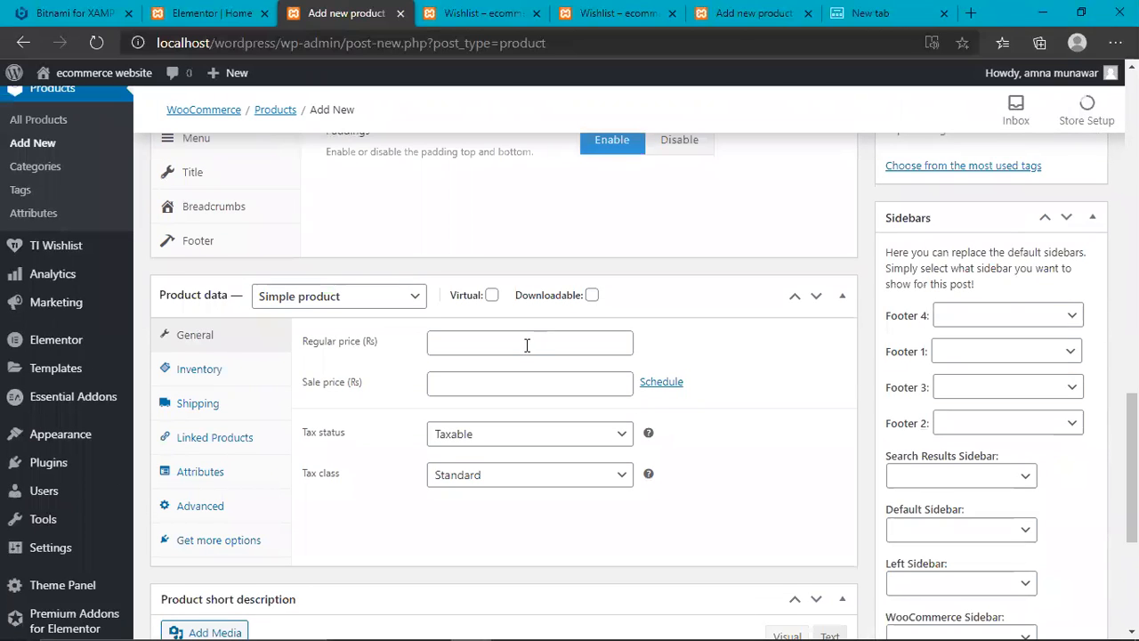
text(20000)
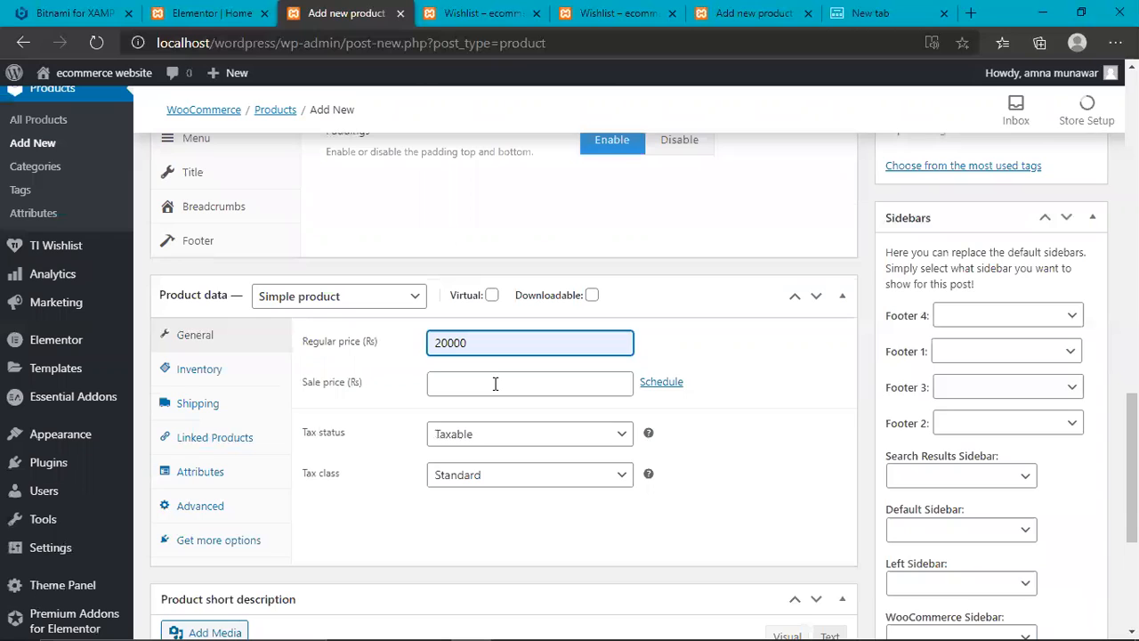
text(18000)
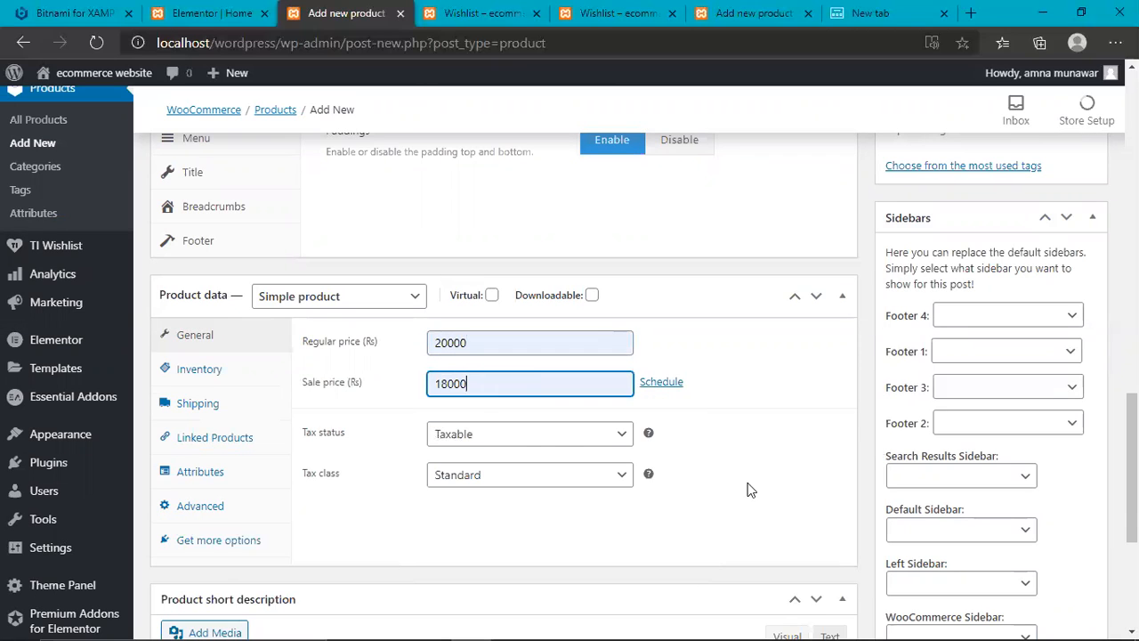
mouse_move(509, 480)
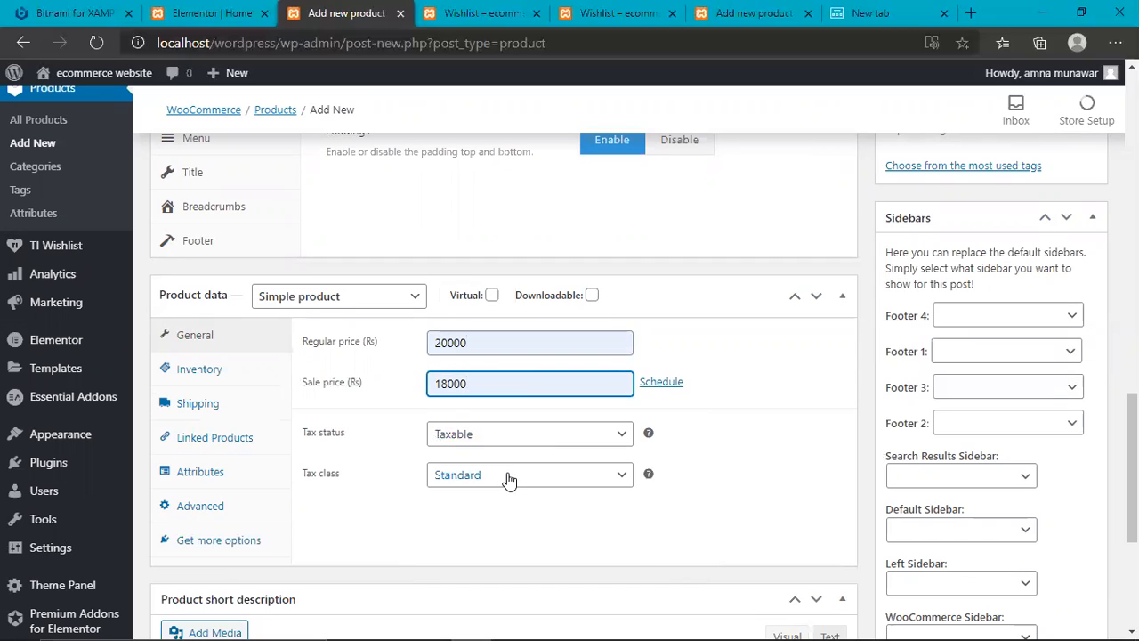
click(530, 474)
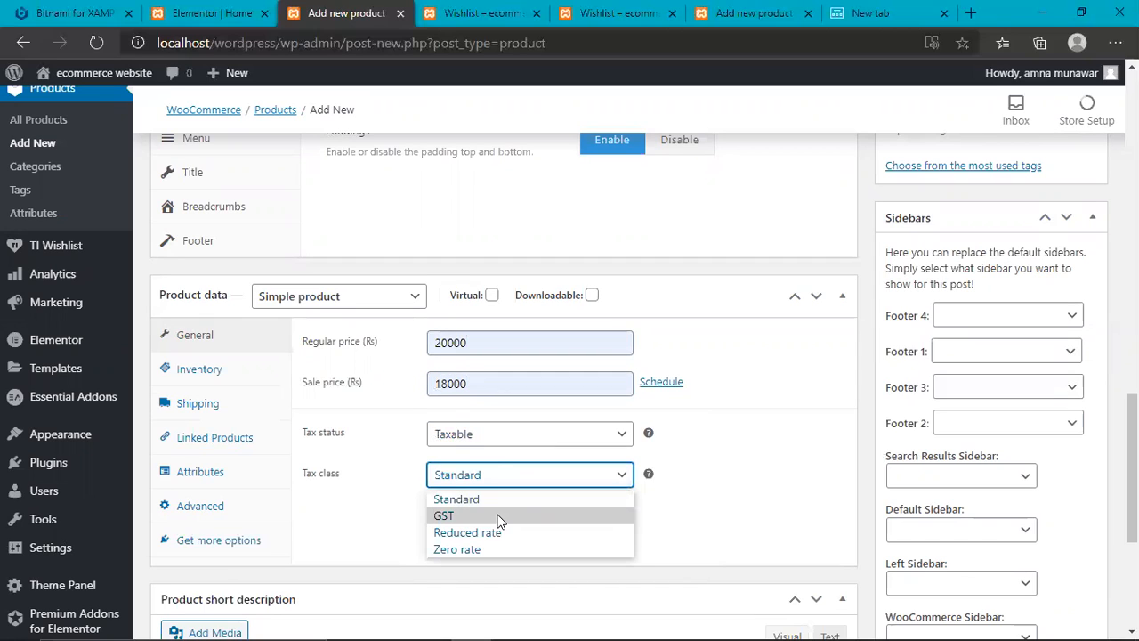
click(443, 516)
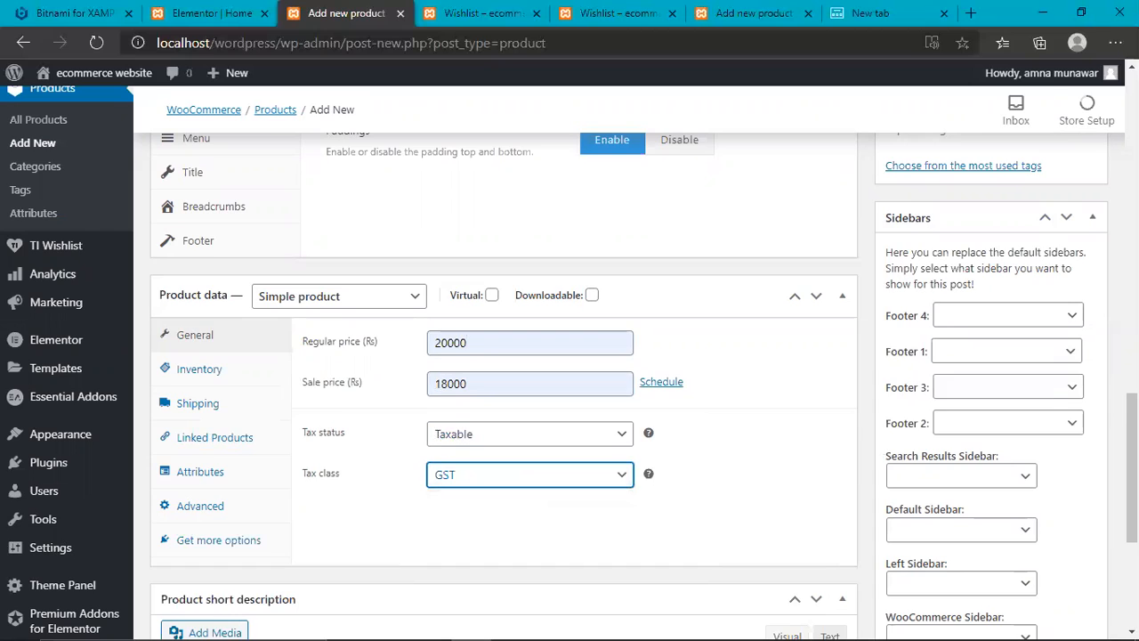
scroll(down, 3)
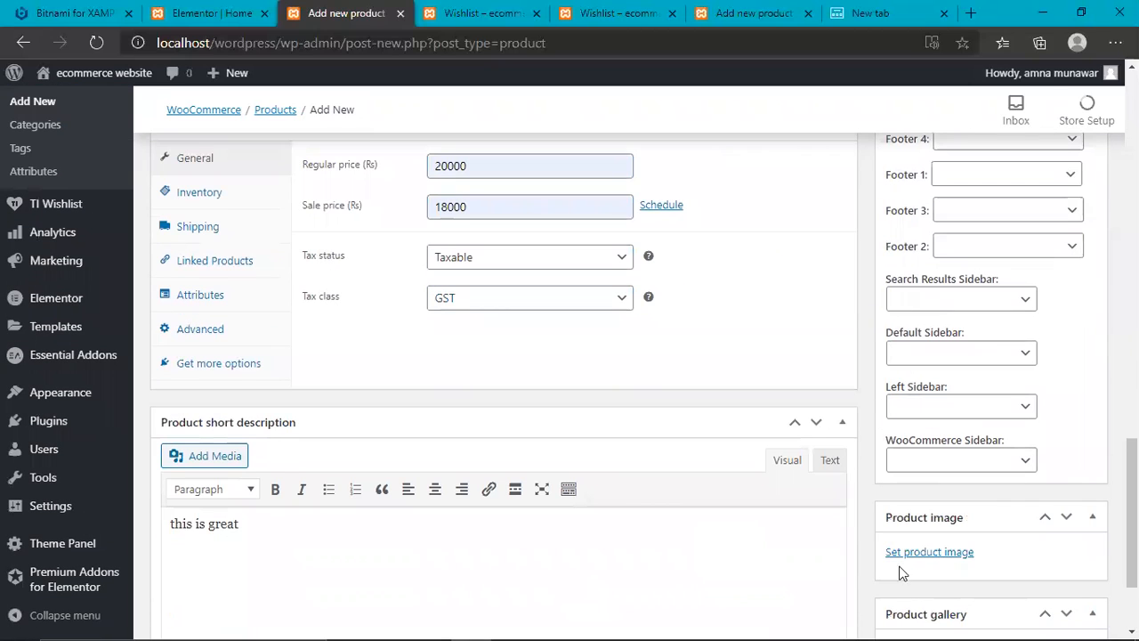
- Choose the red patterned shirt photo (22.jpg) from the Media Library as the product image
click(929, 552)
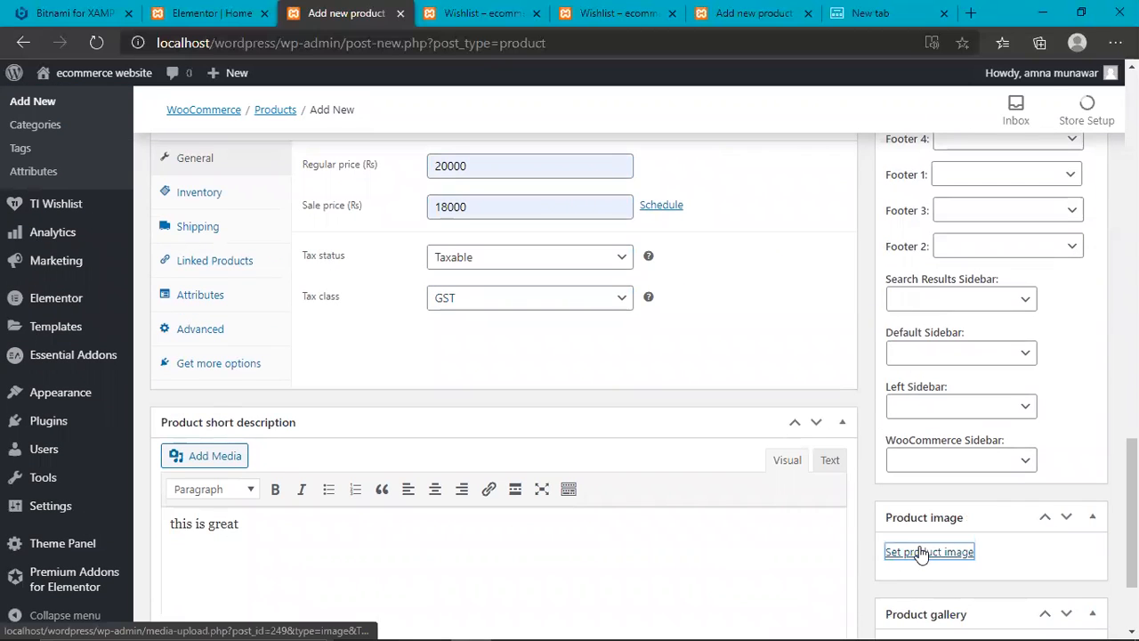
click(928, 552)
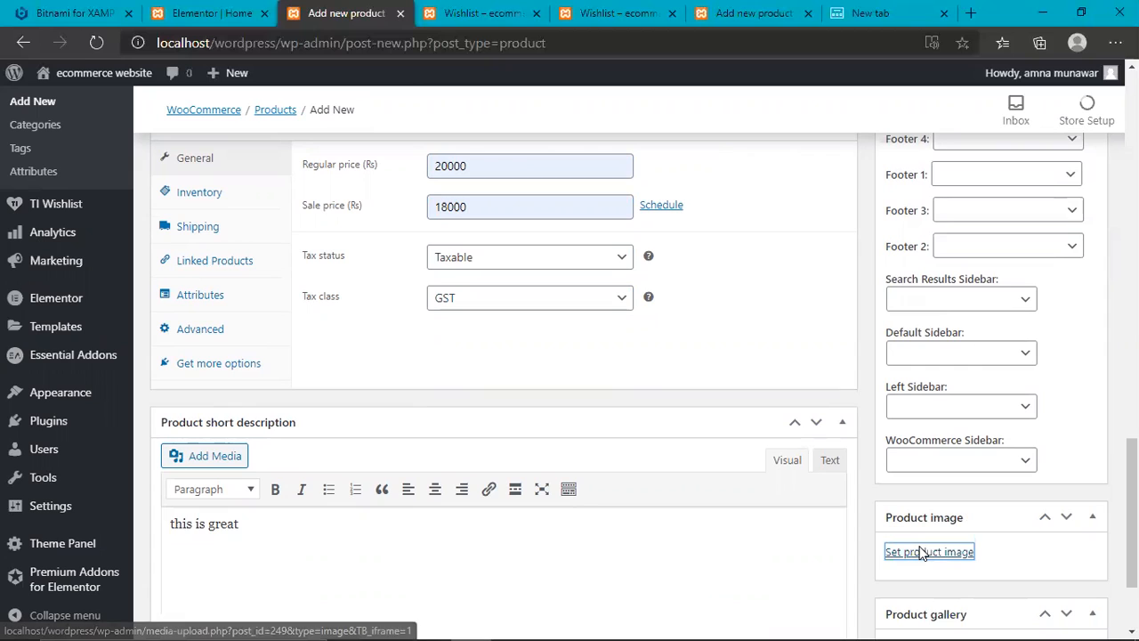
click(929, 552)
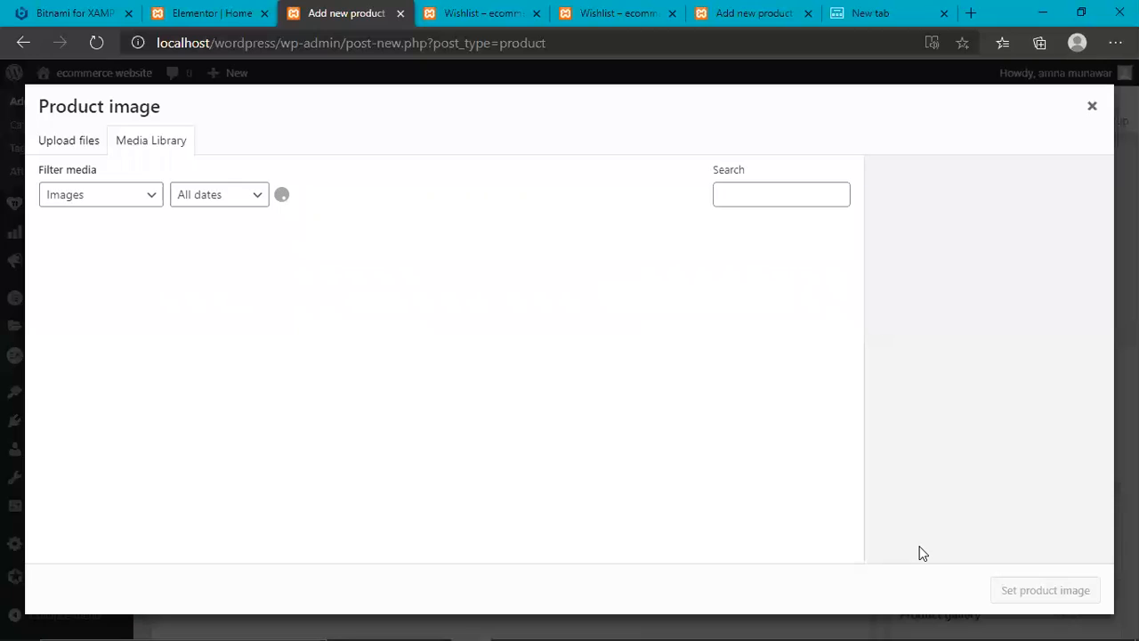
mouse_move(486, 506)
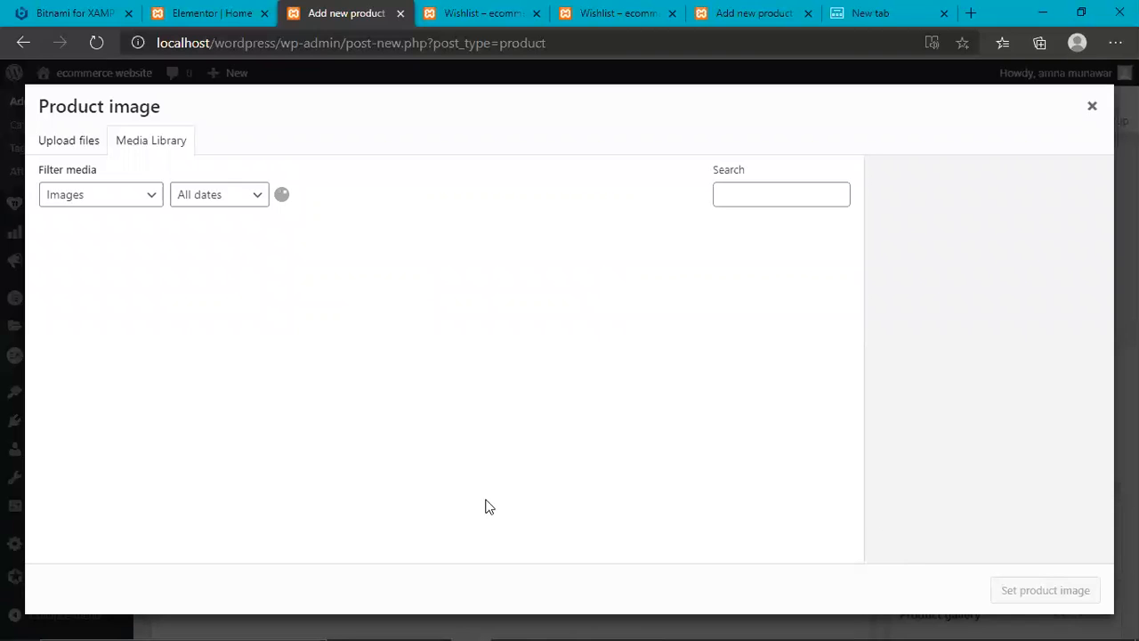
mouse_move(196, 343)
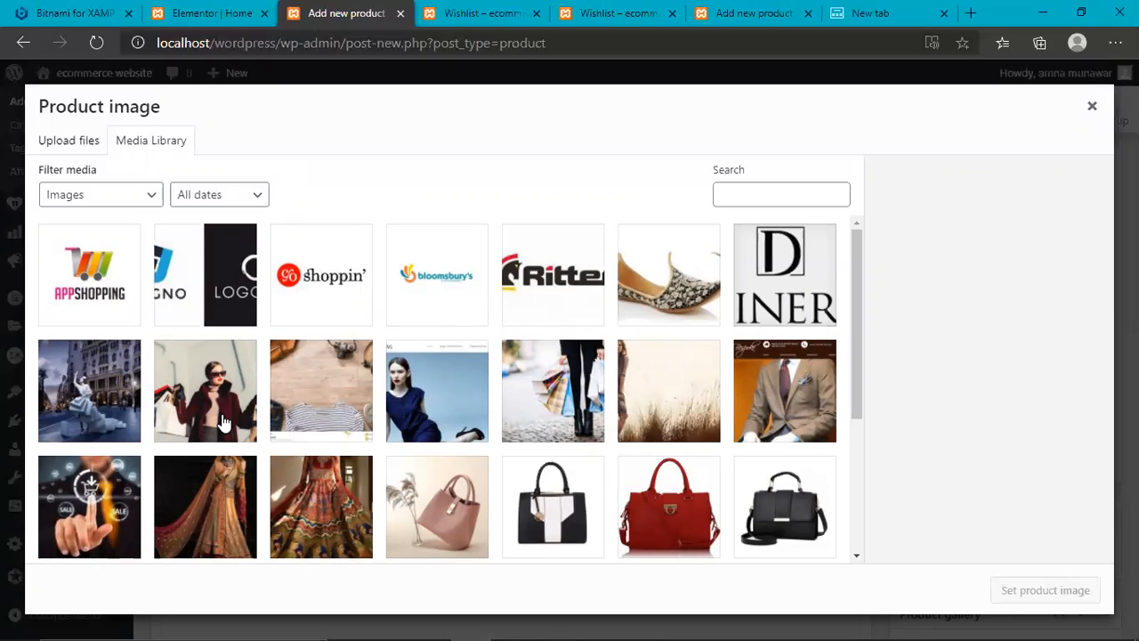
mouse_move(879, 377)
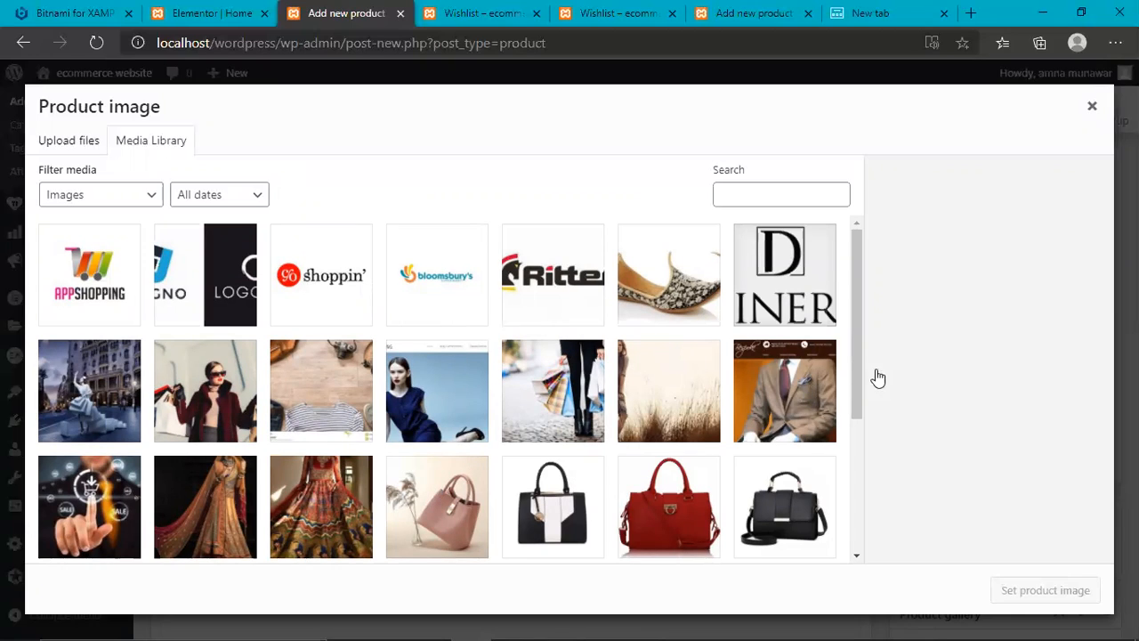
mouse_move(858, 389)
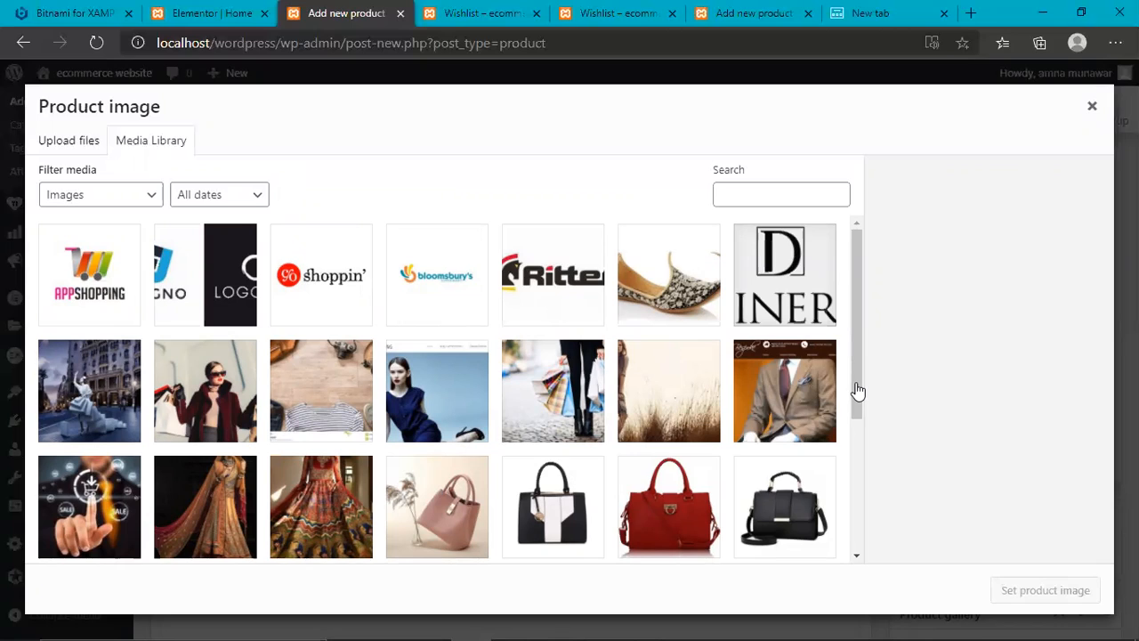
mouse_move(858, 399)
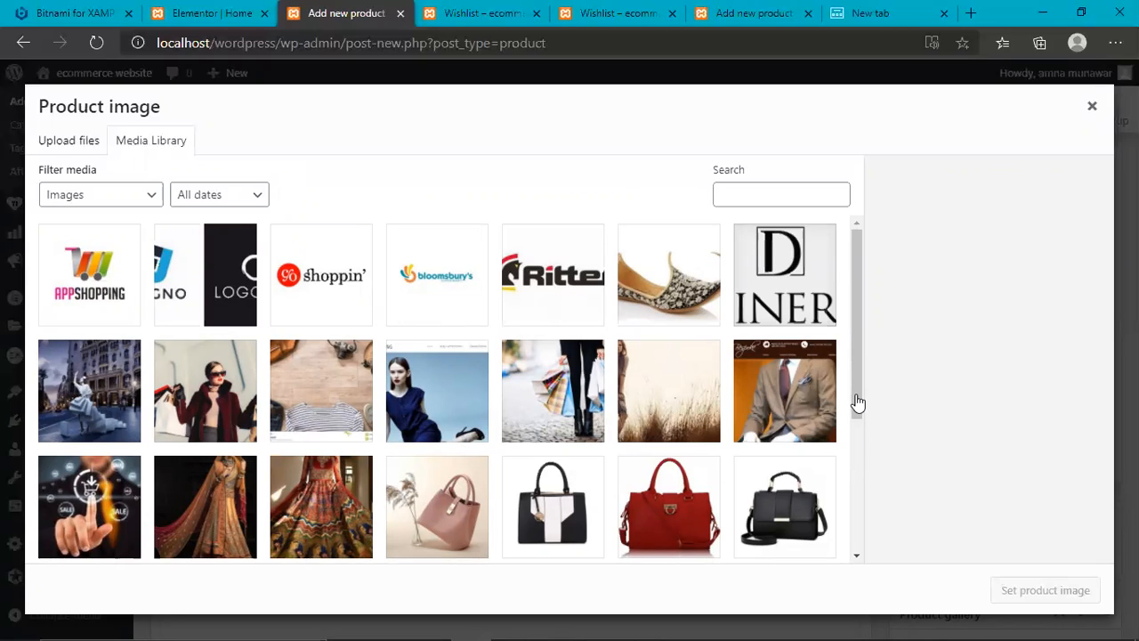
mouse_move(858, 390)
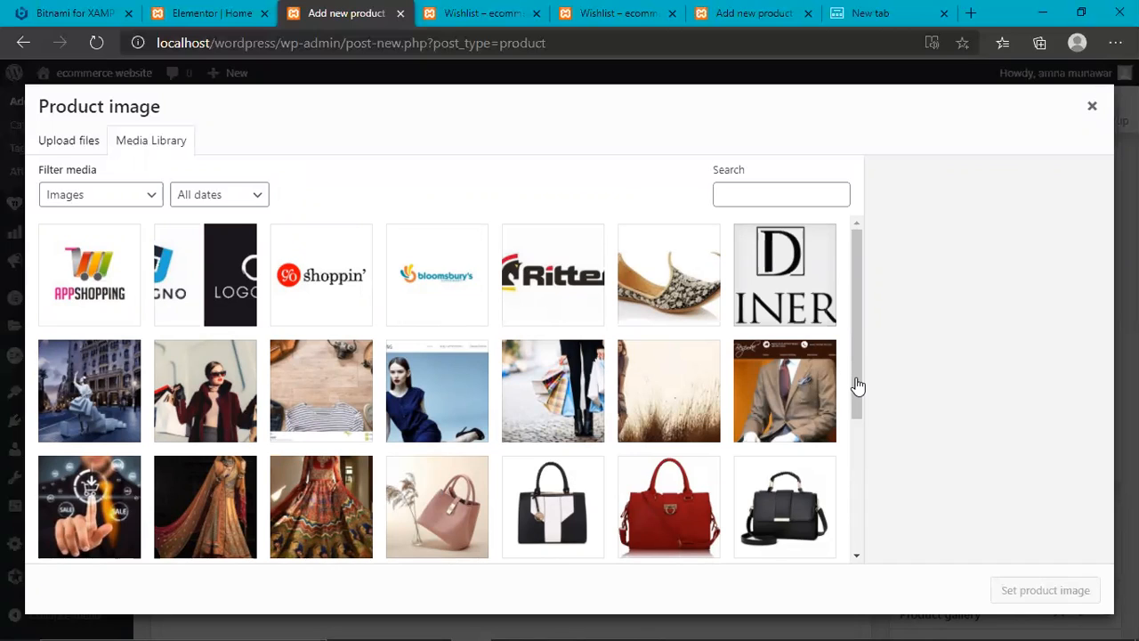
mouse_move(783, 413)
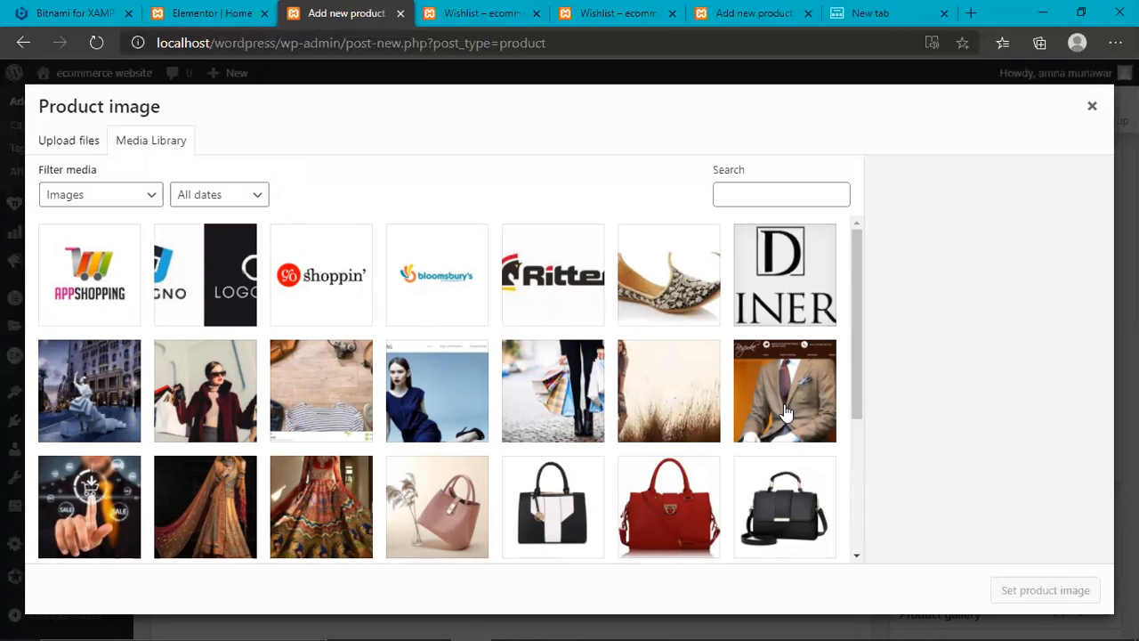
scroll(down, 3)
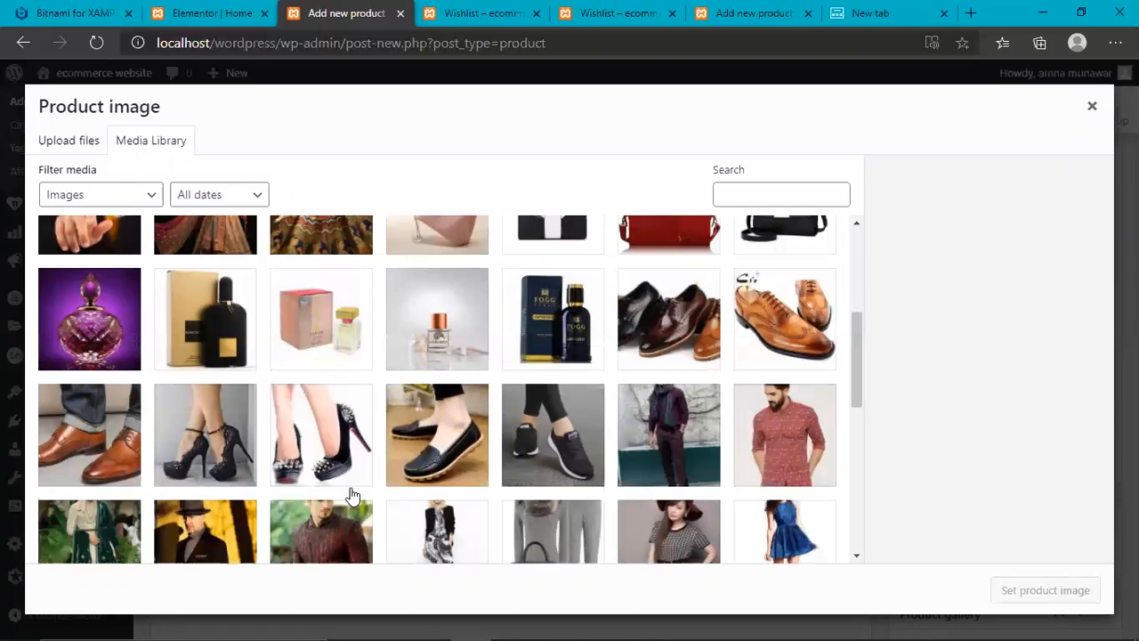
mouse_move(804, 459)
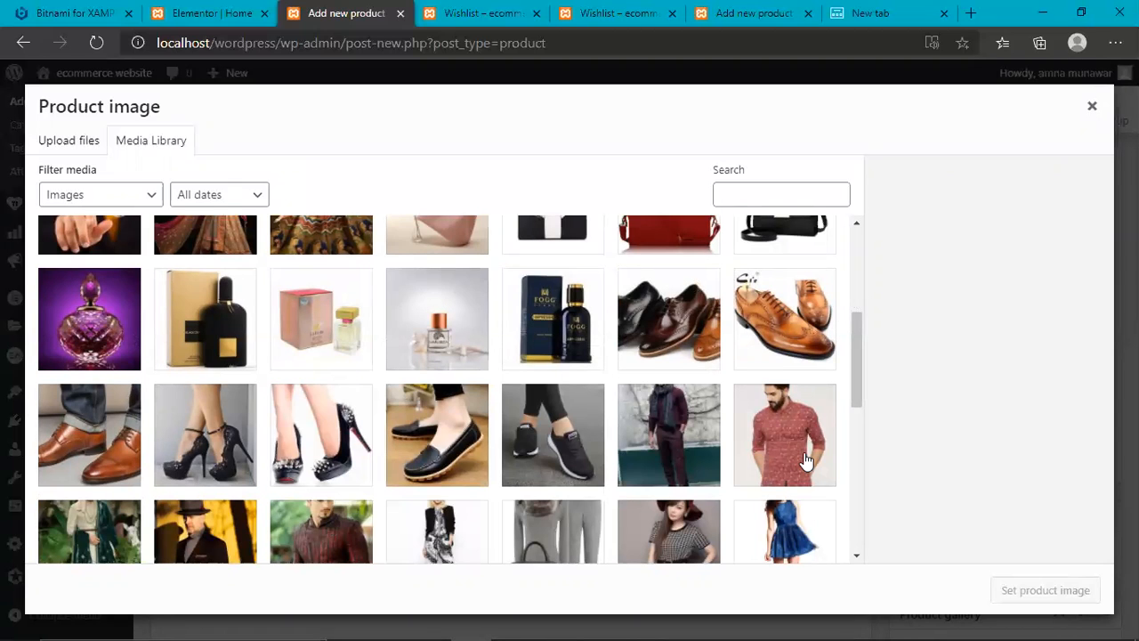
click(783, 434)
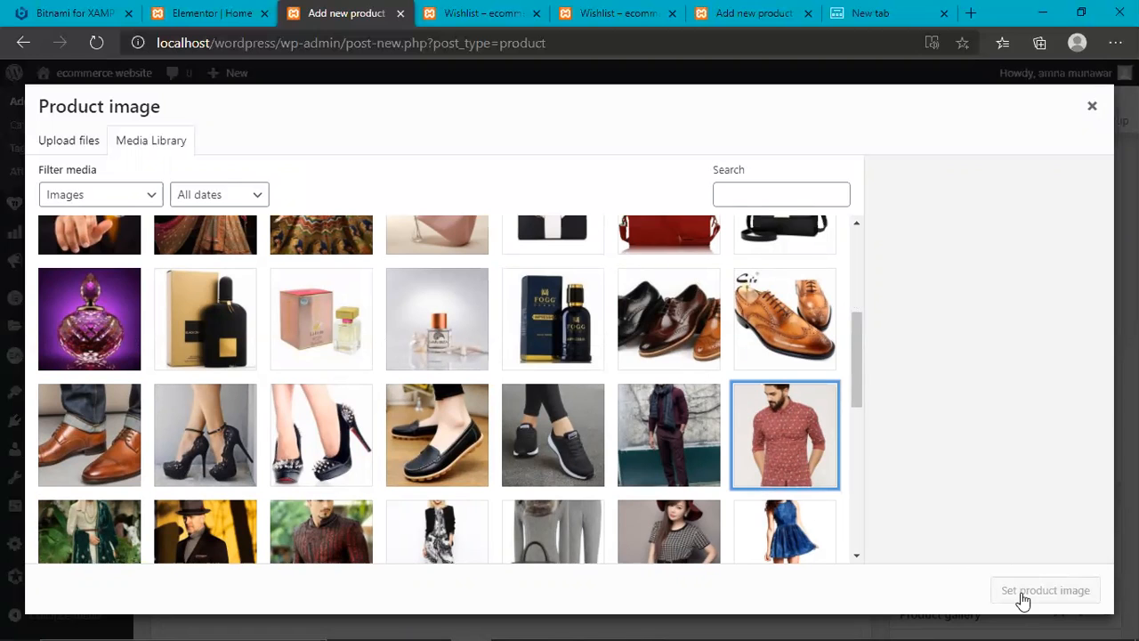
click(783, 434)
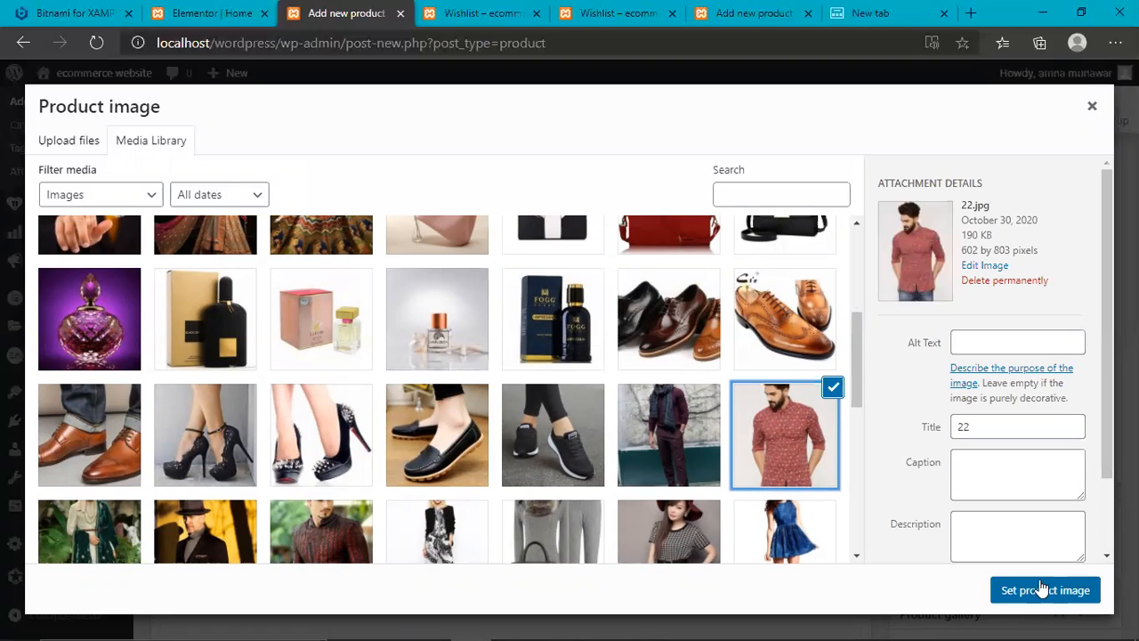
click(1045, 589)
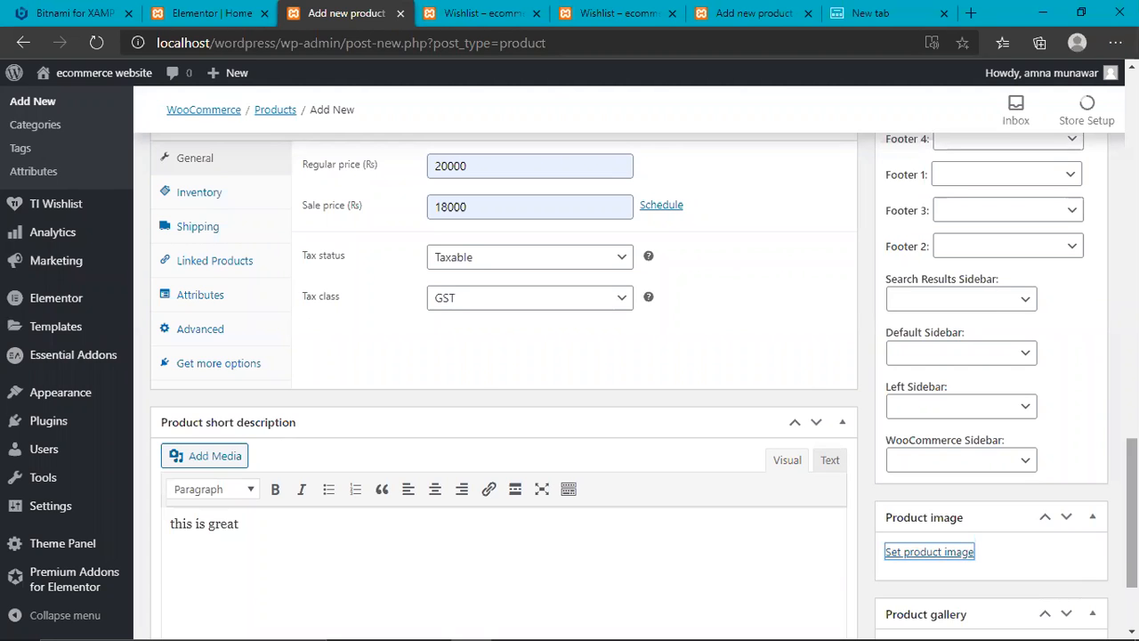
- Publish the dress product and confirm 'Product published' on its edit page
scroll(down, 3)
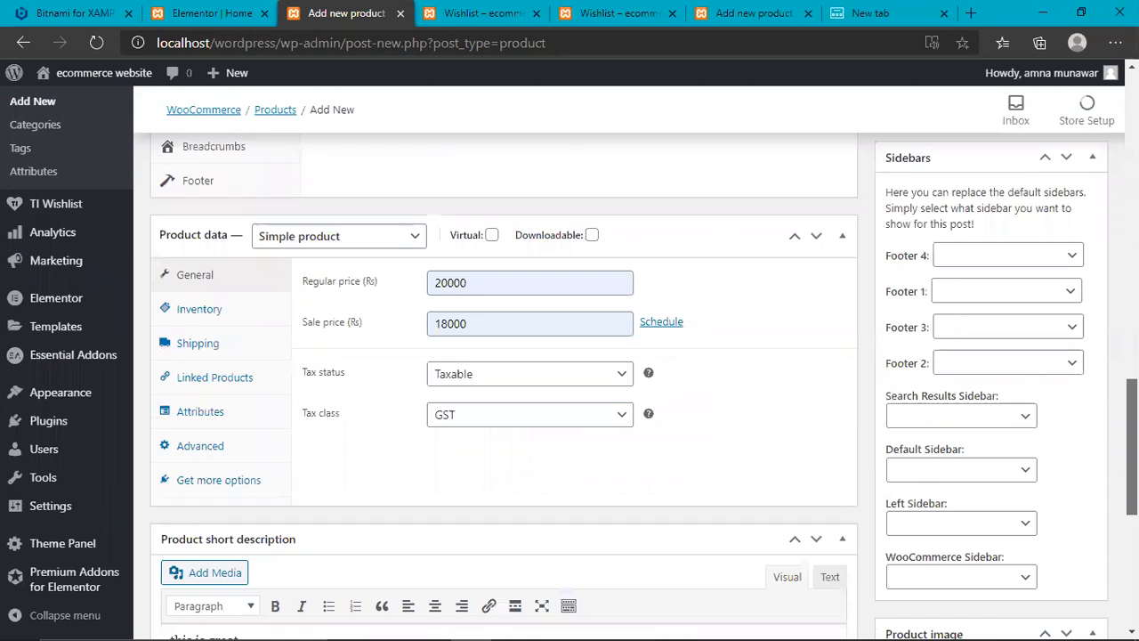
scroll(down, 3)
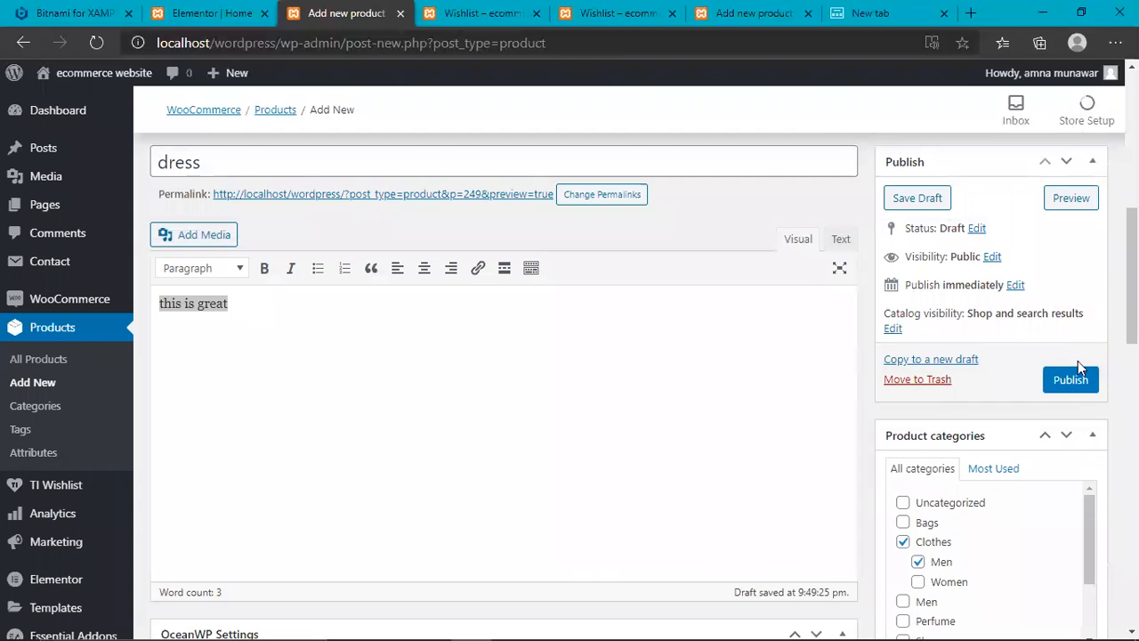
click(1071, 379)
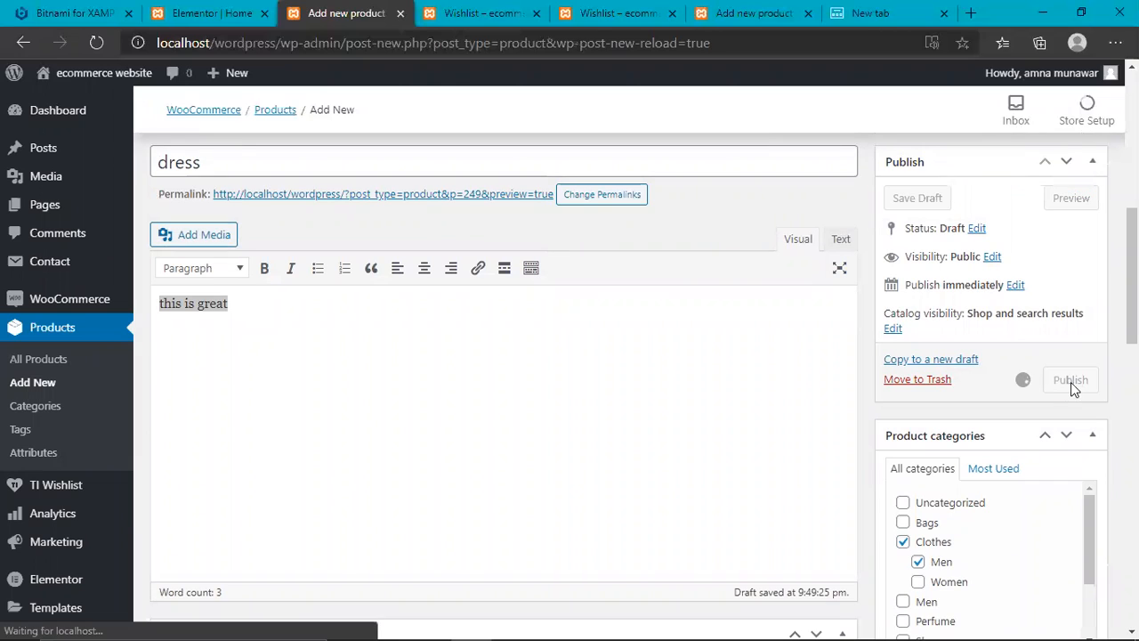
click(1069, 380)
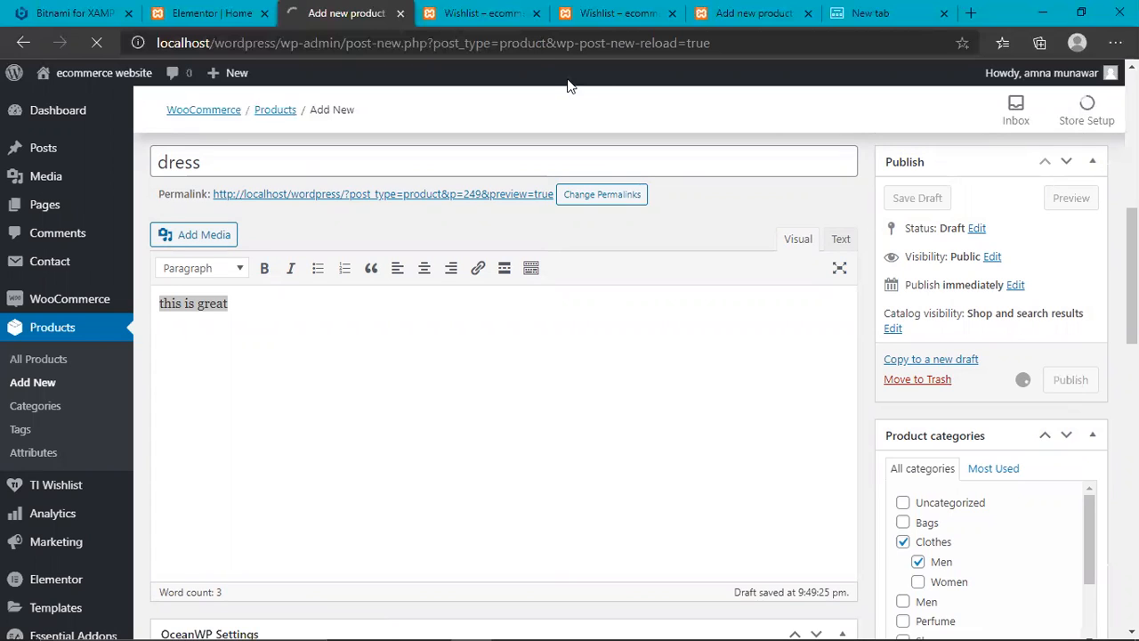
mouse_move(463, 349)
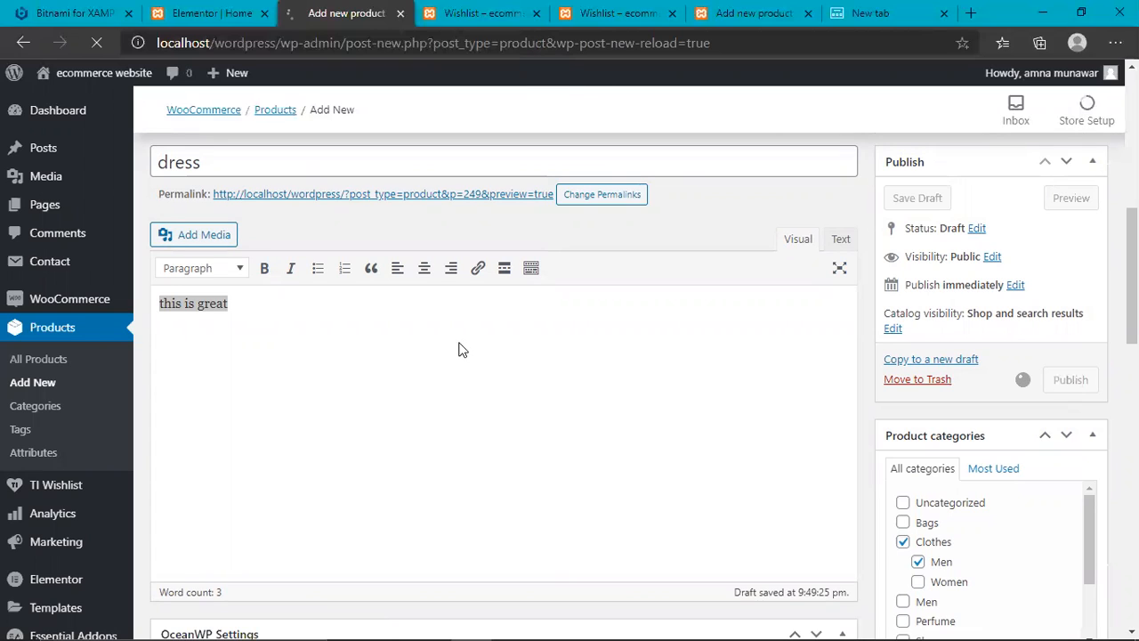
click(469, 319)
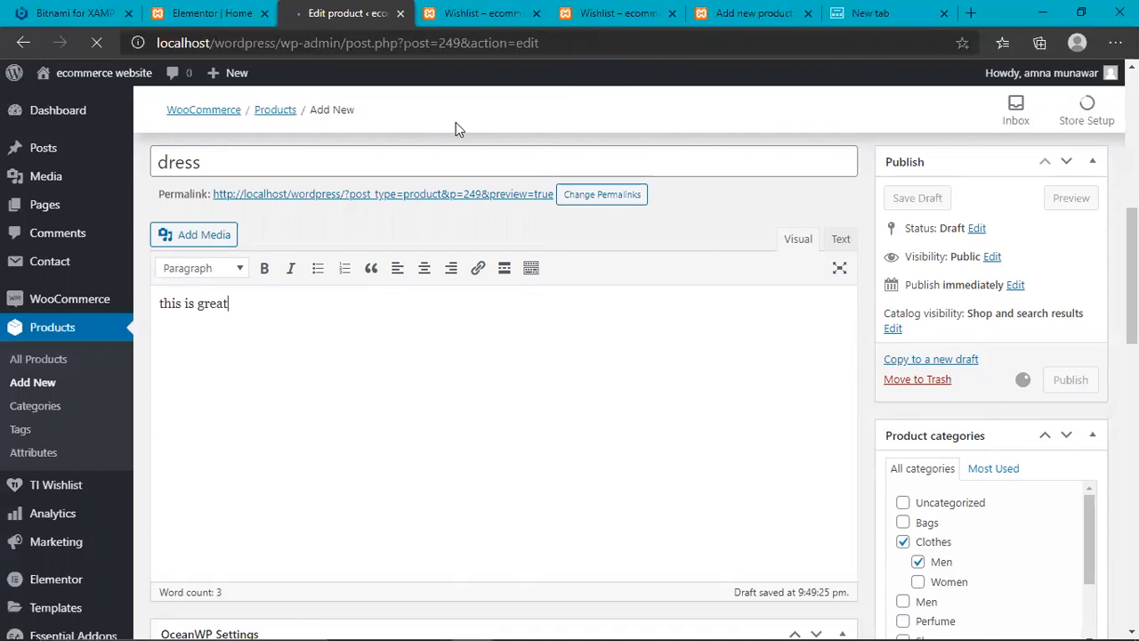
click(1069, 379)
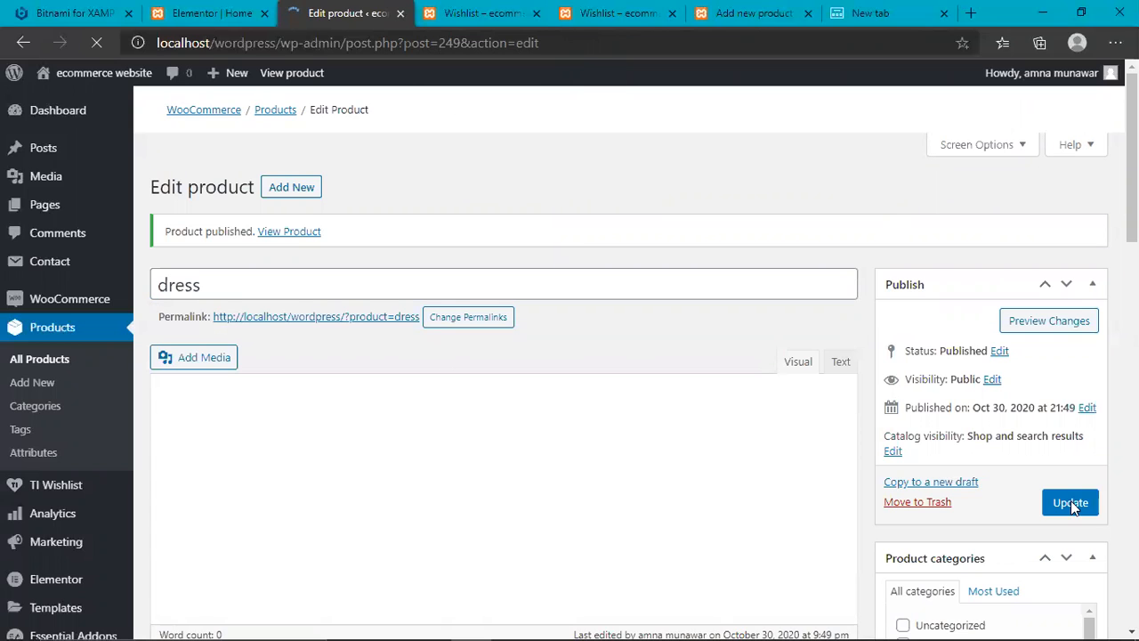
mouse_move(1023, 516)
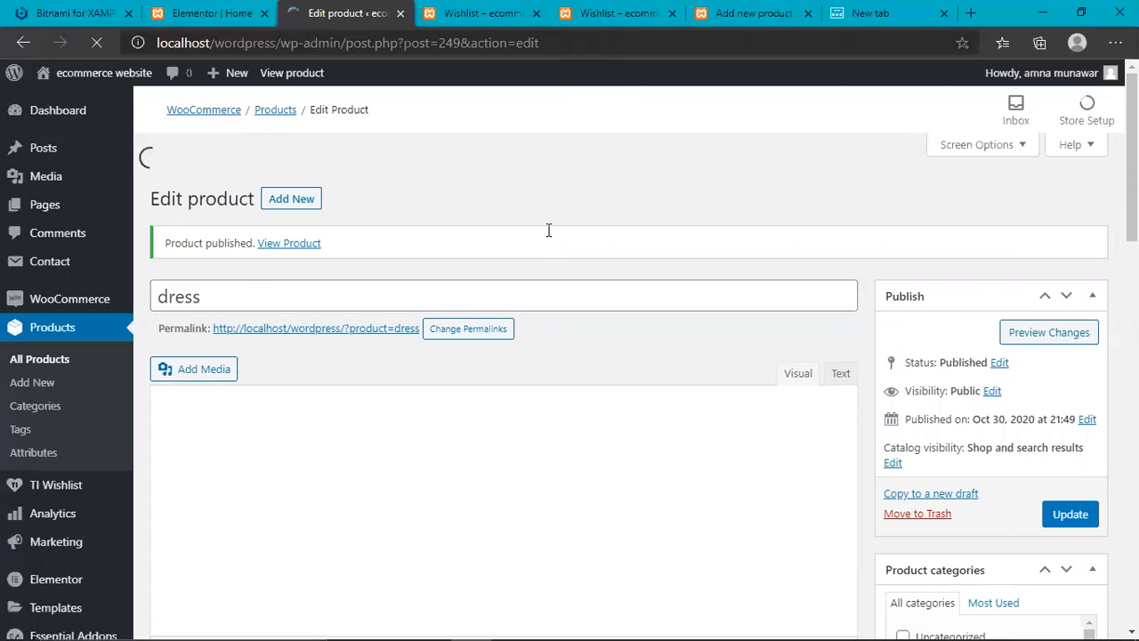
mouse_move(548, 235)
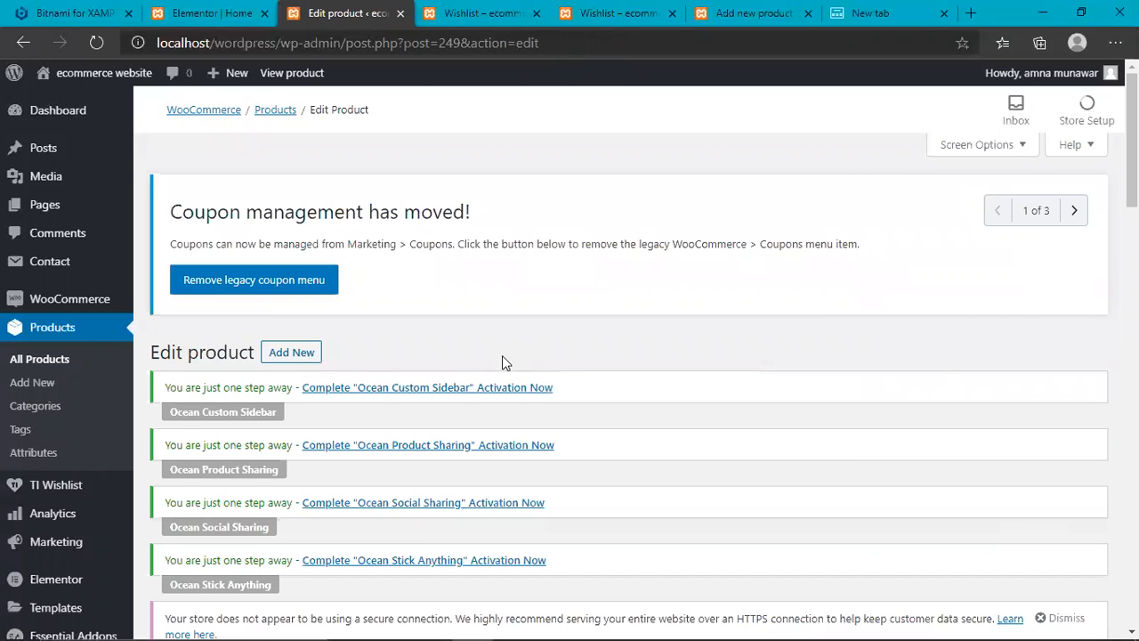
scroll(down, 3)
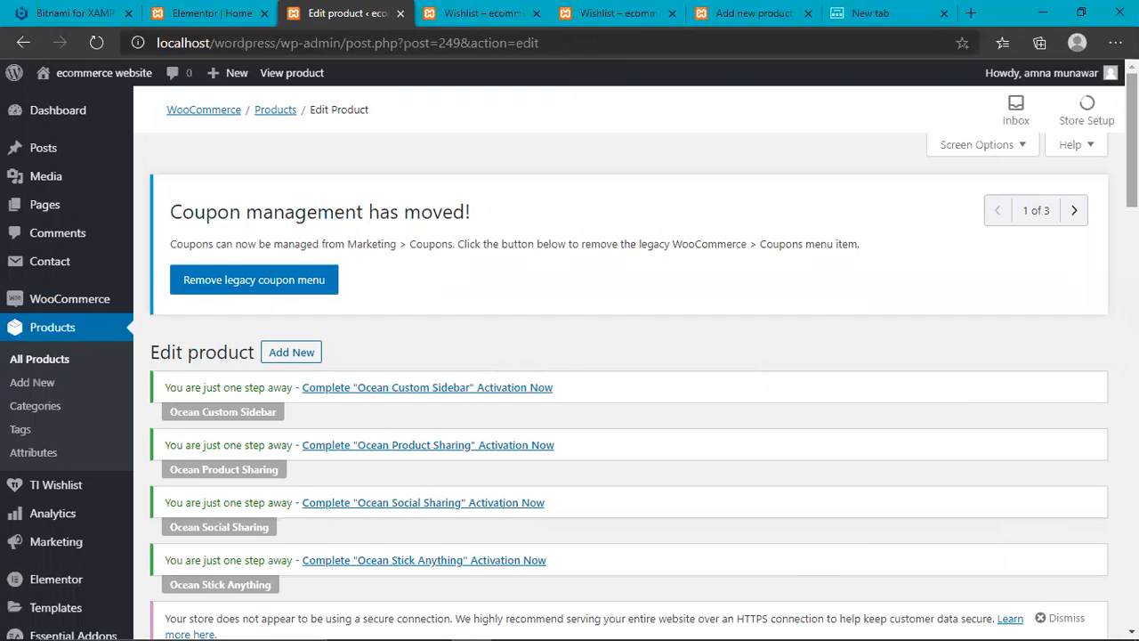
- Refresh the storefront and open the Shop > Clothes > Men Clothes category page
click(481, 13)
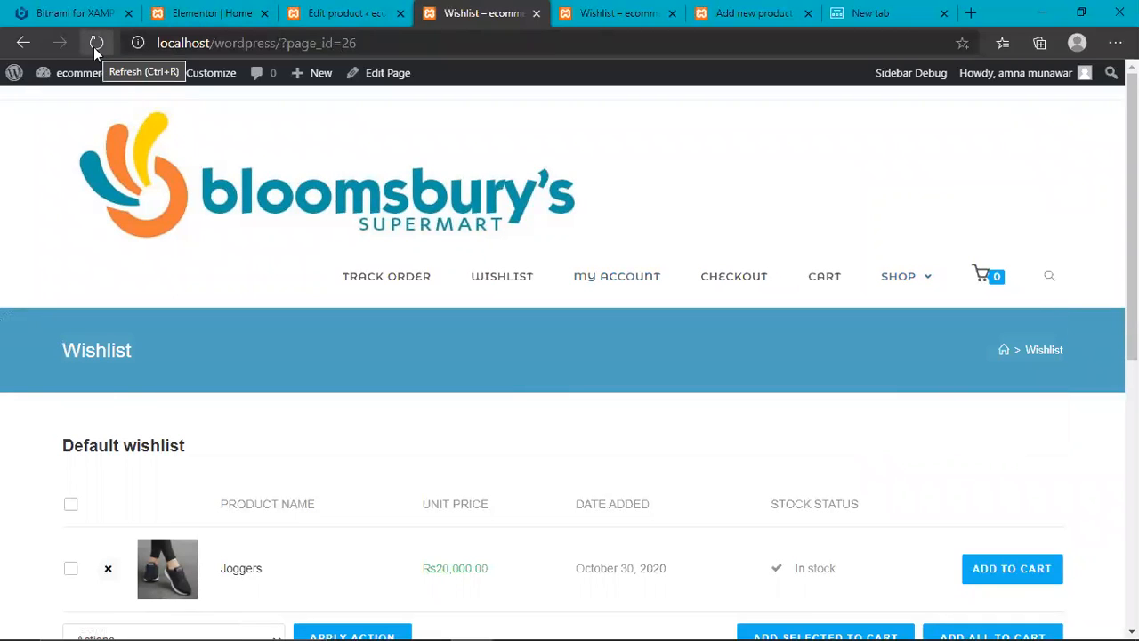
click(97, 43)
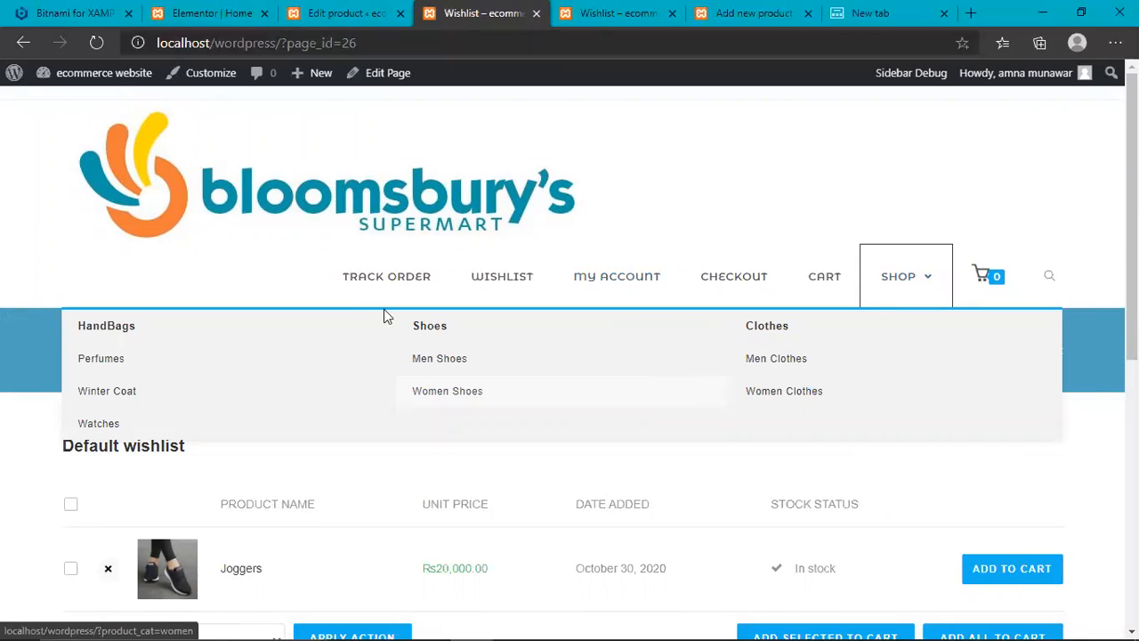
mouse_move(466, 384)
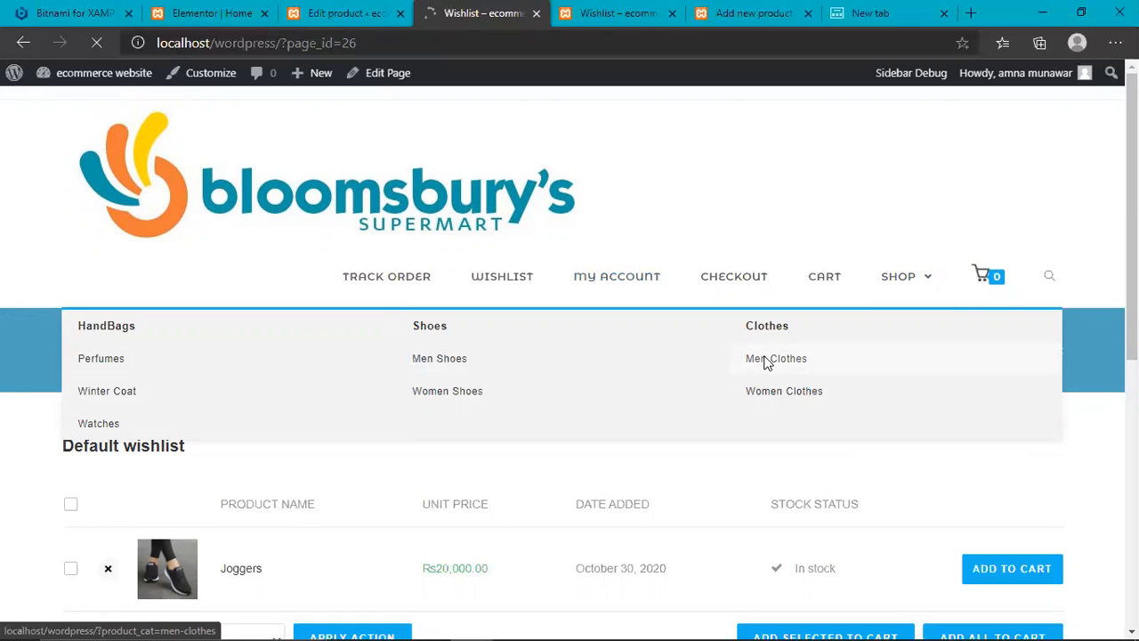
click(775, 357)
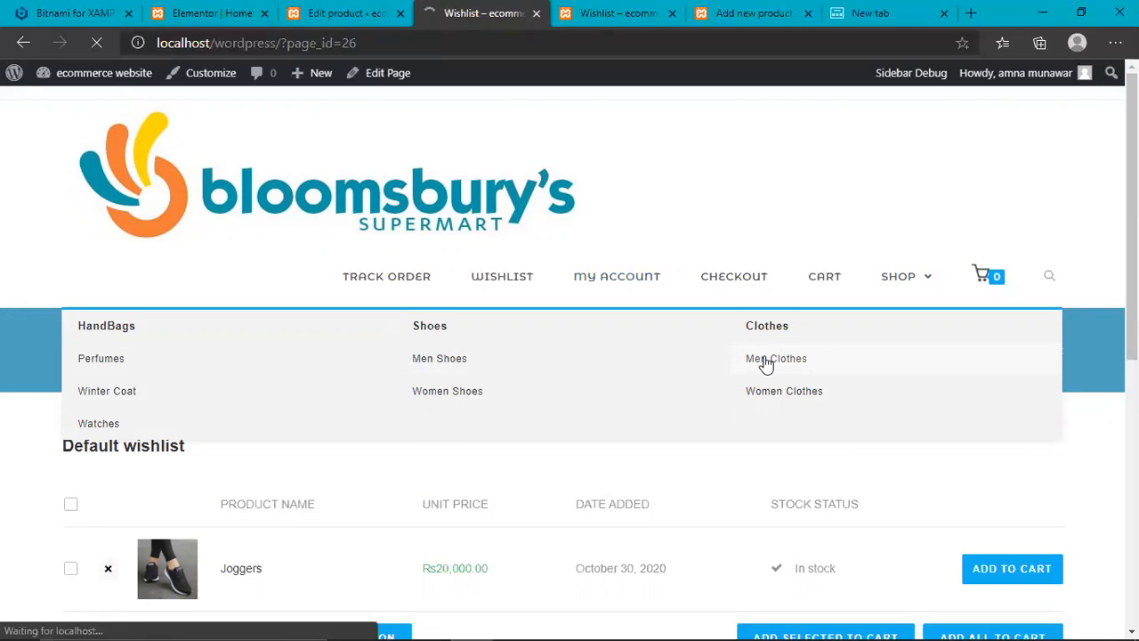
click(776, 358)
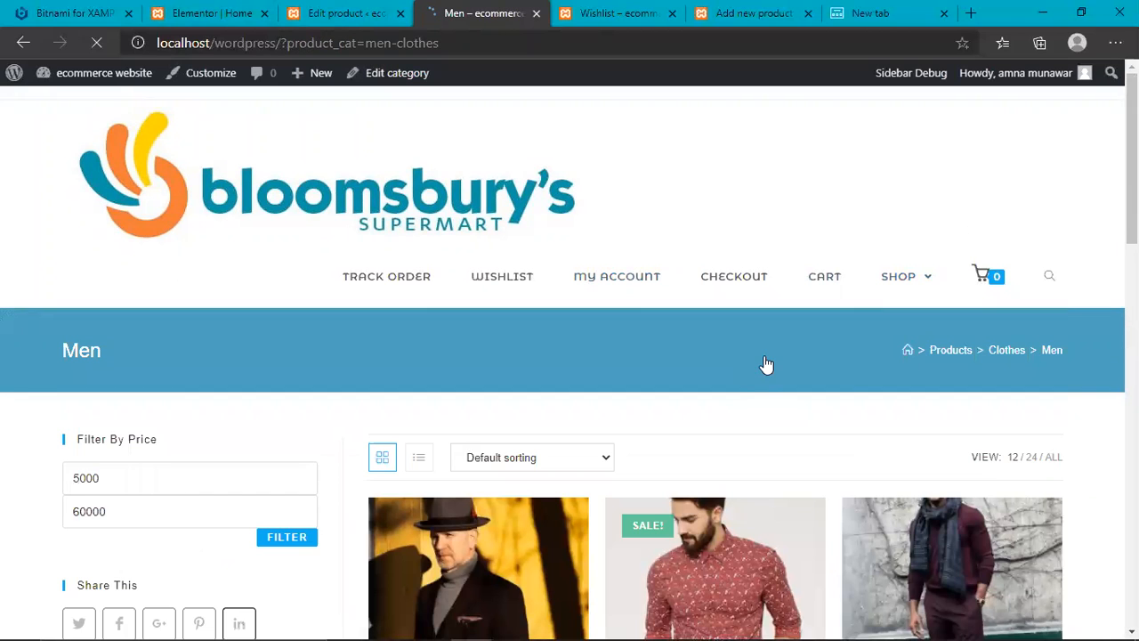
- Scroll the product grid to find the dress on sale at Rs18,000, reduced from Rs20,000
scroll(down, 3)
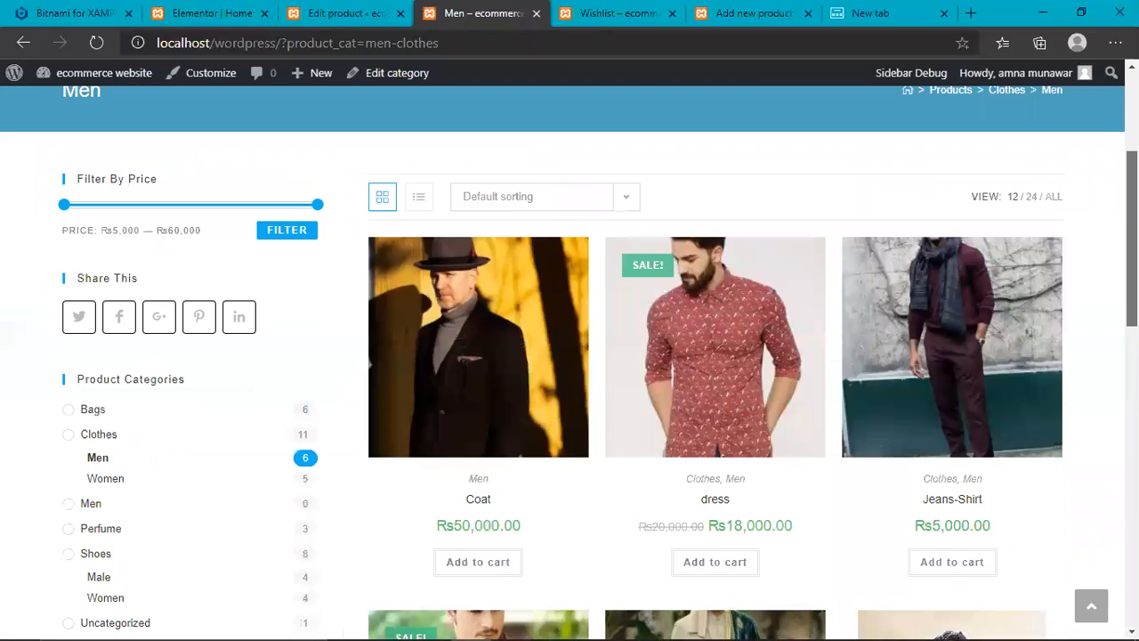
mouse_move(680, 374)
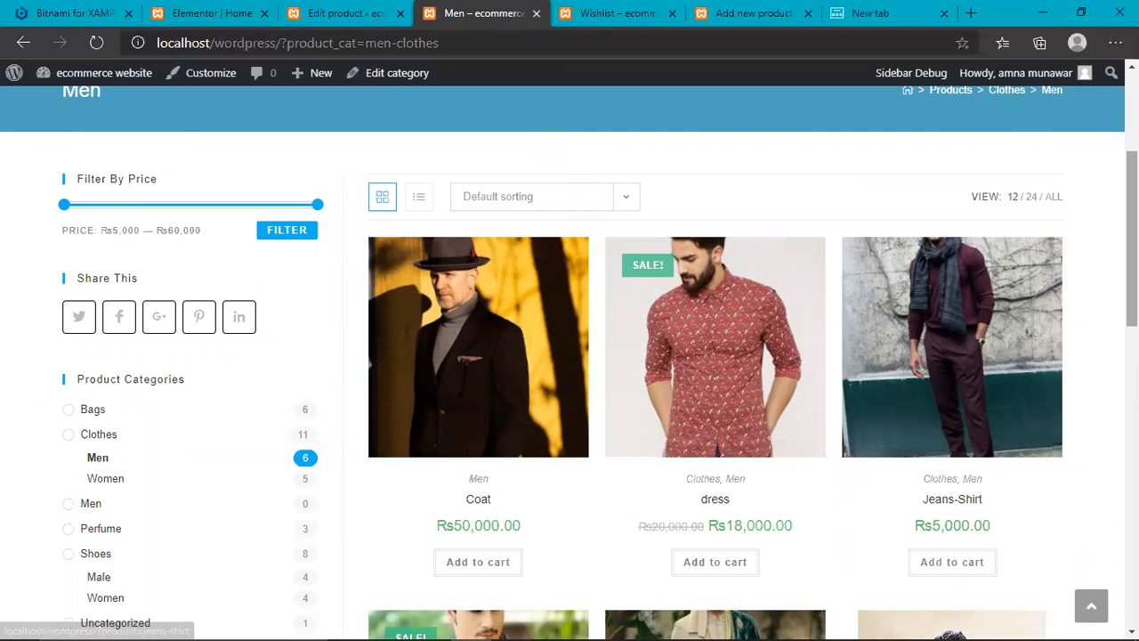
scroll(down, 3)
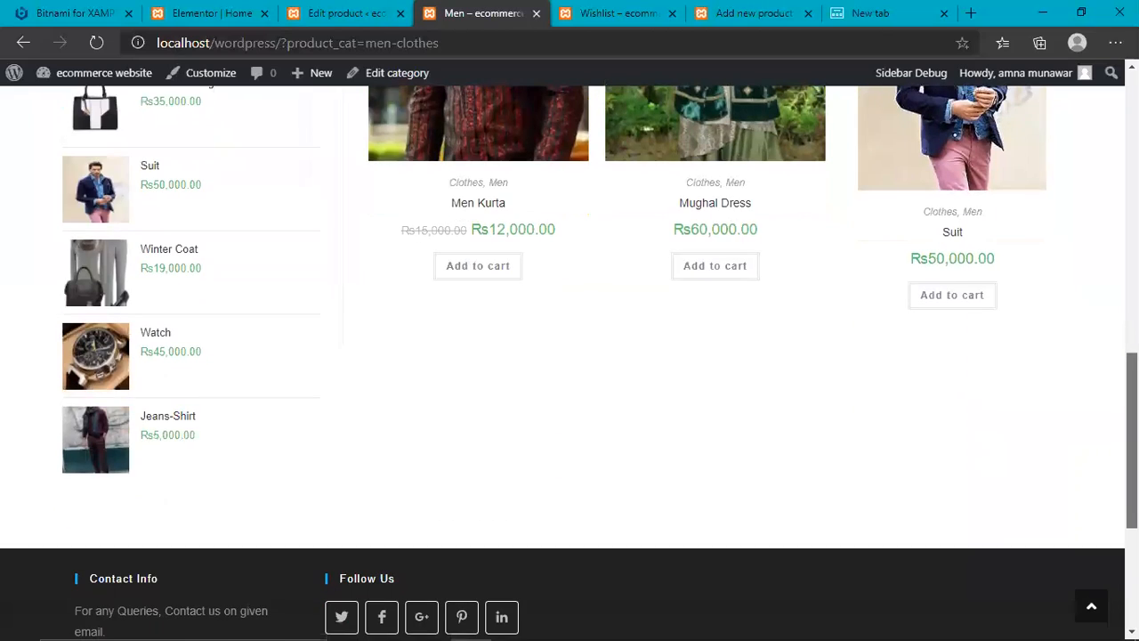
scroll(down, 3)
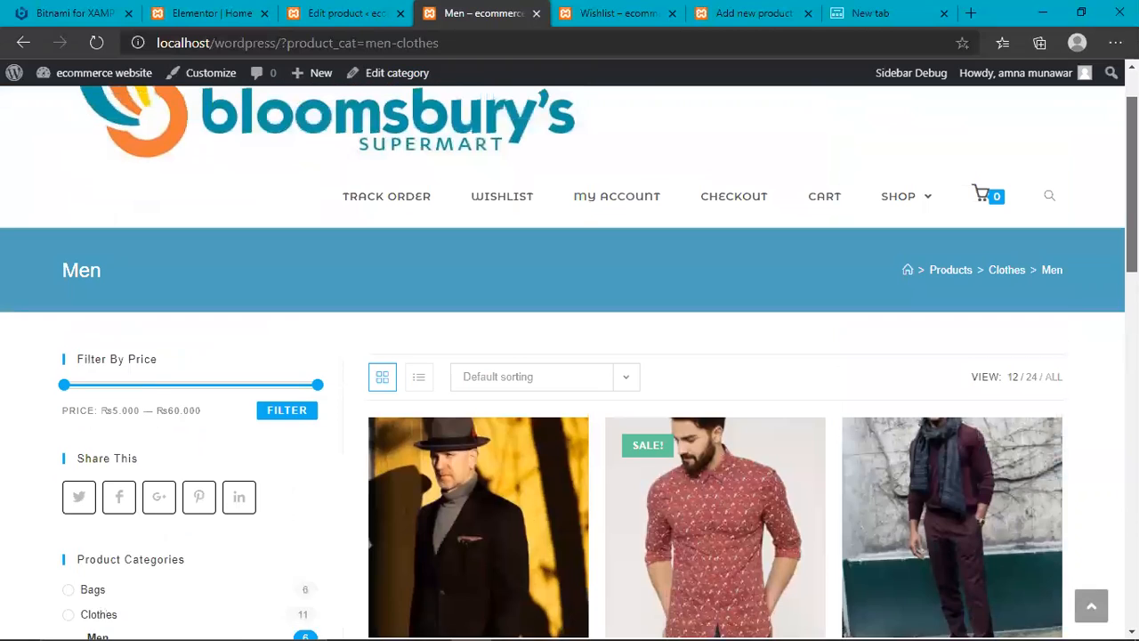
scroll(down, 3)
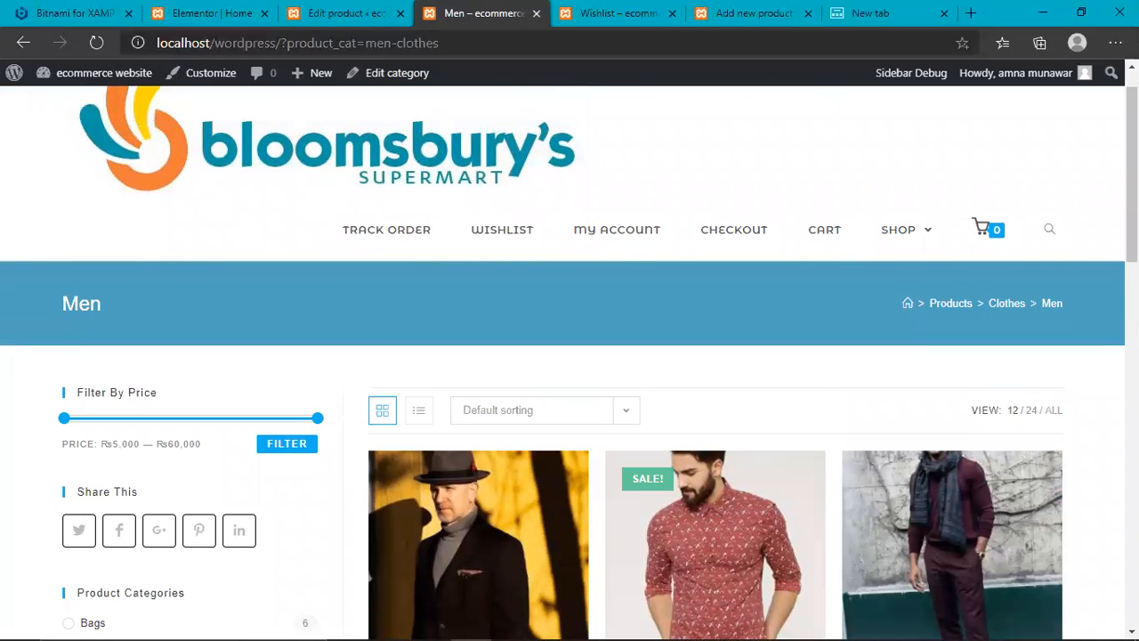